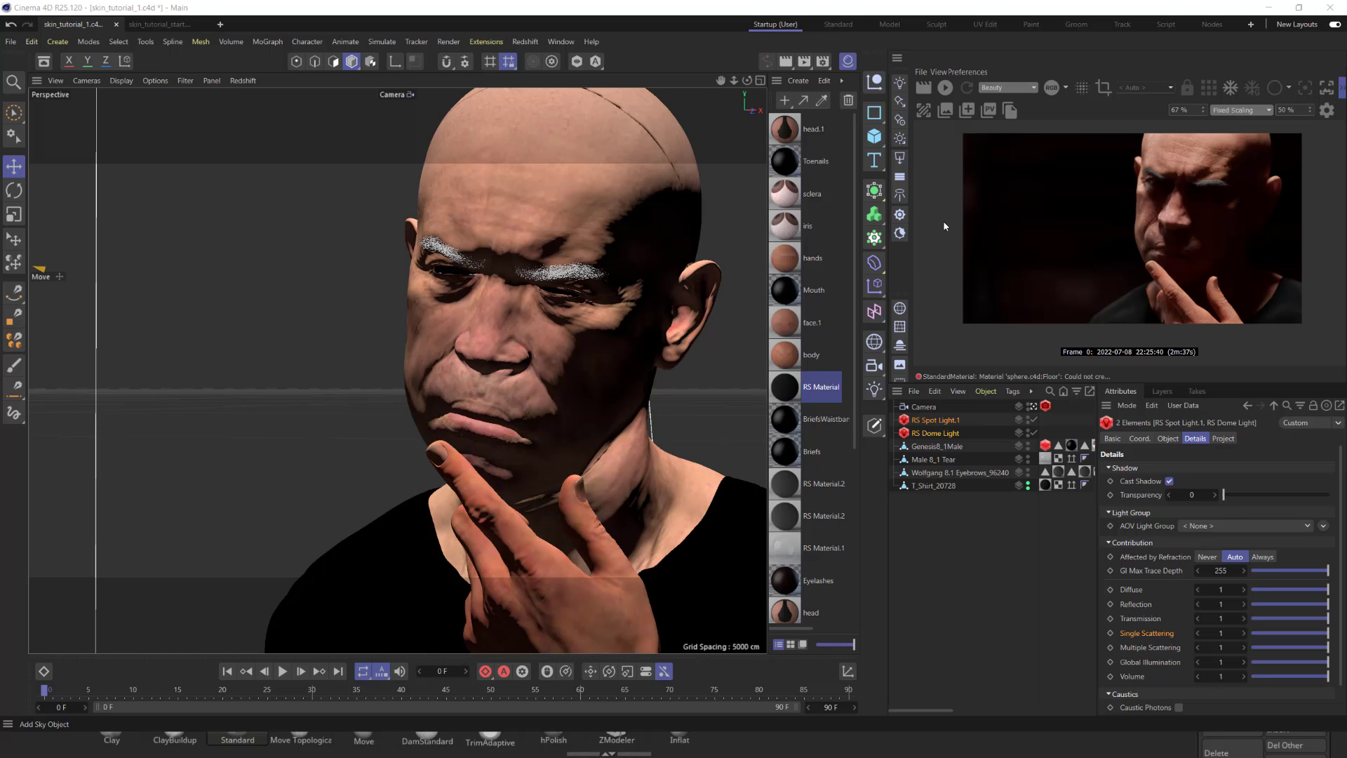
pyautogui.moveTo(1062, 380)
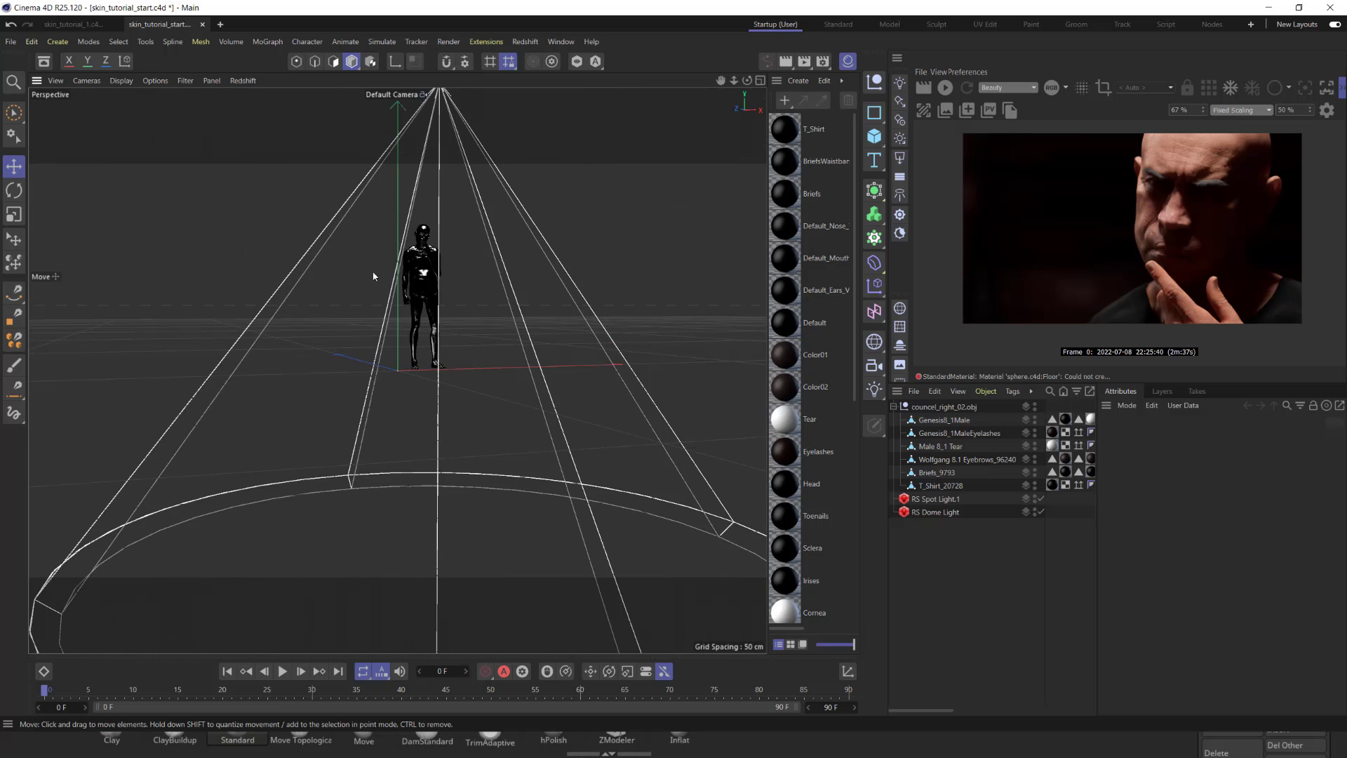
# Inspect RS Spot Light.1's shadow and contribution settings while looking over the starter scene.
pyautogui.scroll(-3)
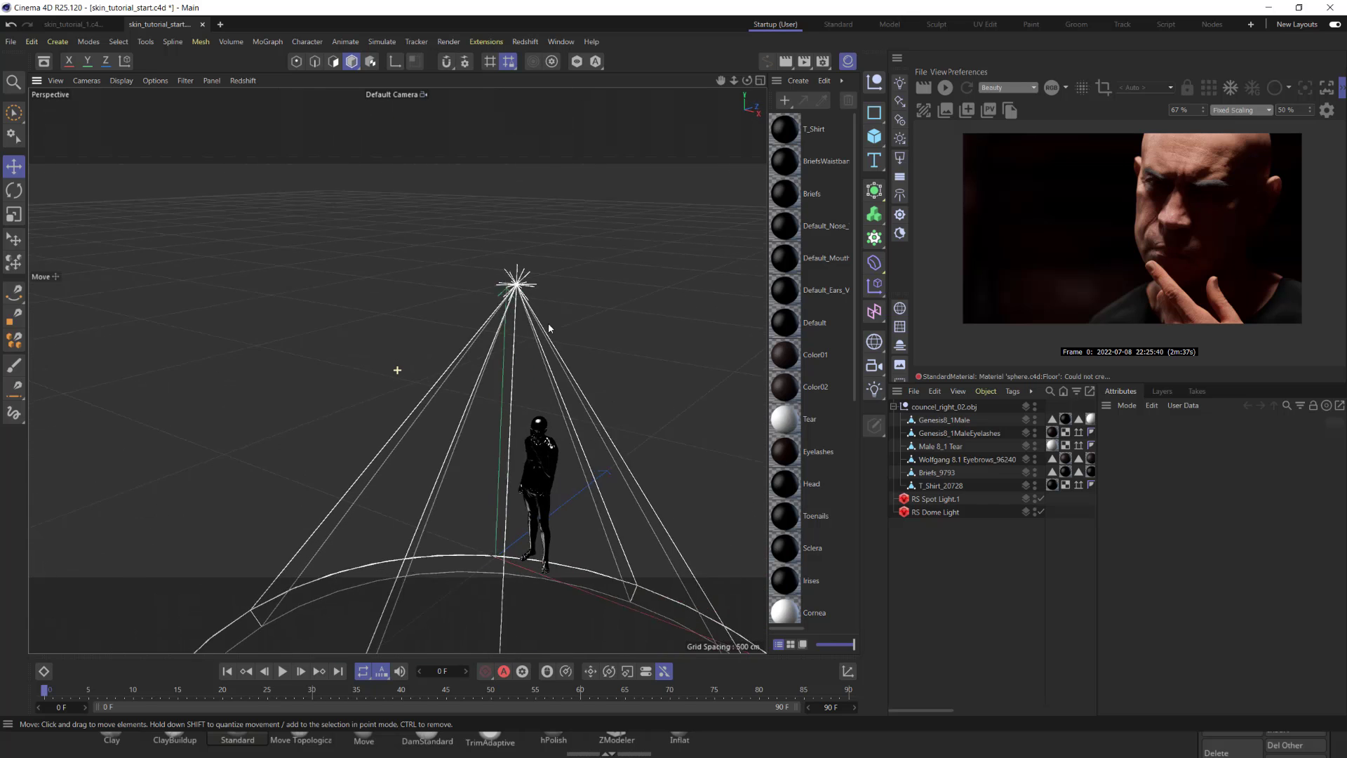
pyautogui.click(938, 499)
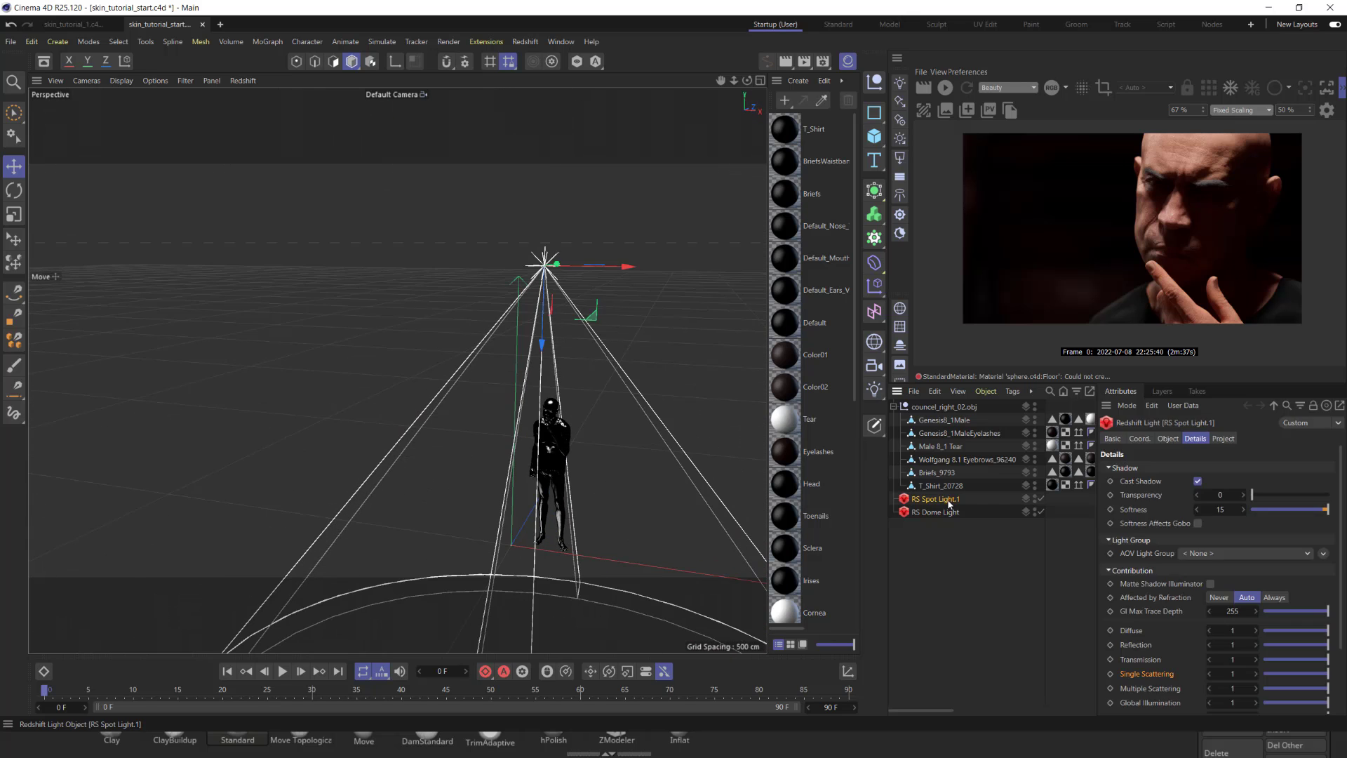
pyautogui.moveTo(936, 511)
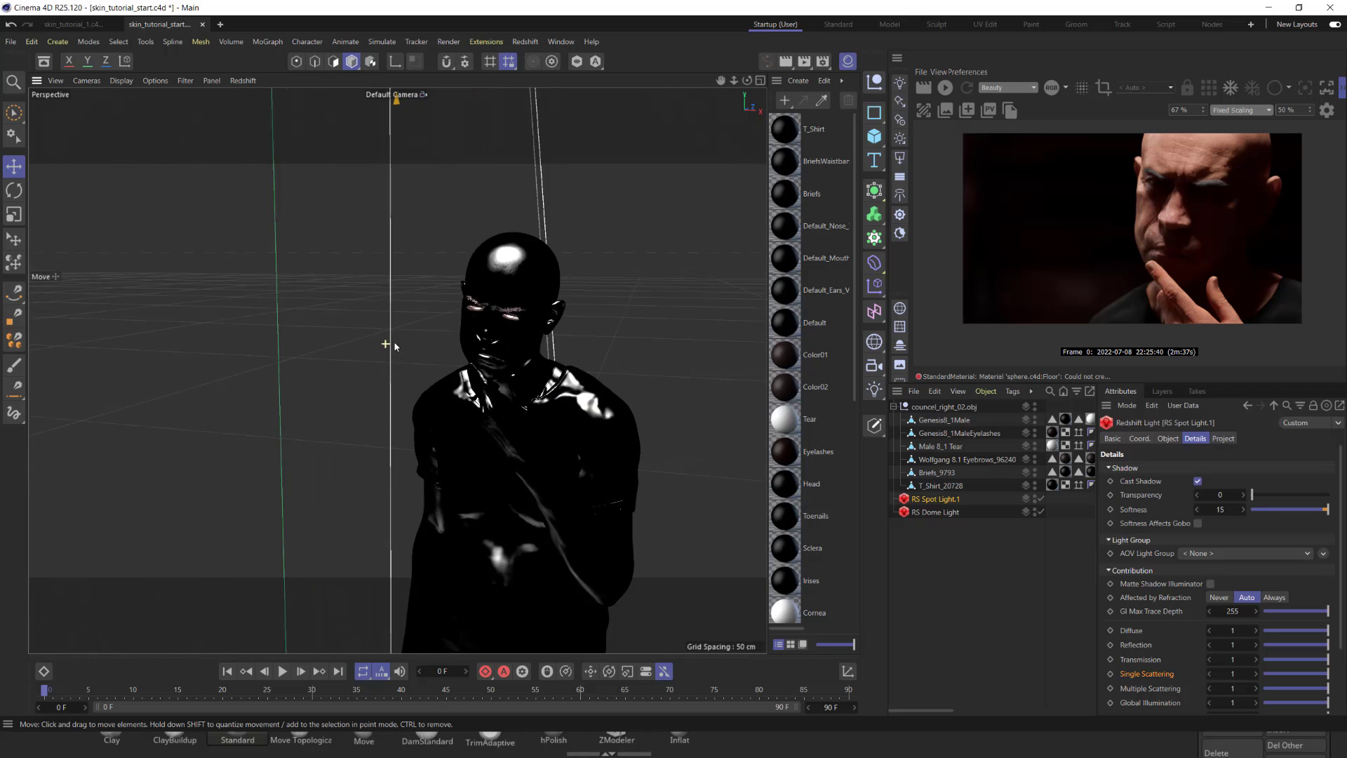
pyautogui.scroll(-3)
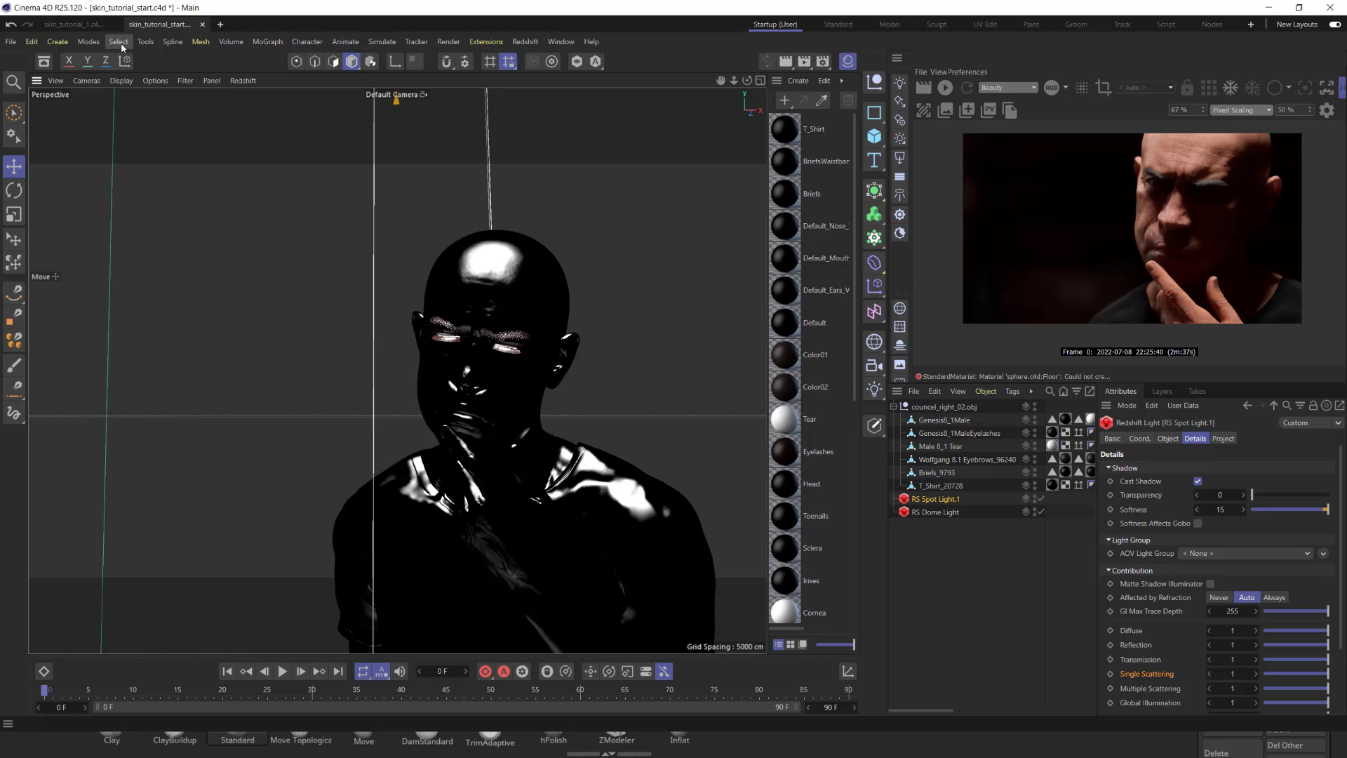
# Create an 80 mm camera on the head and start the Redshift IPR preview.
pyautogui.click(58, 41)
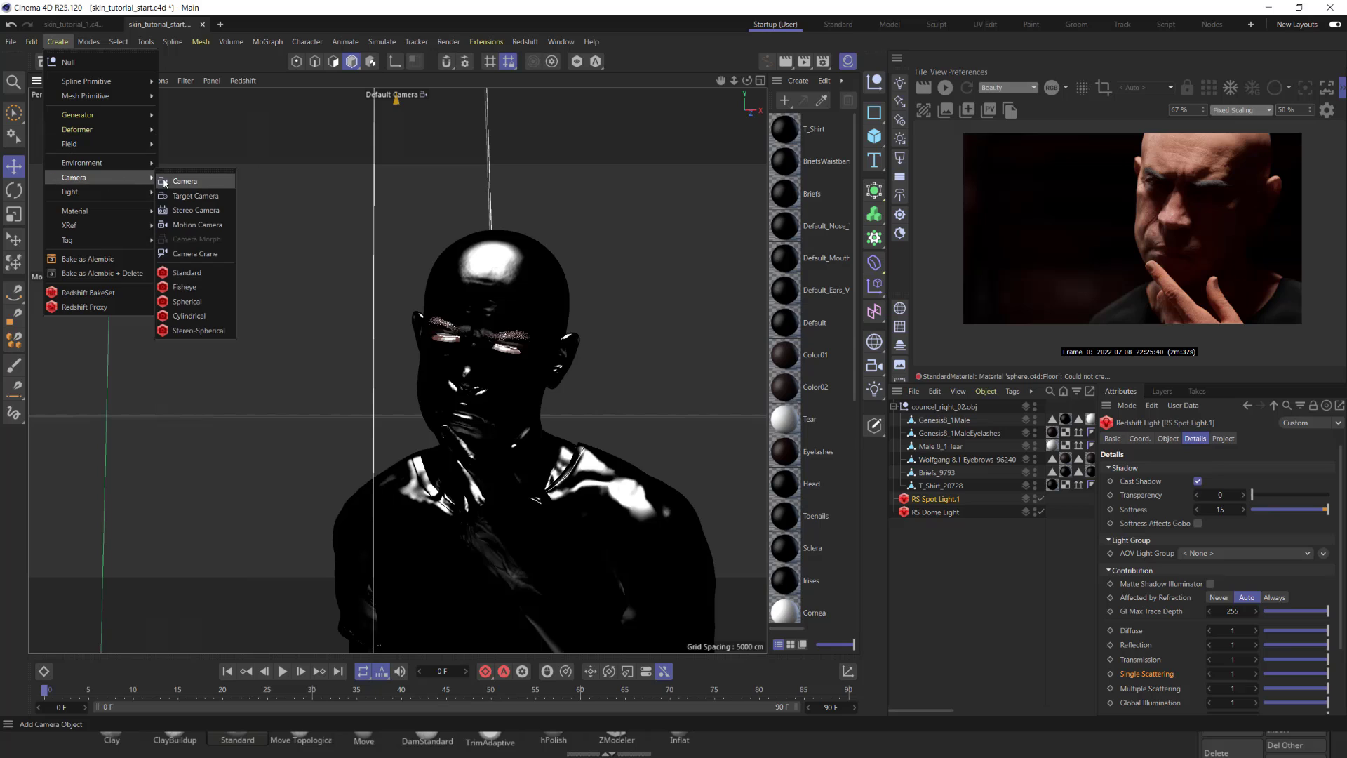
pyautogui.click(185, 181)
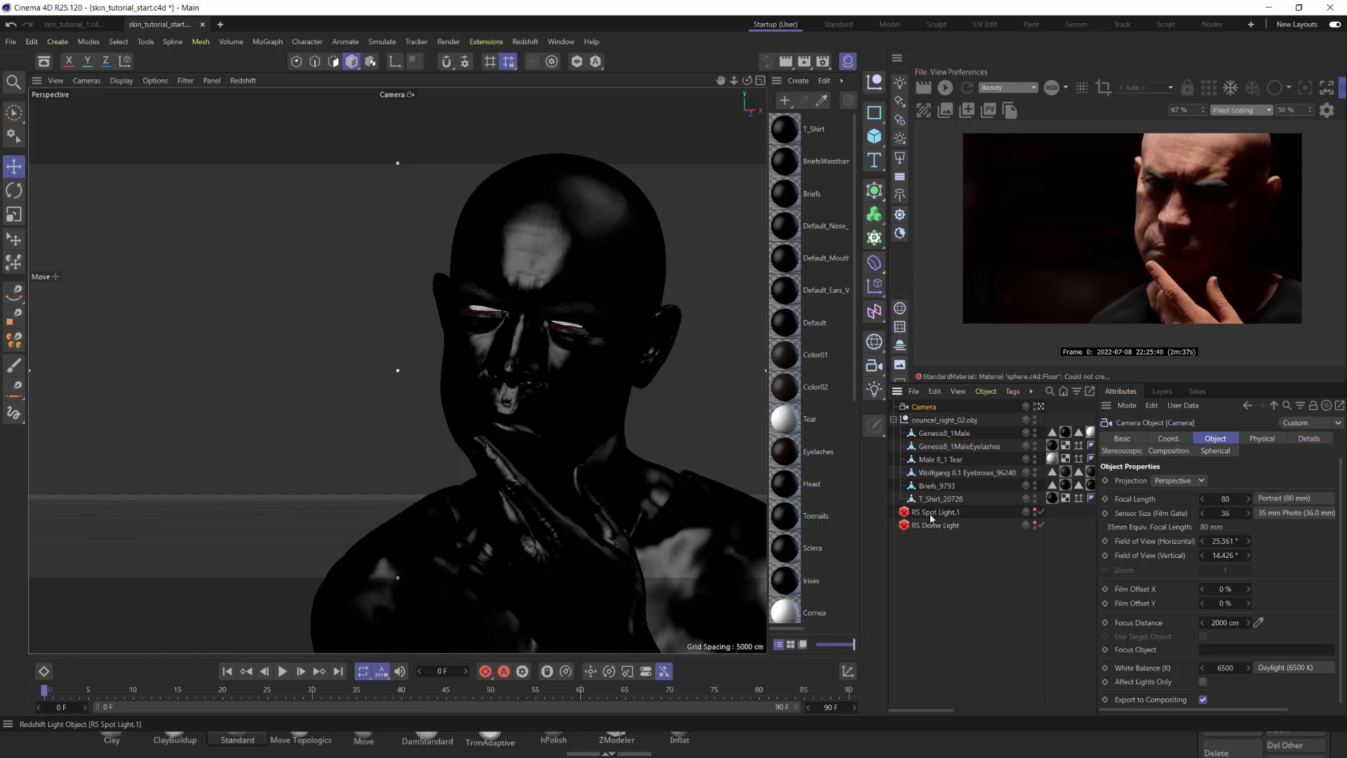
pyautogui.click(944, 87)
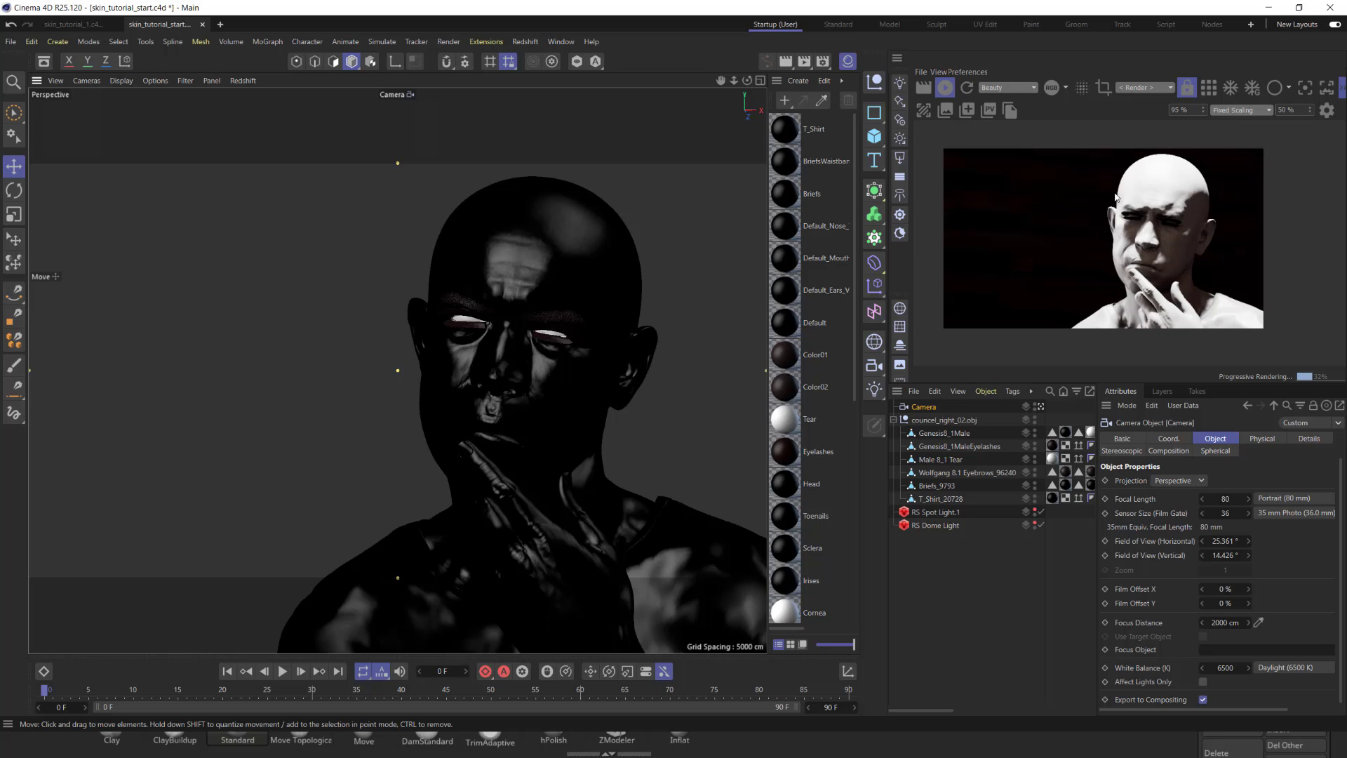
pyautogui.moveTo(644, 361)
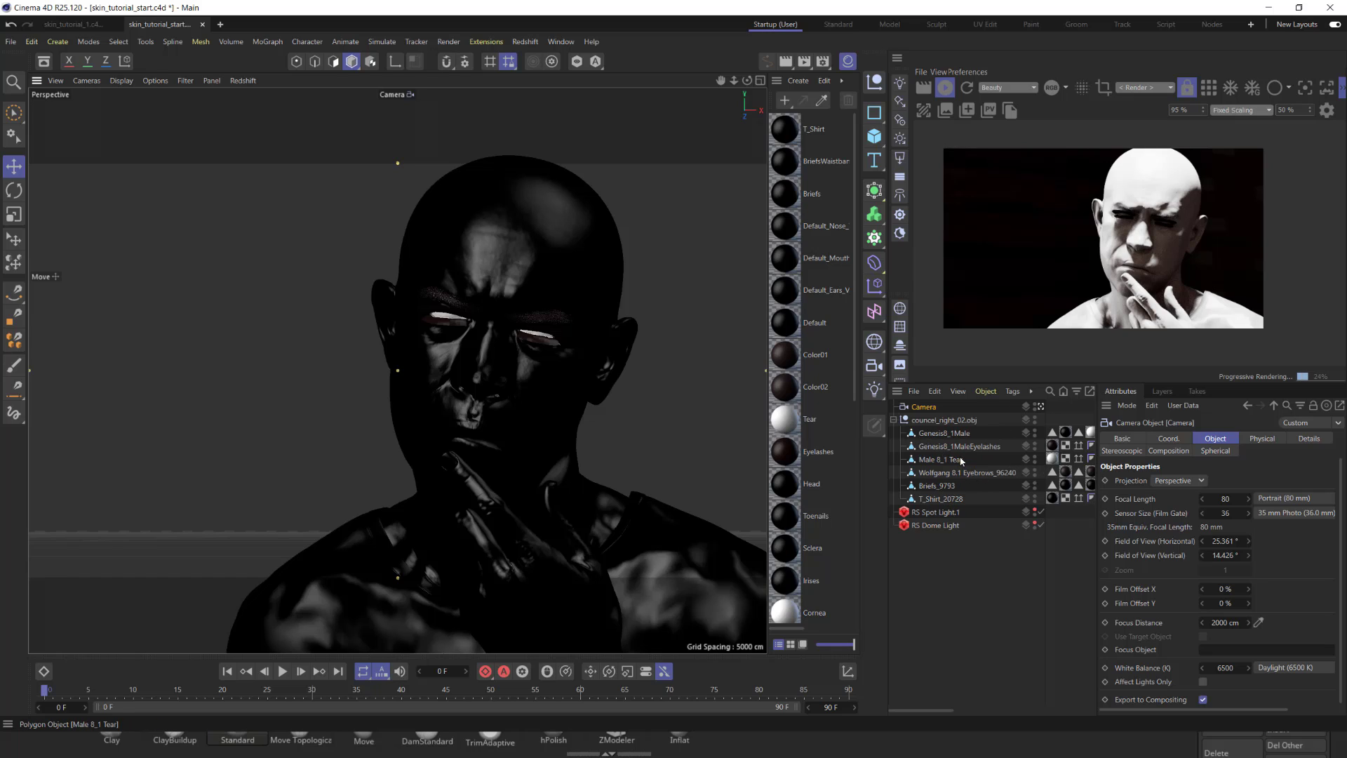
# Move Genesis8_1Male to the top of the hierarchy and review the Color02 material.
pyautogui.click(941, 434)
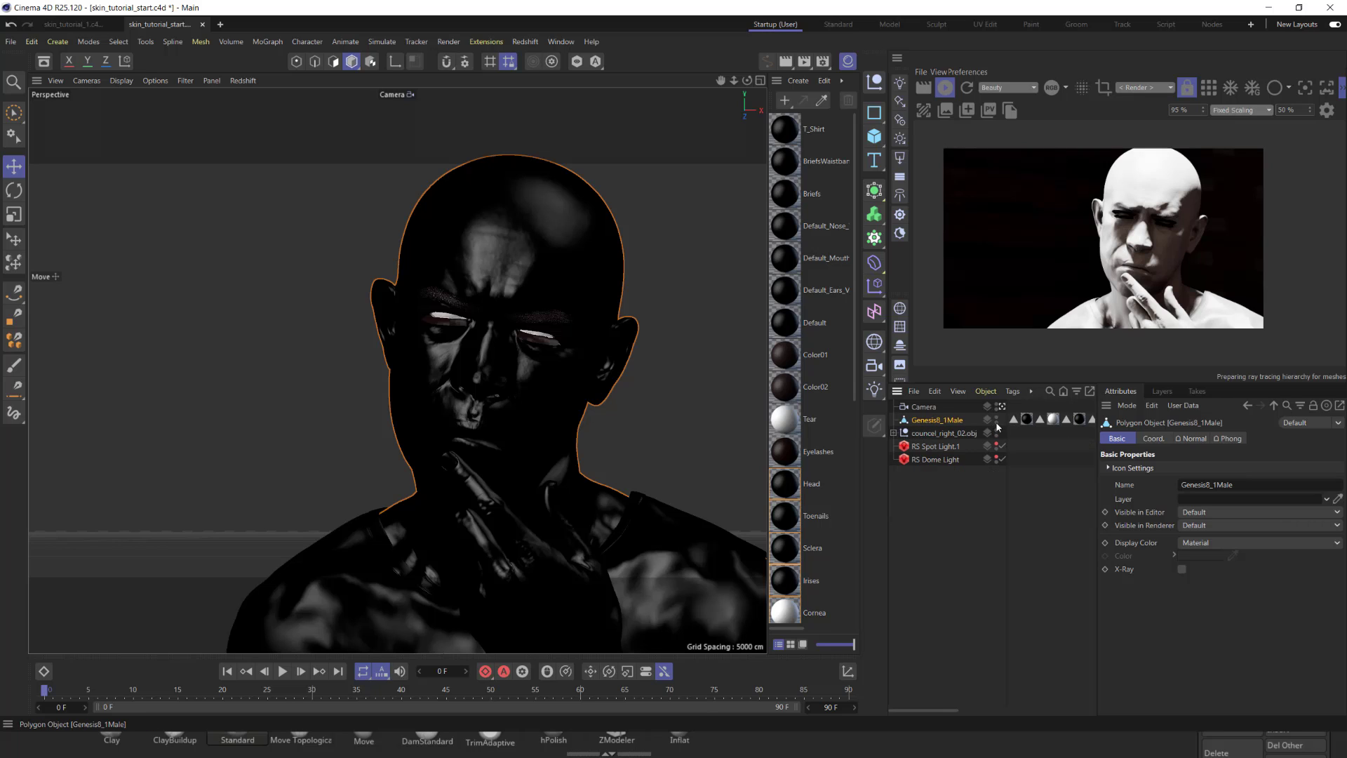
pyautogui.click(940, 434)
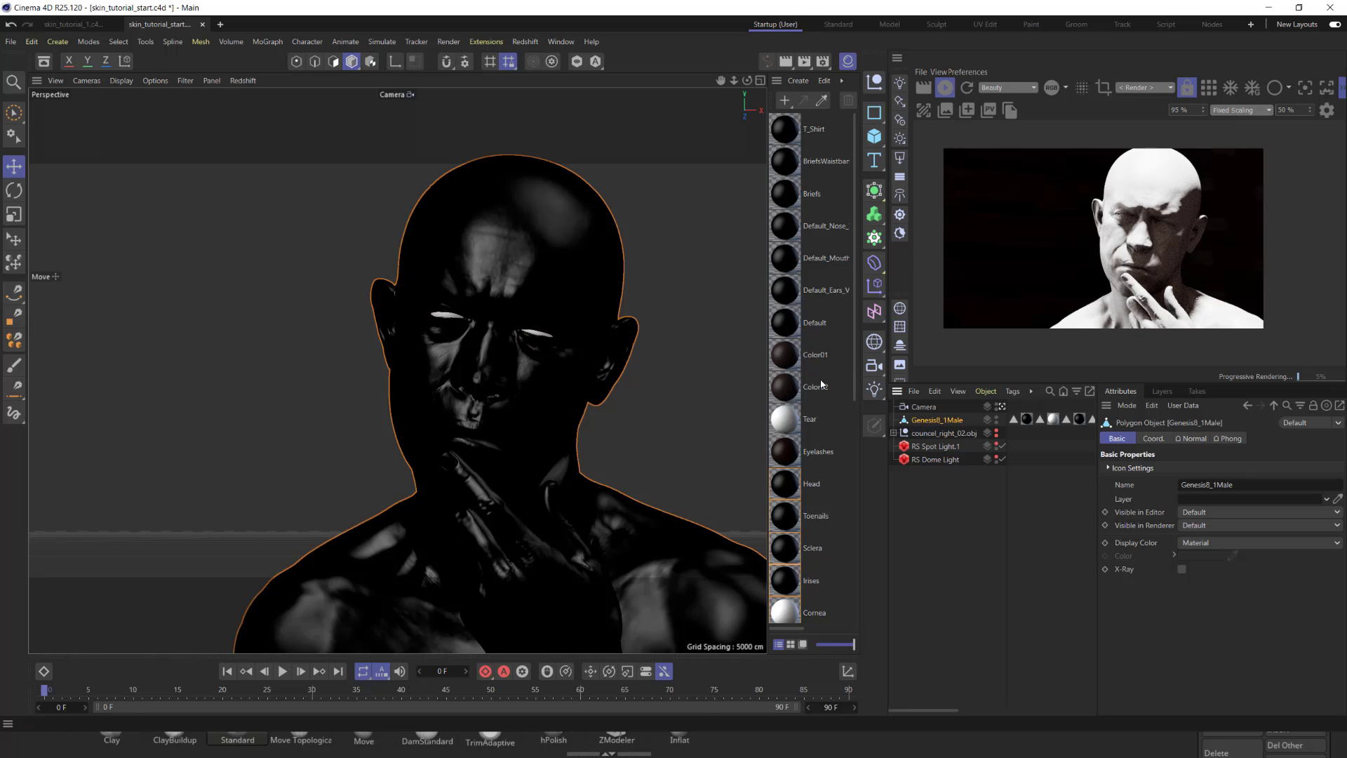
pyautogui.click(783, 387)
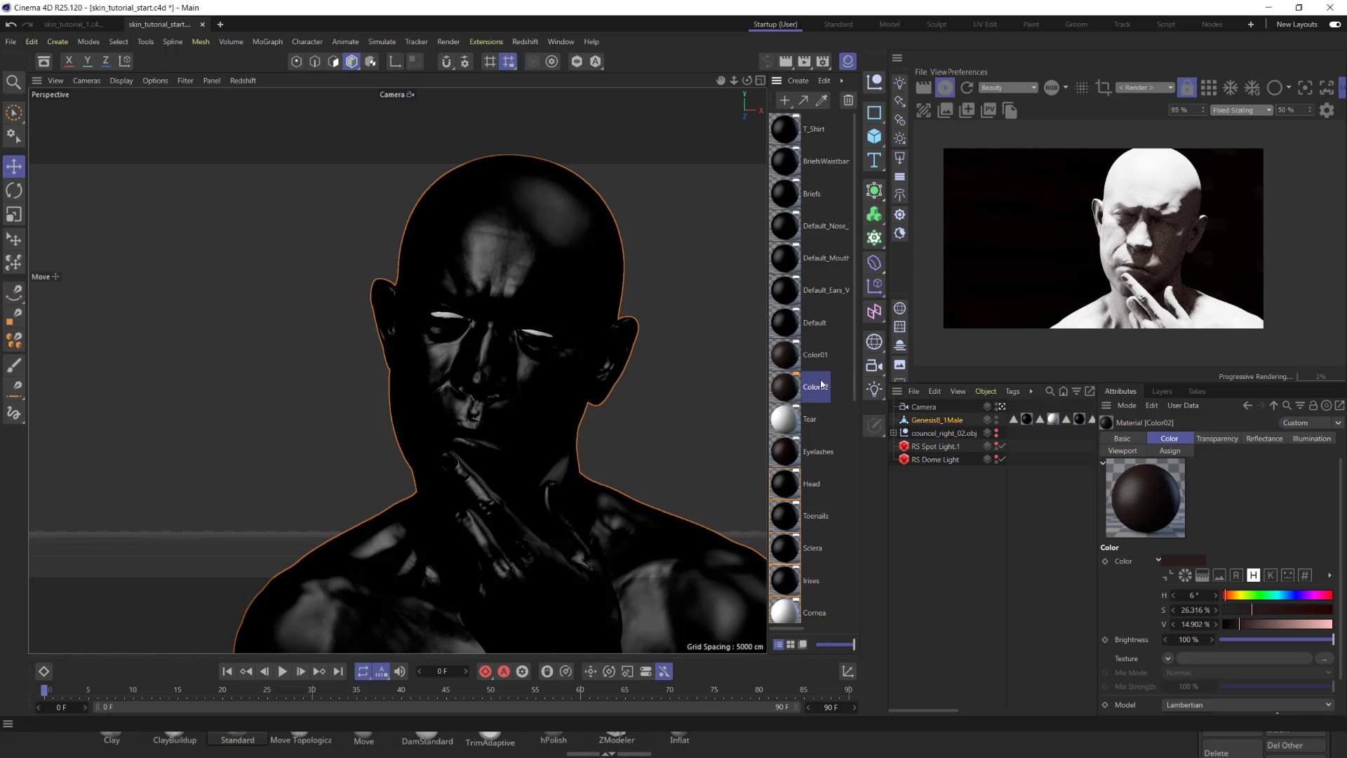
pyautogui.rightClick(810, 387)
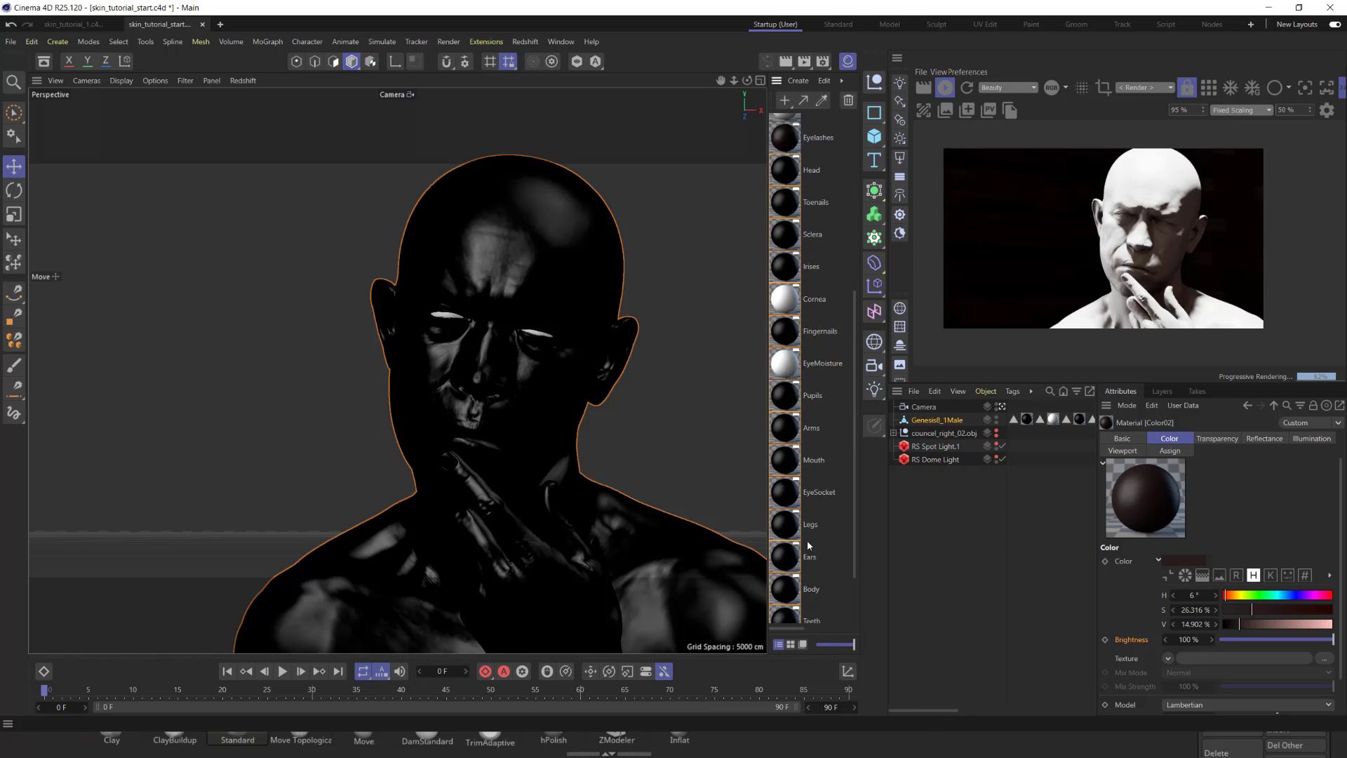
# Check the Lips and Ears materials, then delete the duplicate materials.
pyautogui.scroll(-3)
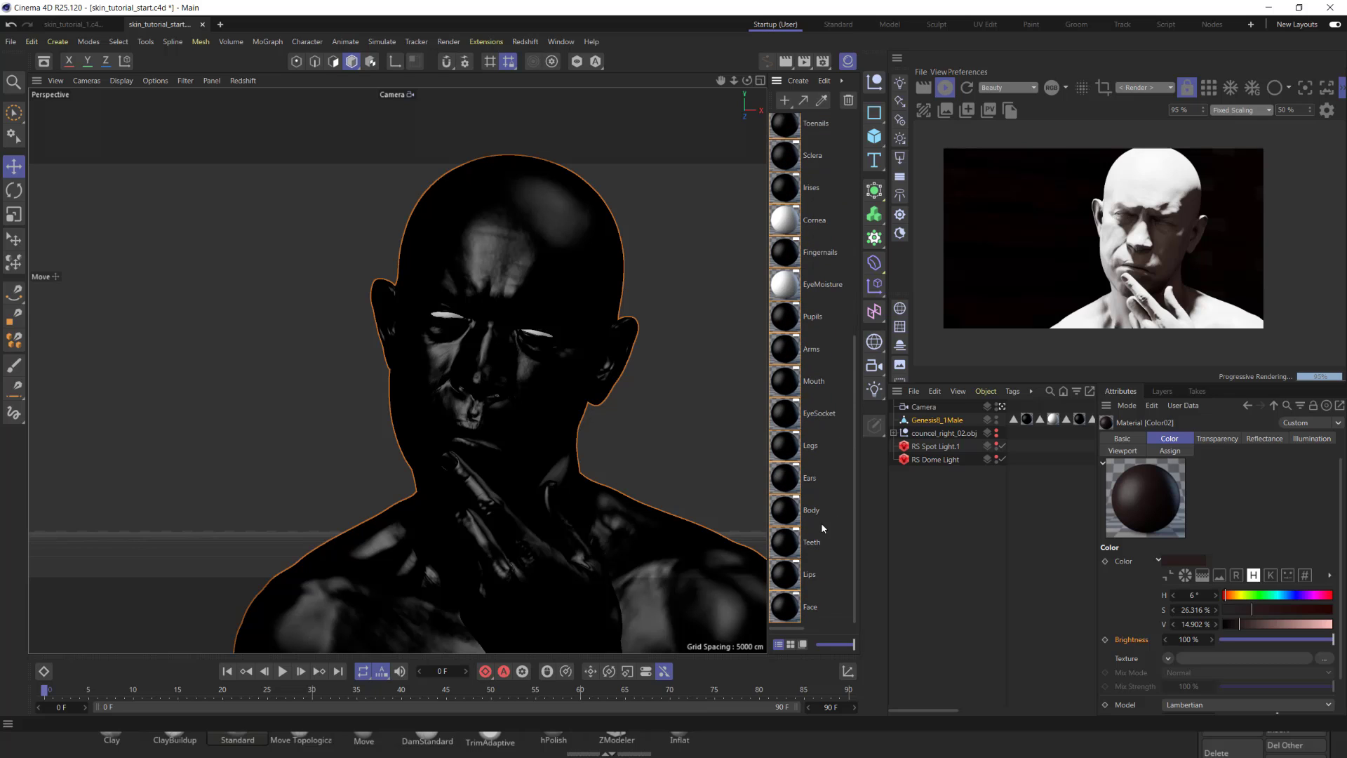
pyautogui.click(809, 574)
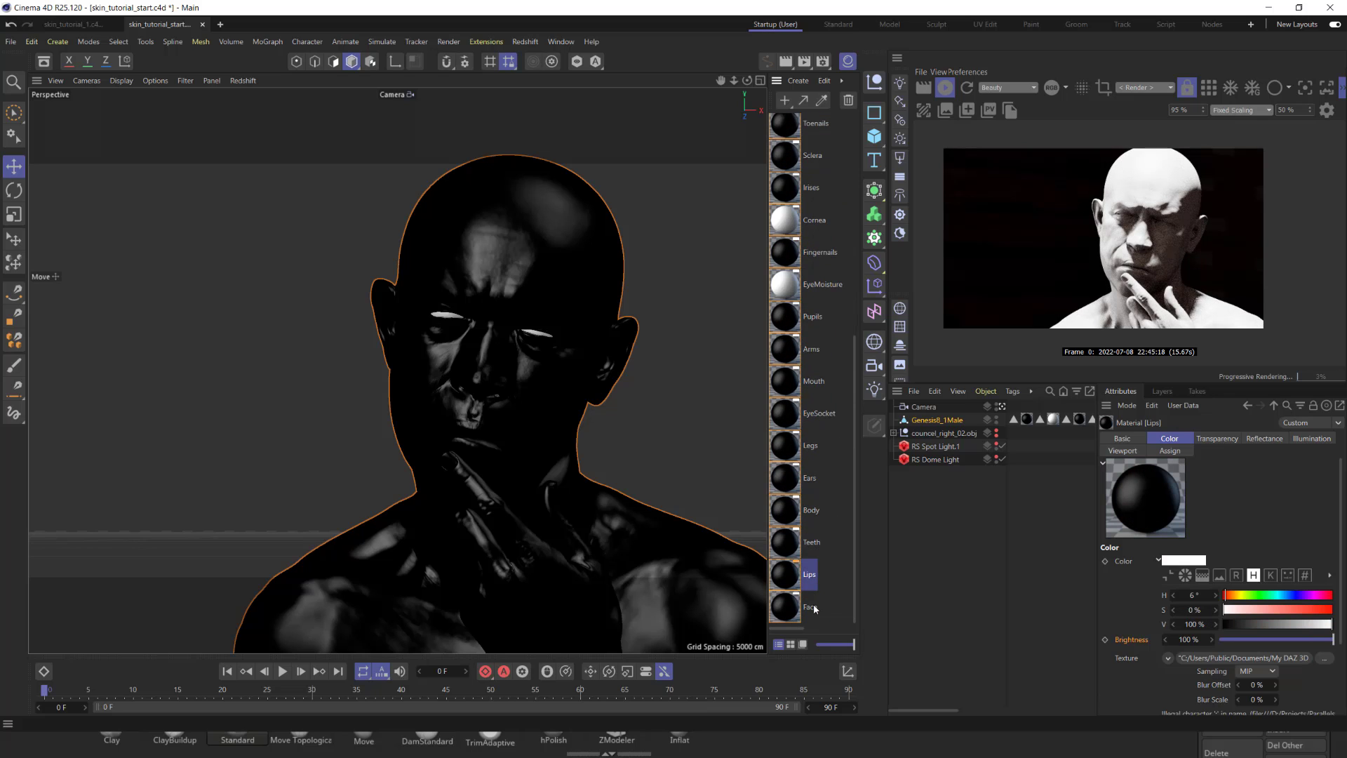
pyautogui.click(808, 477)
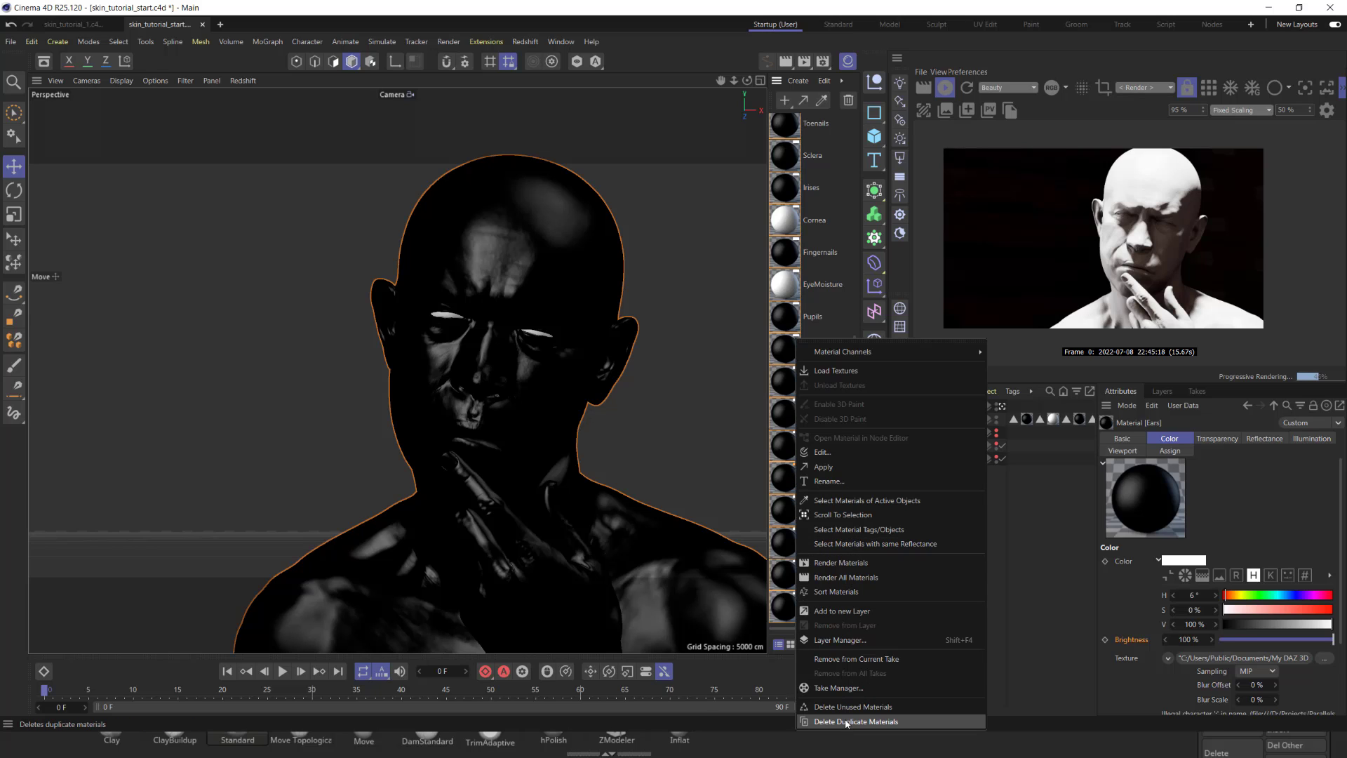
pyautogui.click(856, 721)
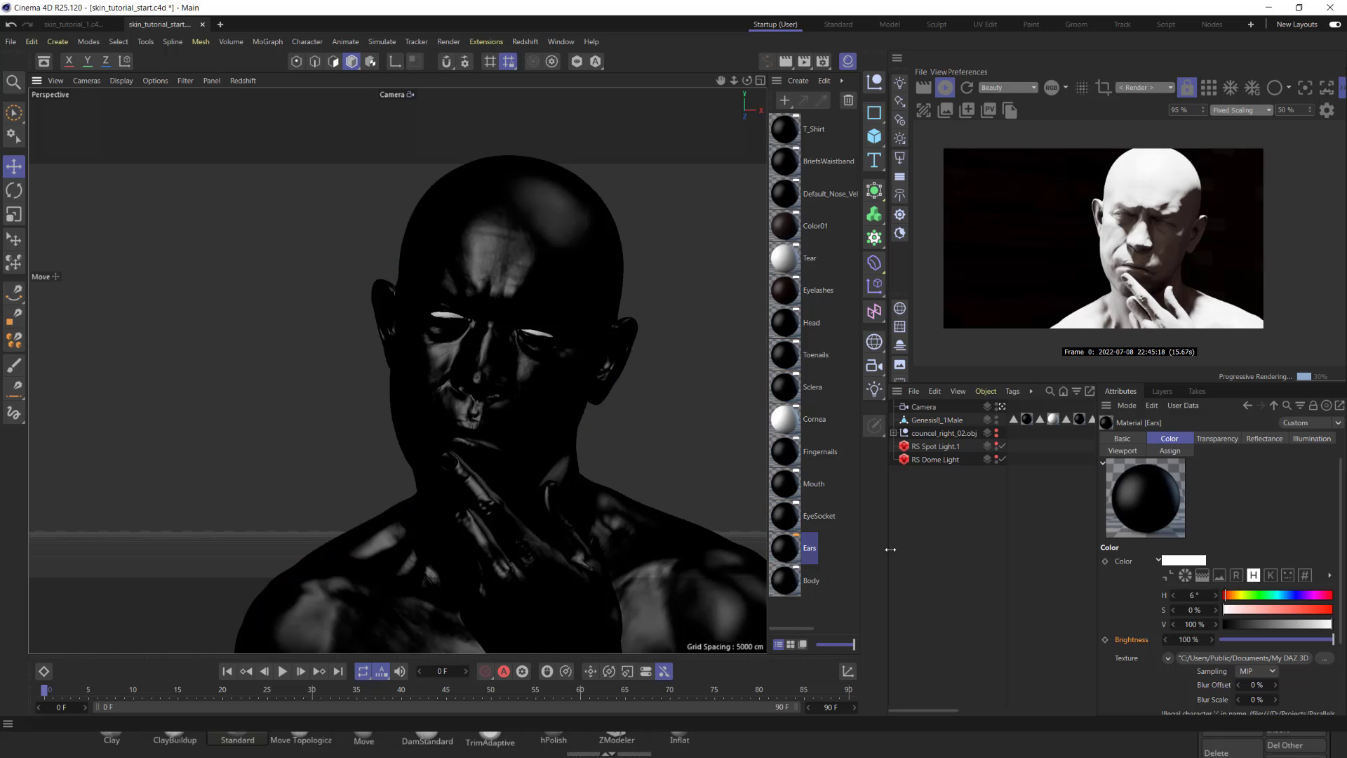
# Create an RS Material with a red diffuse colour in the Shader Graph.
pyautogui.click(797, 80)
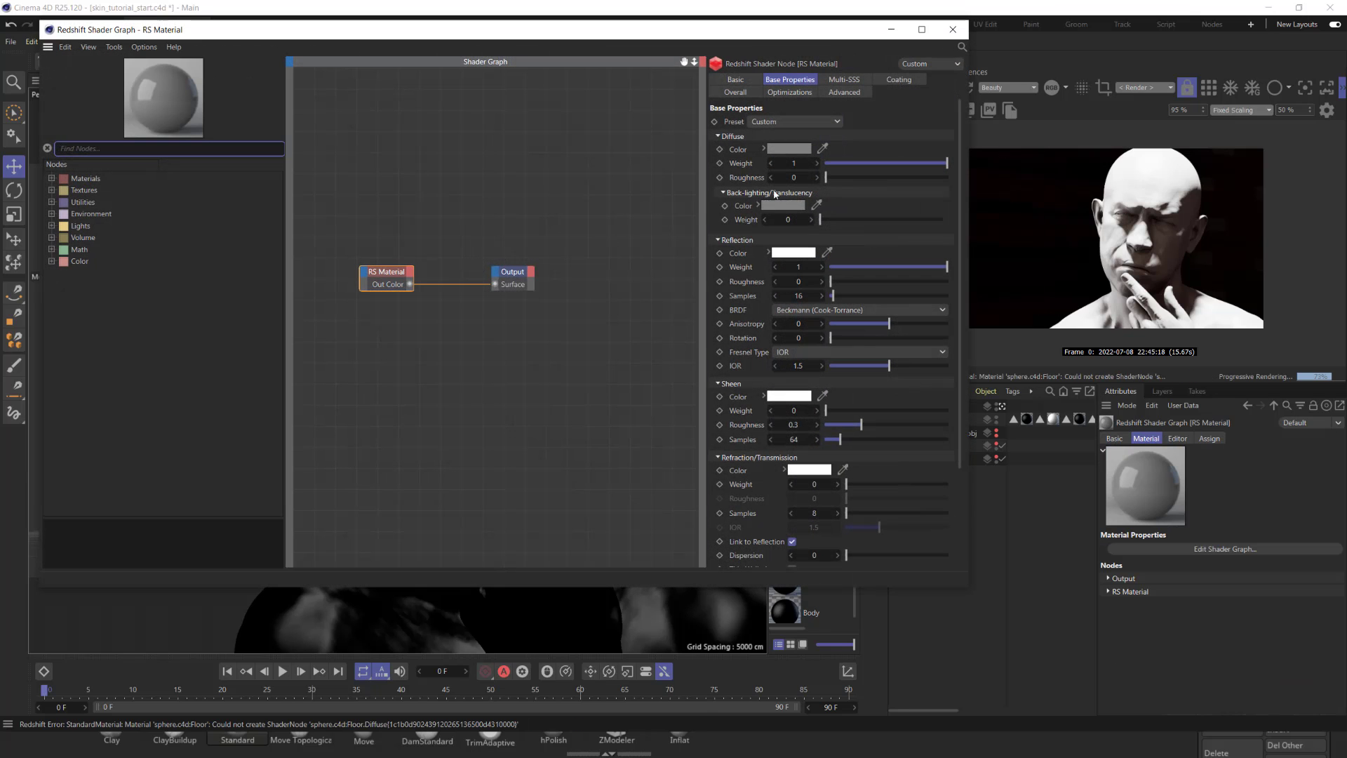
pyautogui.click(788, 148)
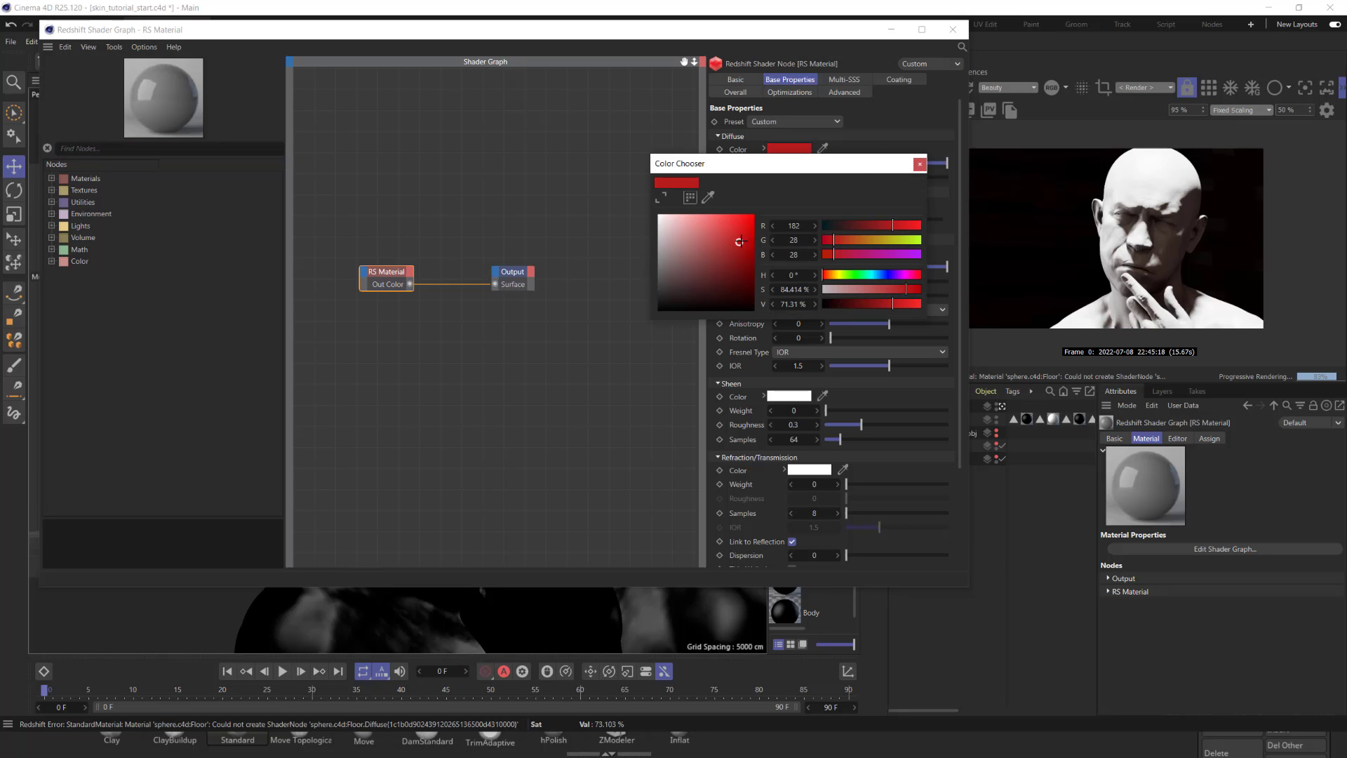
pyautogui.click(919, 163)
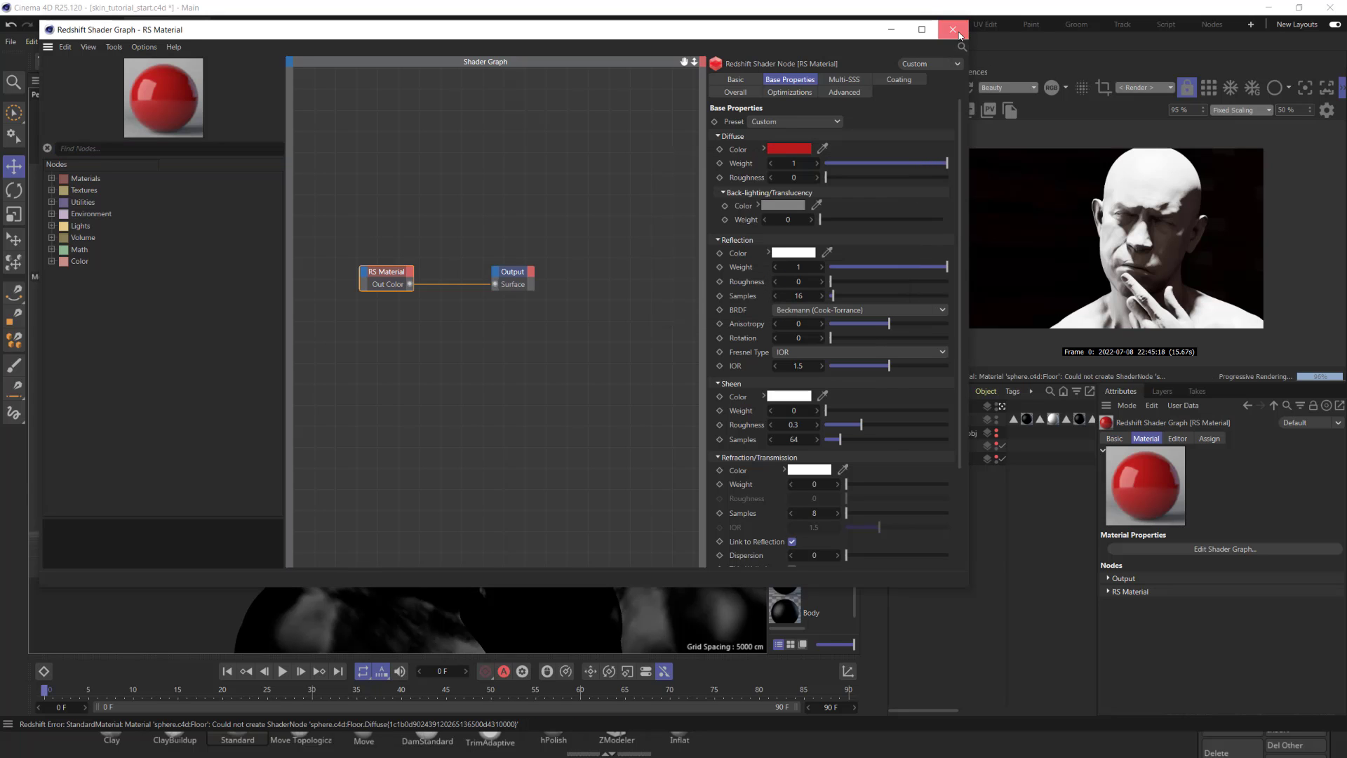
pyautogui.click(952, 30)
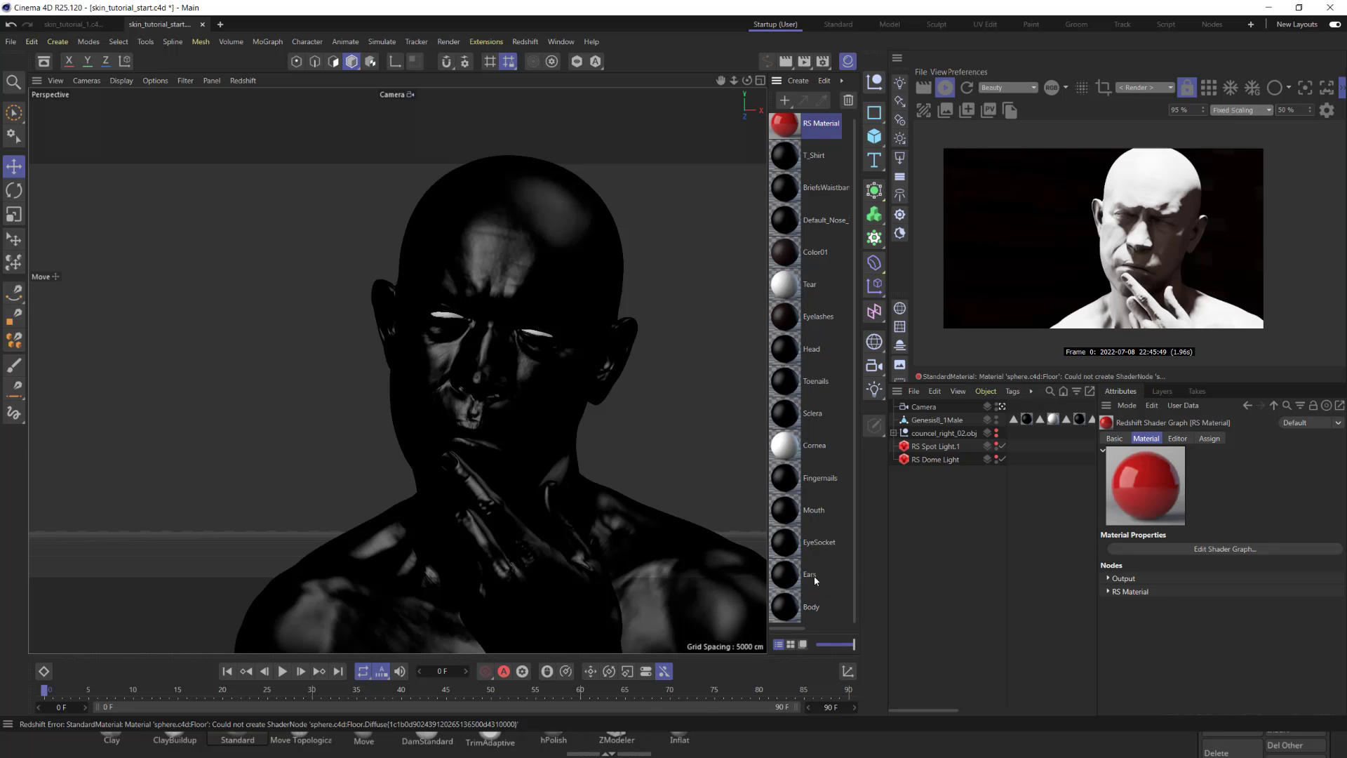
# Replace the Ears material with the red material so the head renders red.
pyautogui.click(809, 574)
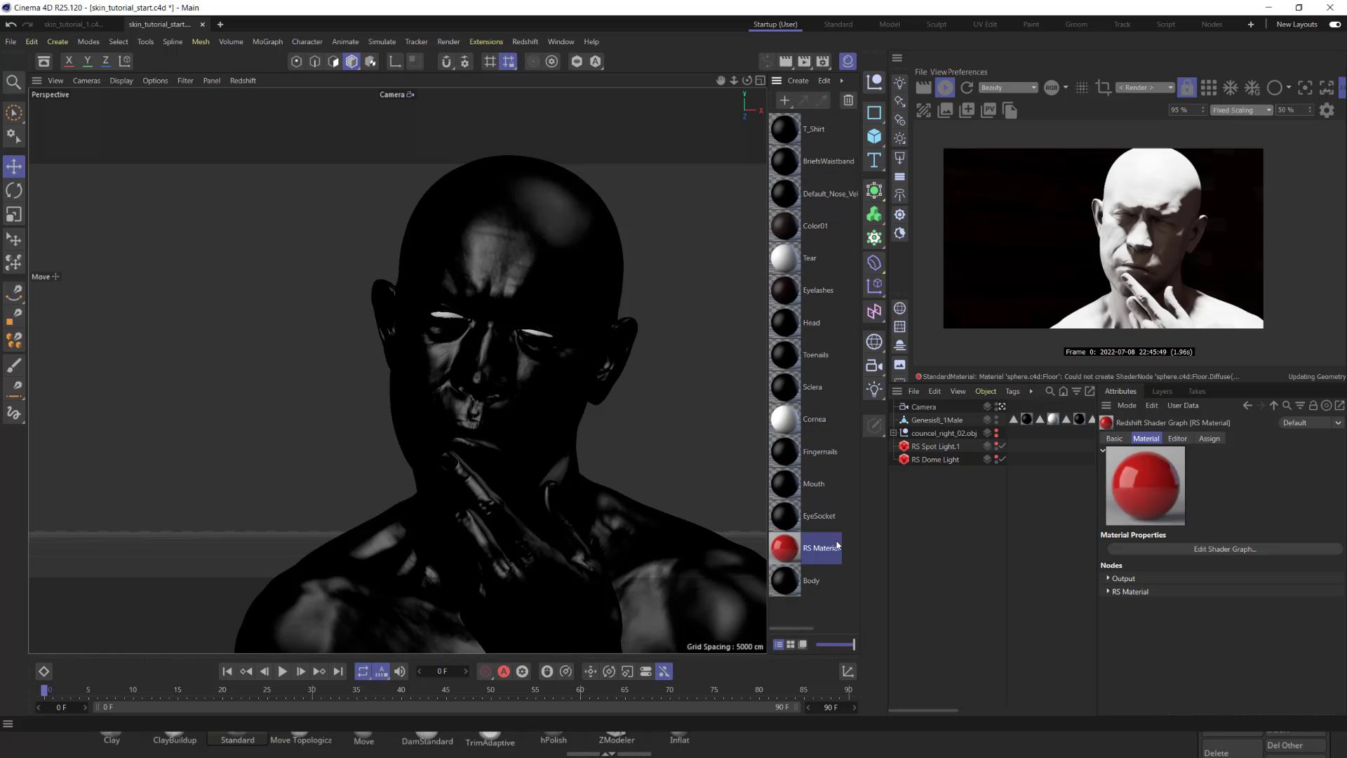
pyautogui.click(783, 547)
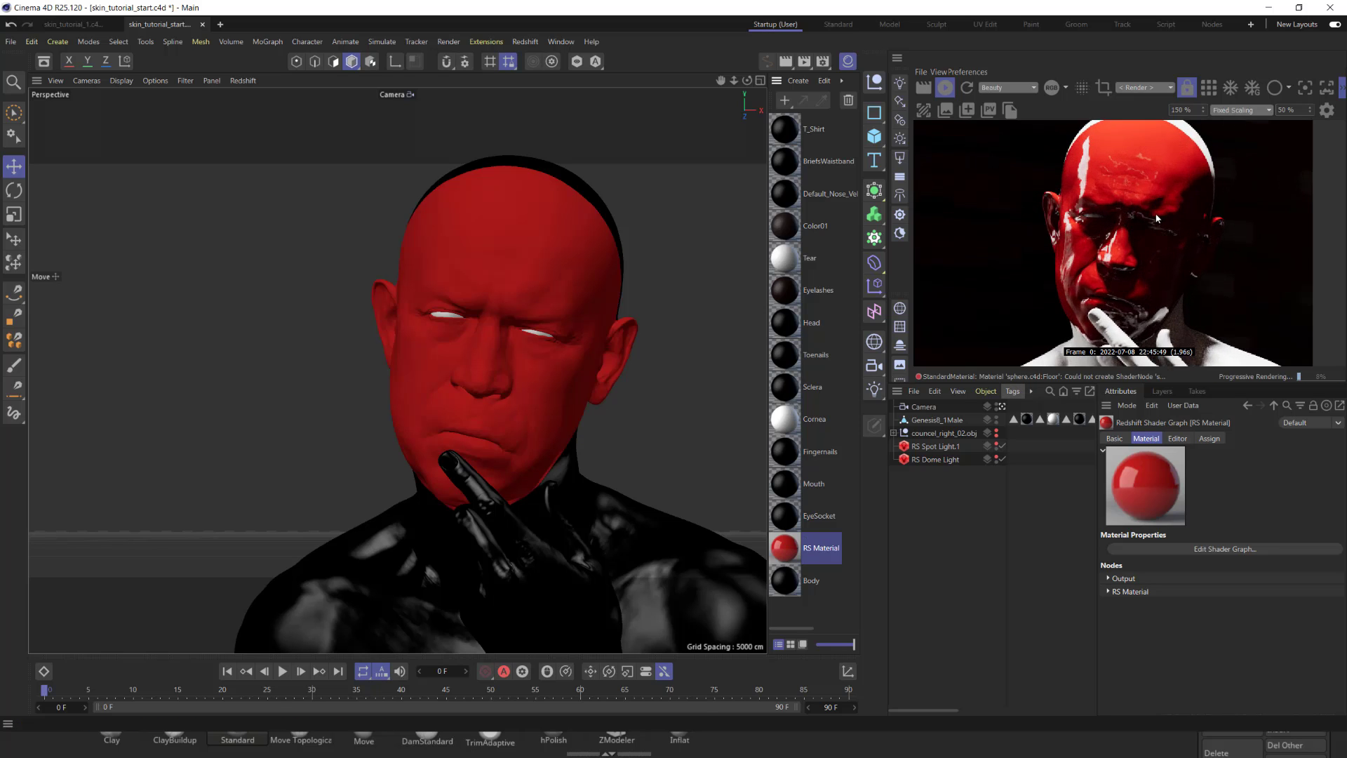
pyautogui.moveTo(1232, 201)
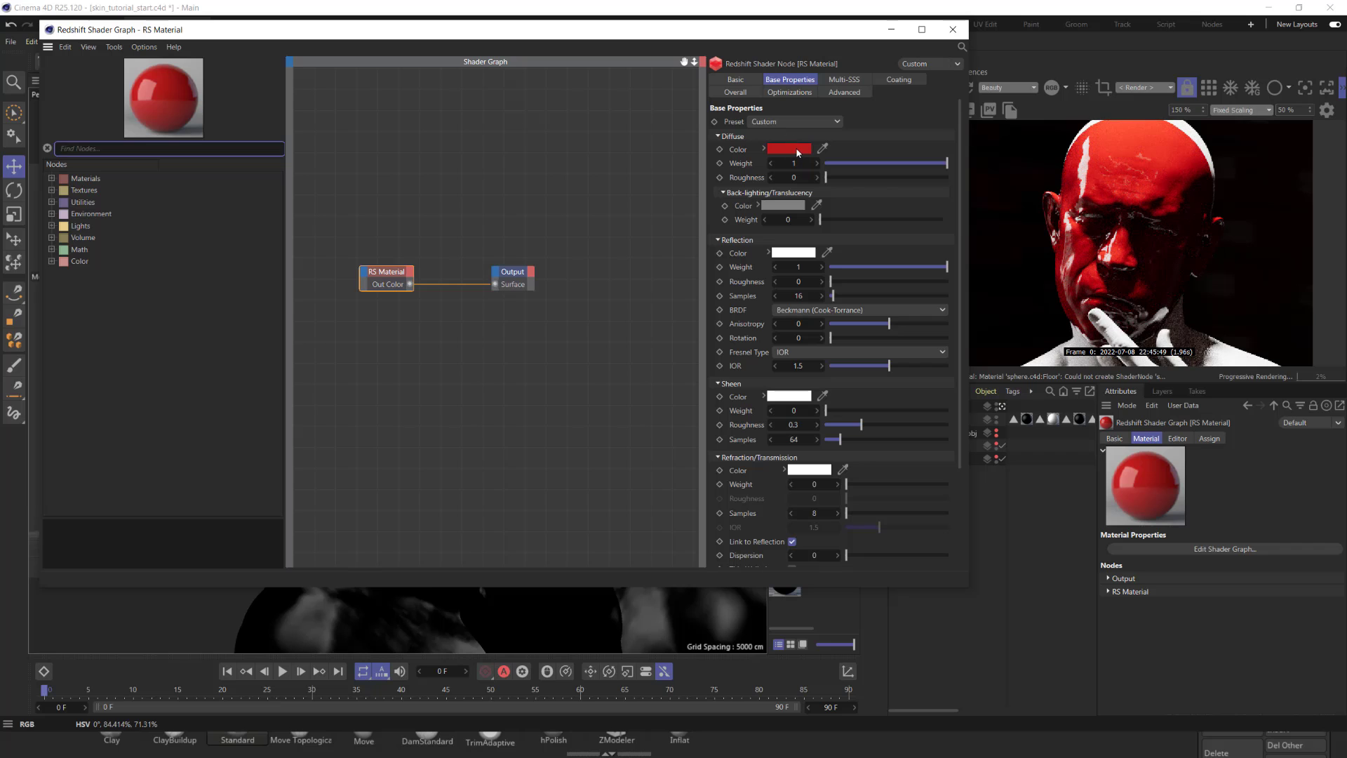
# Change the material's diffuse colour to a muted greyish-mauve.
pyautogui.click(790, 148)
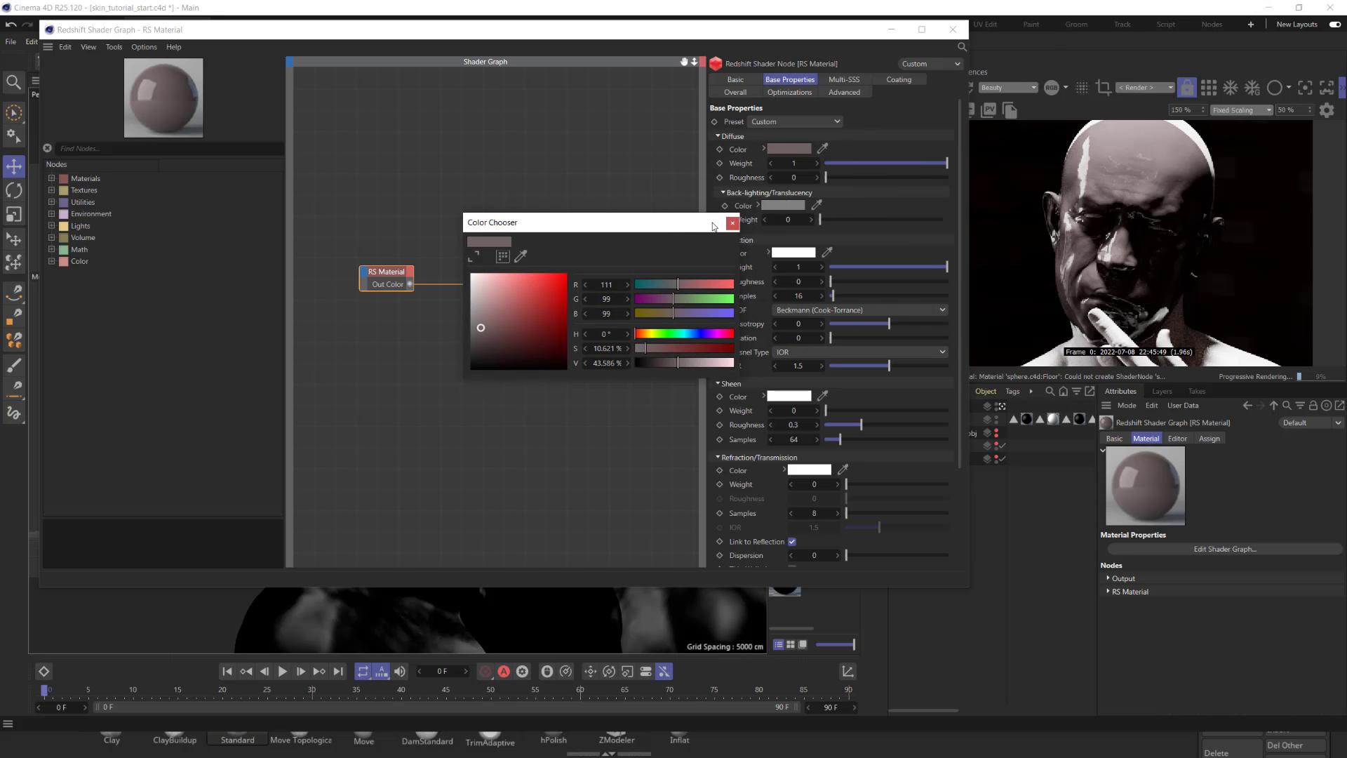
pyautogui.click(730, 223)
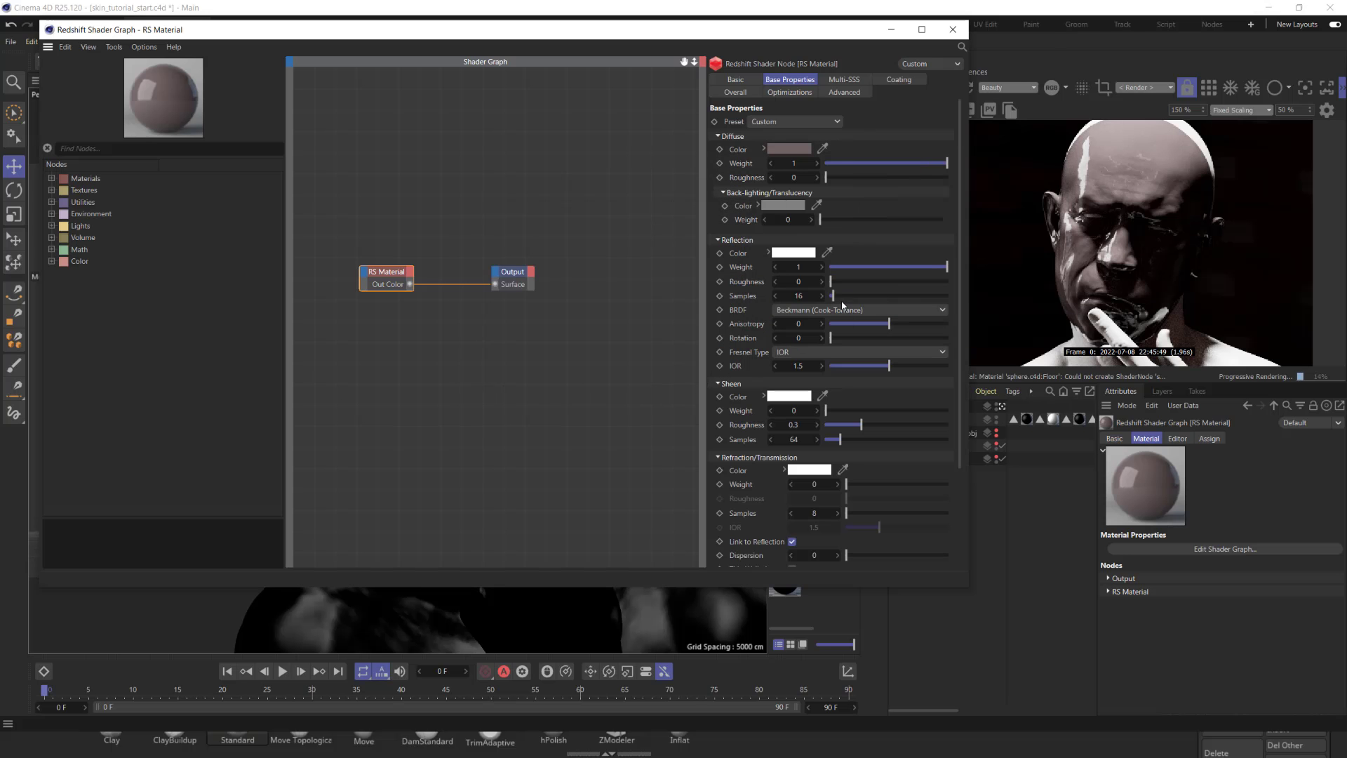
pyautogui.moveTo(832, 282); pyautogui.dragTo(902, 282)
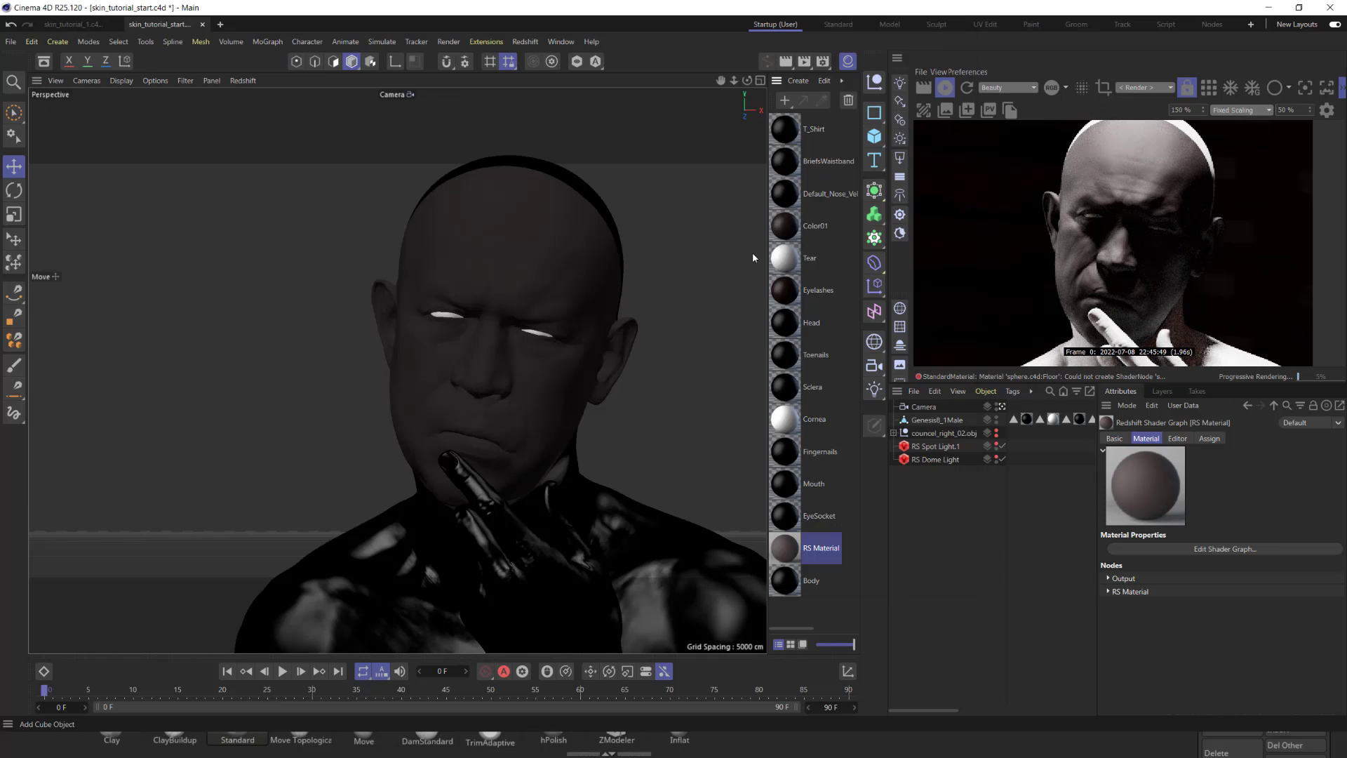
# Rename the mauve material to face, correcting the 'dace' typo.
pyautogui.doubleClick(821, 547)
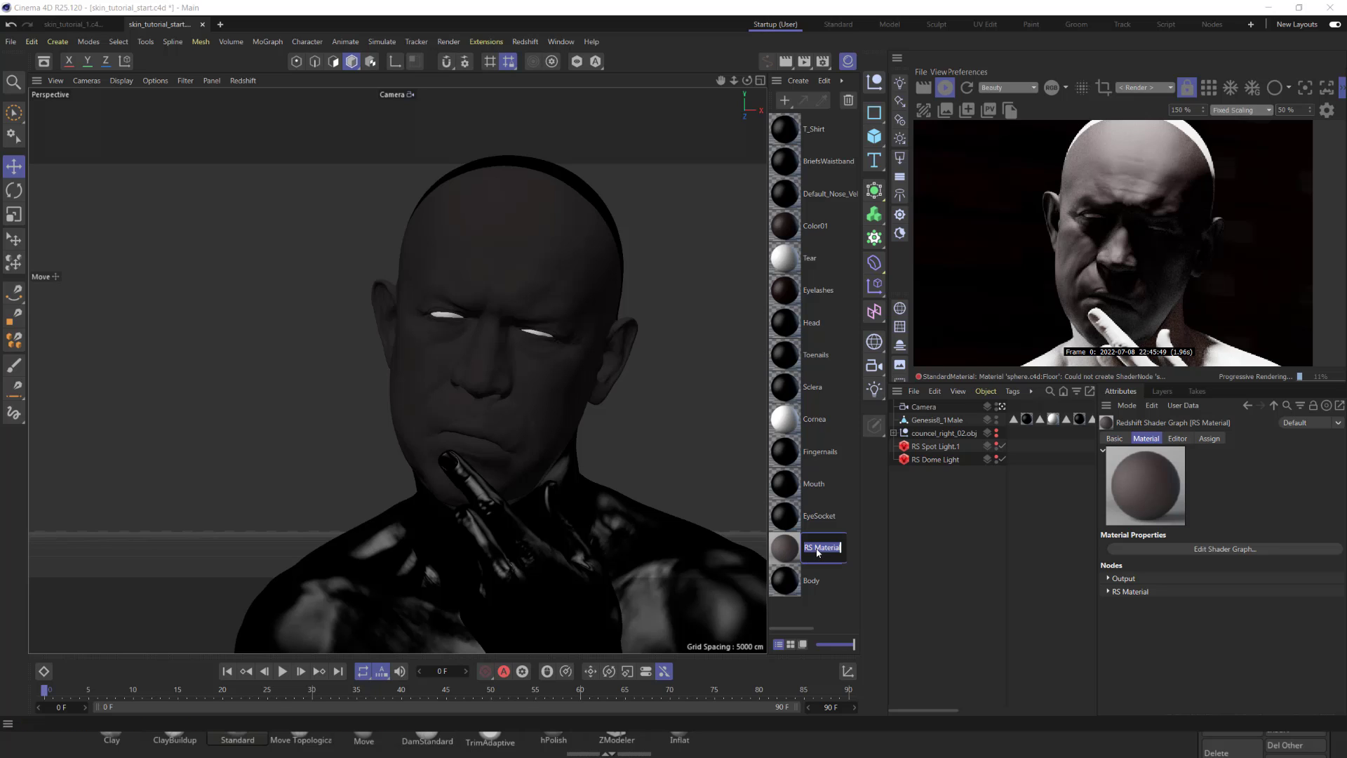
pyautogui.write('dace')
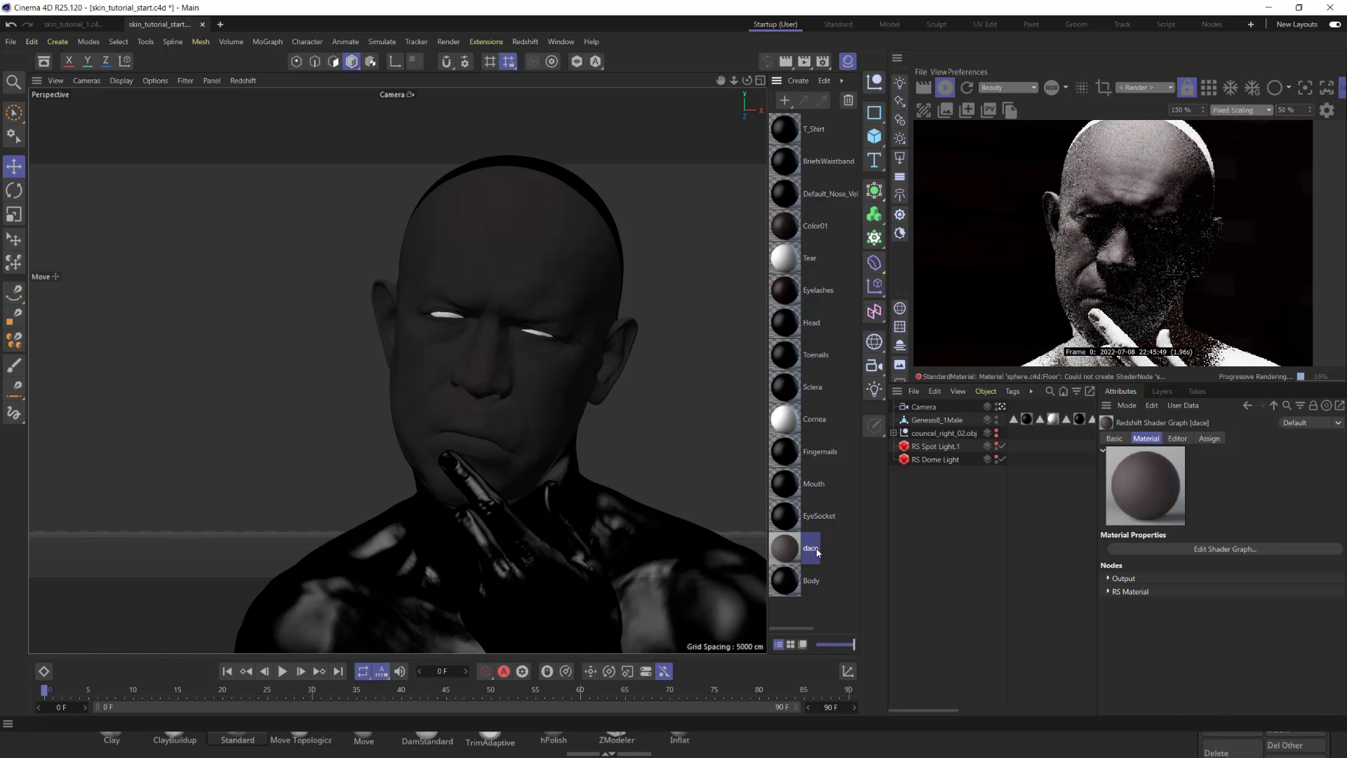
pyautogui.doubleClick(810, 548)
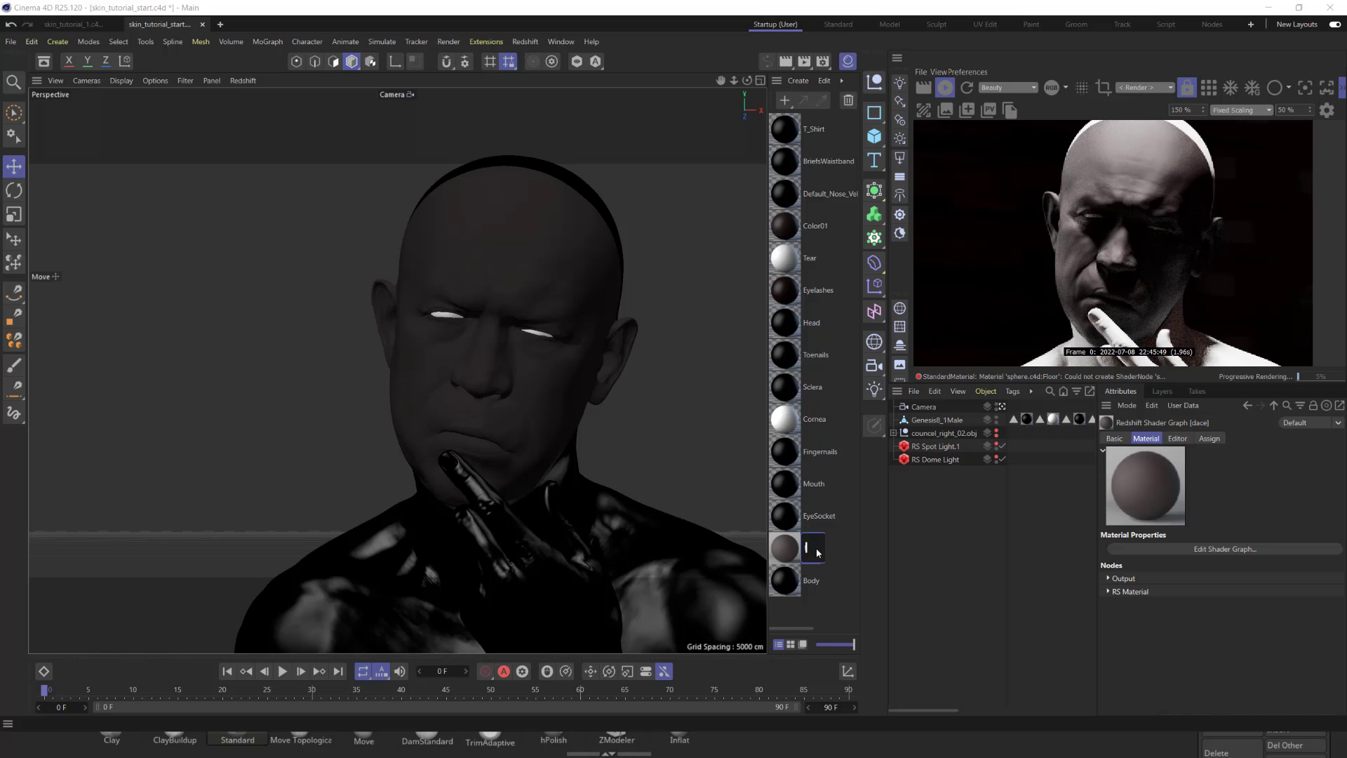
pyautogui.write('face')
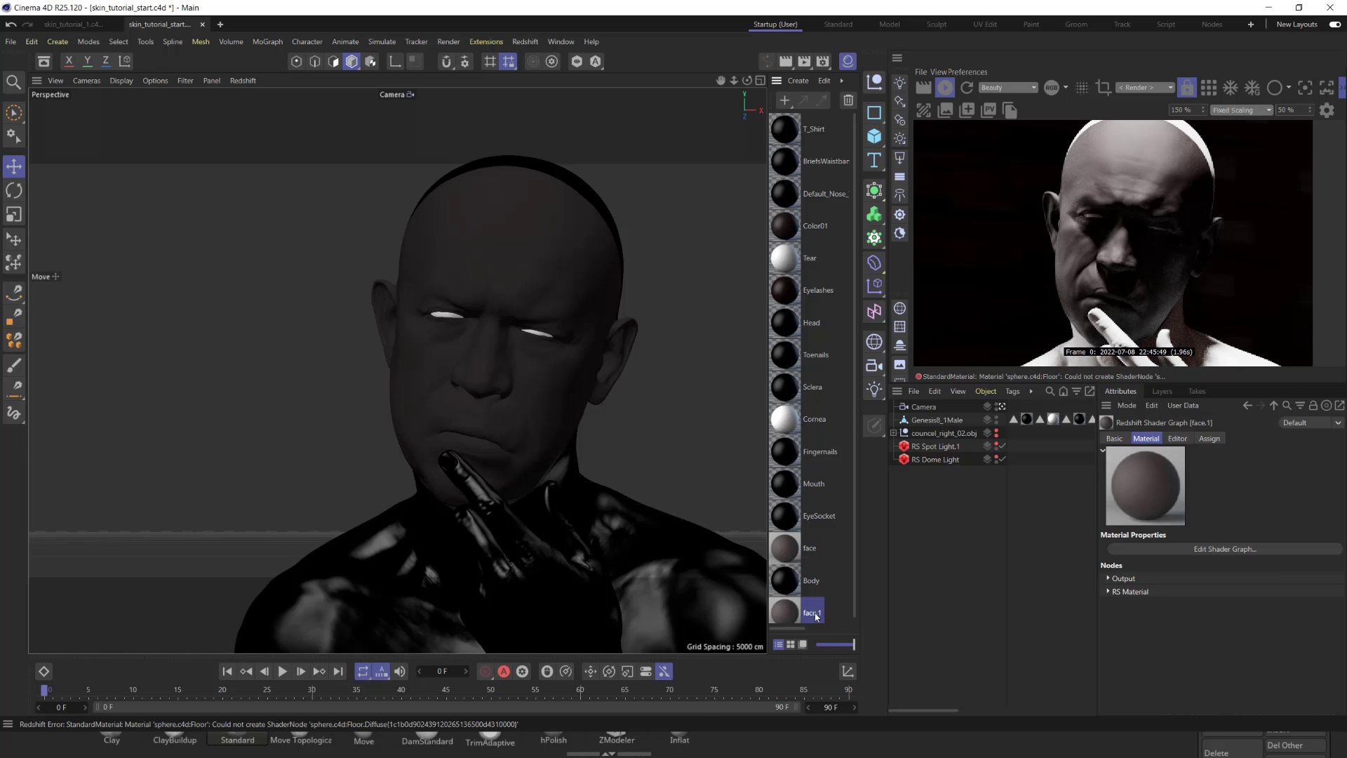
# Name the copies head and body, assigning skin materials across the figure.
pyautogui.click(783, 323)
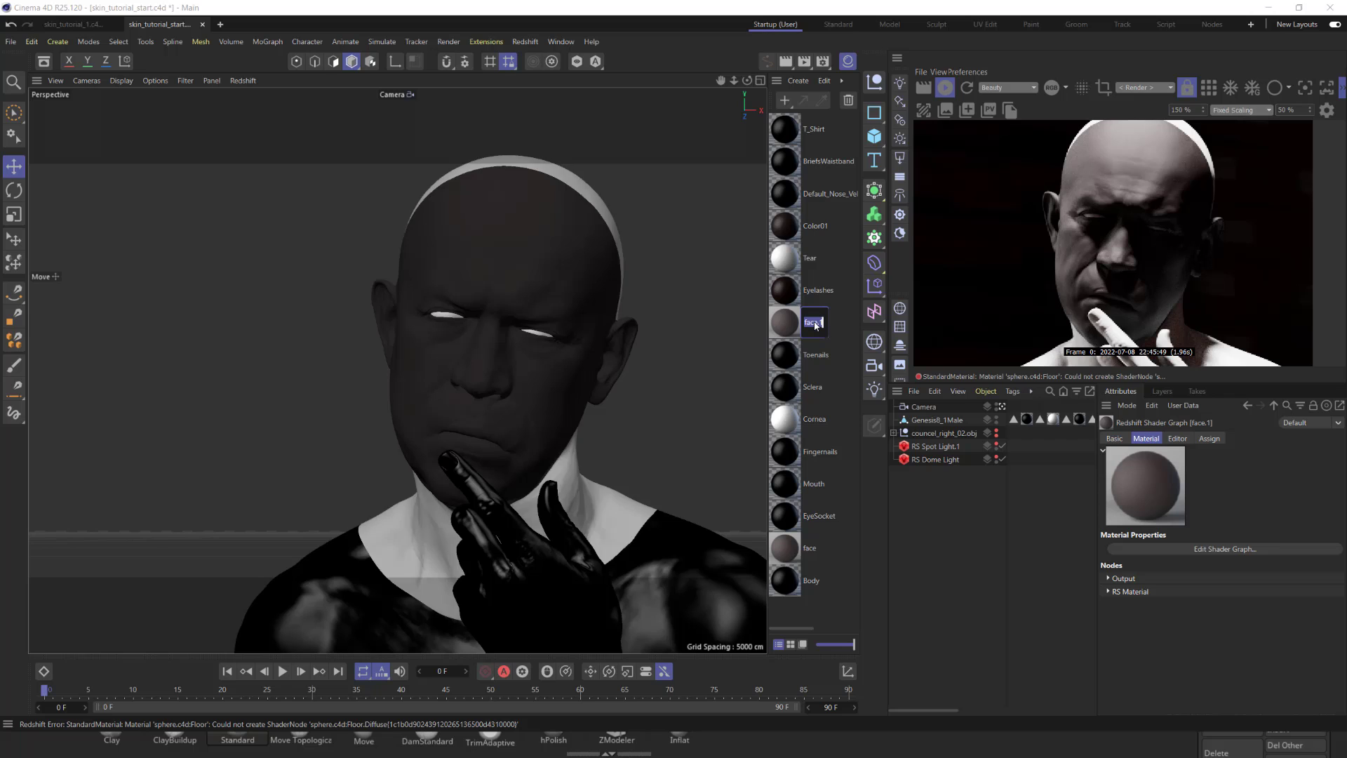
pyautogui.write('head')
pyautogui.click(813, 580)
pyautogui.write('hand')
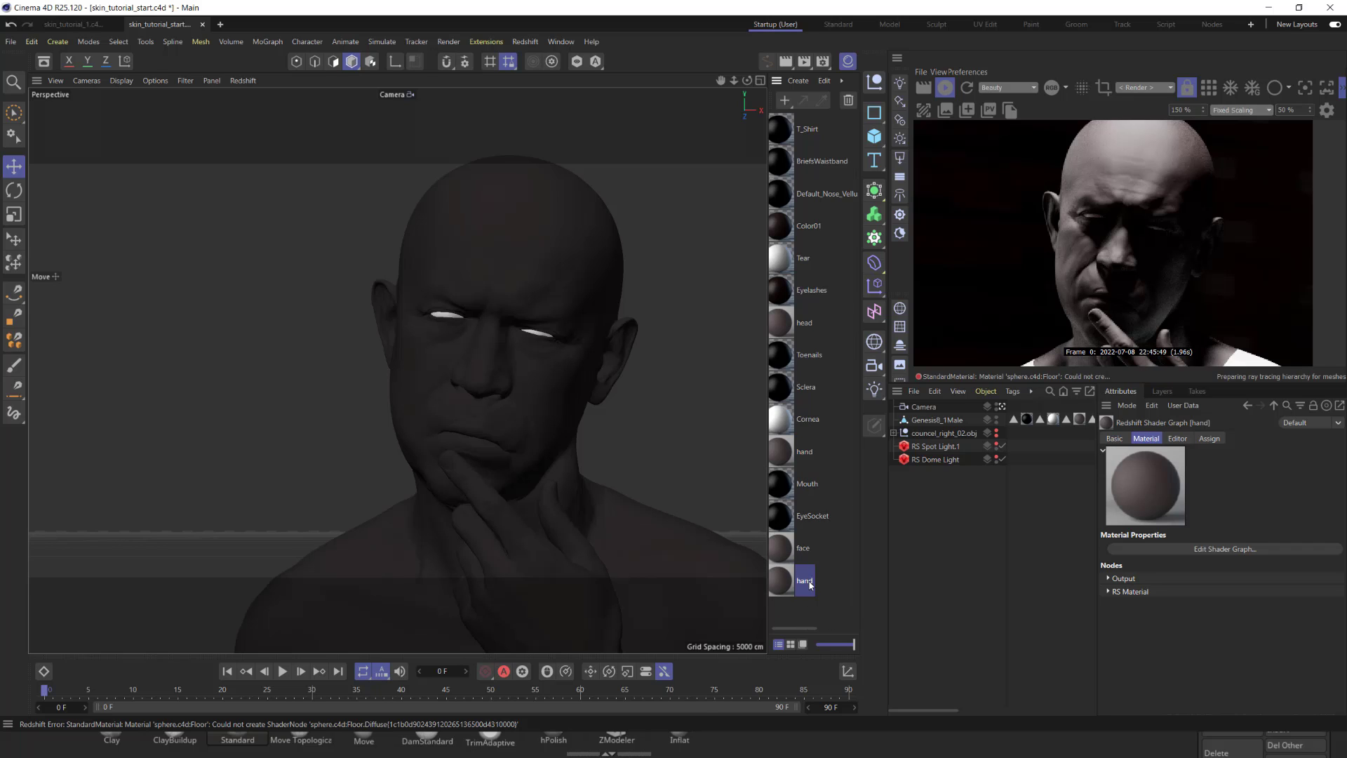
pyautogui.doubleClick(803, 579)
pyautogui.write('body')
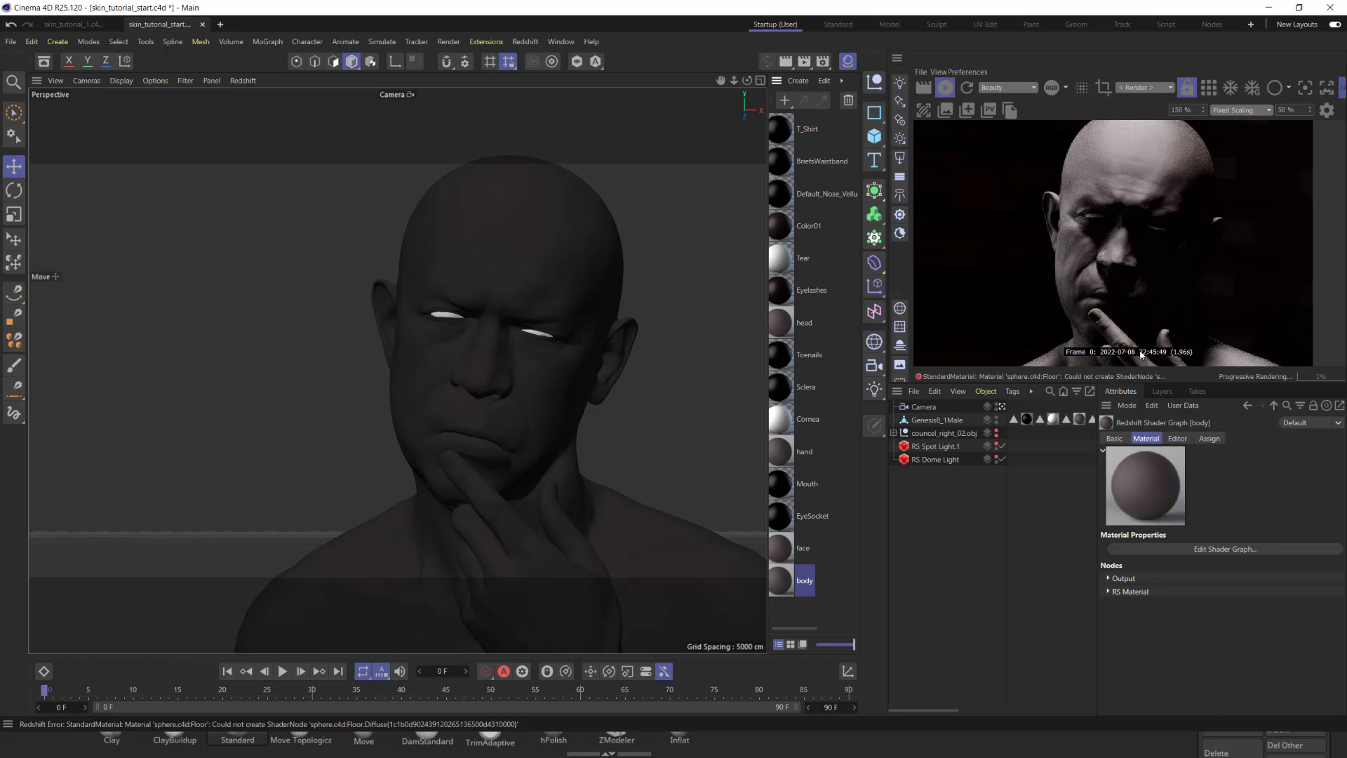
pyautogui.click(803, 547)
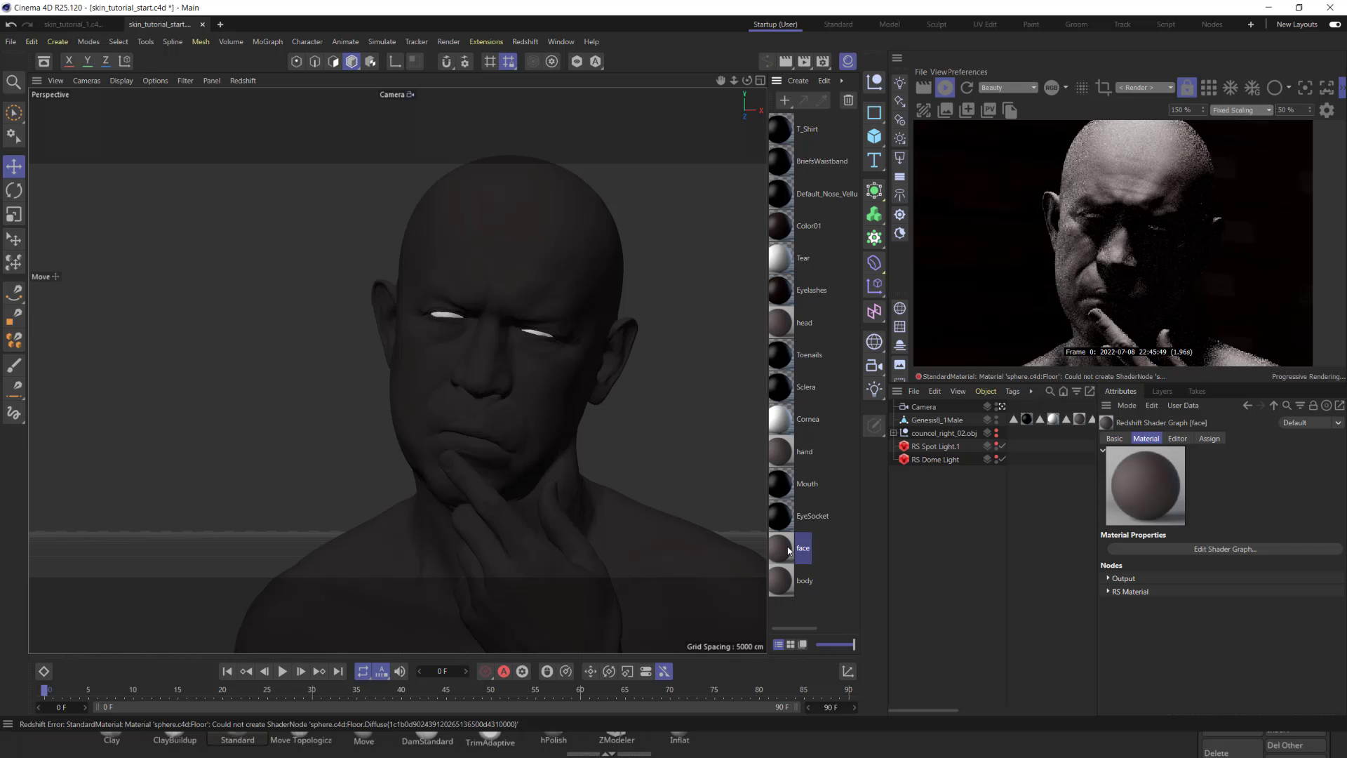
# Add an RS Texture node to the face material and preview it on the output.
pyautogui.click(1226, 549)
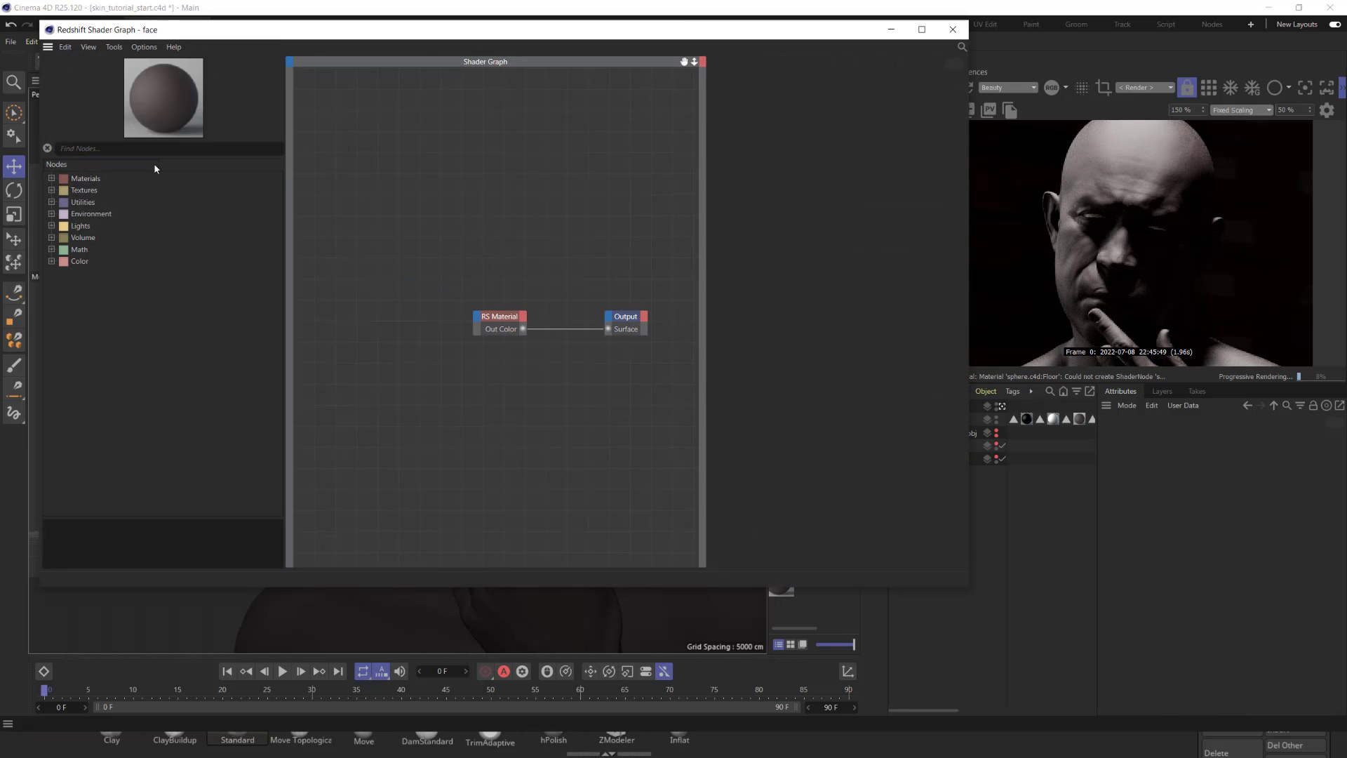
pyautogui.click(167, 147)
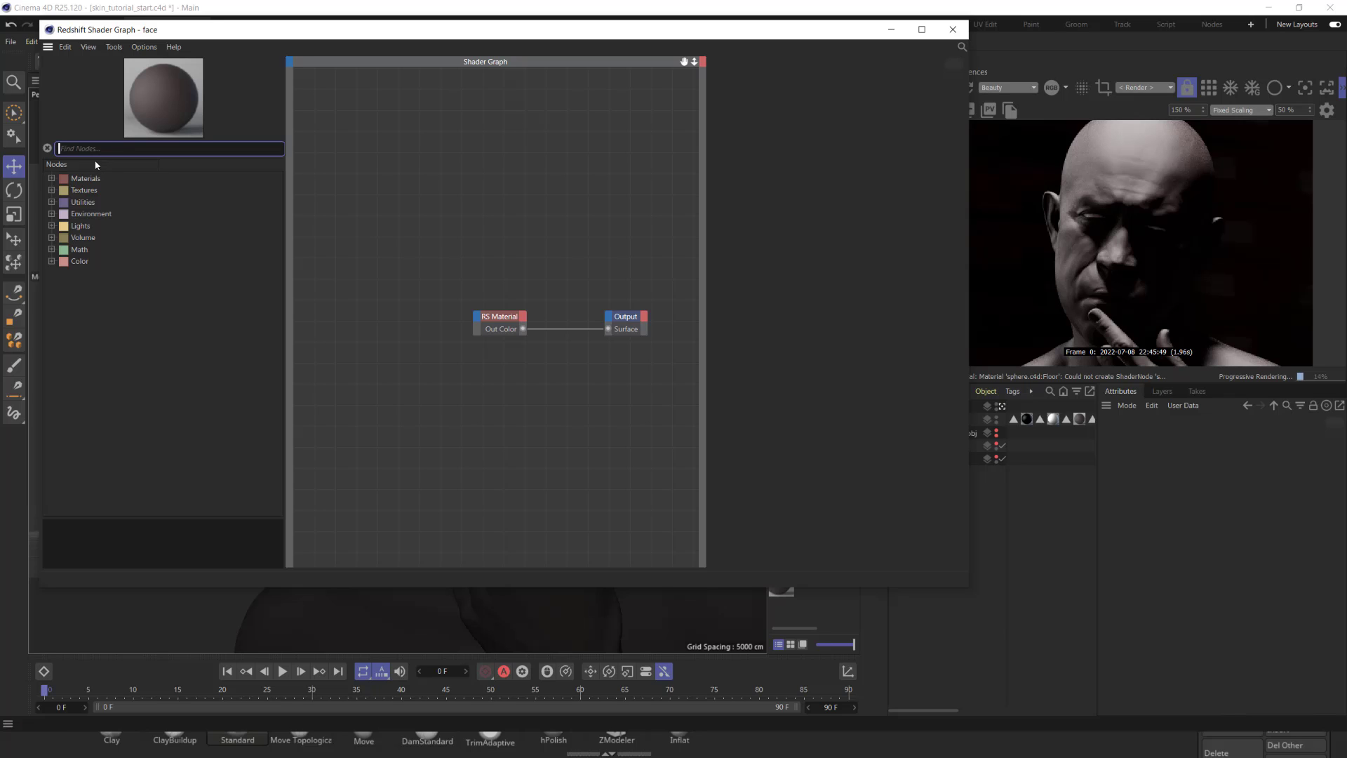
pyautogui.write('tex')
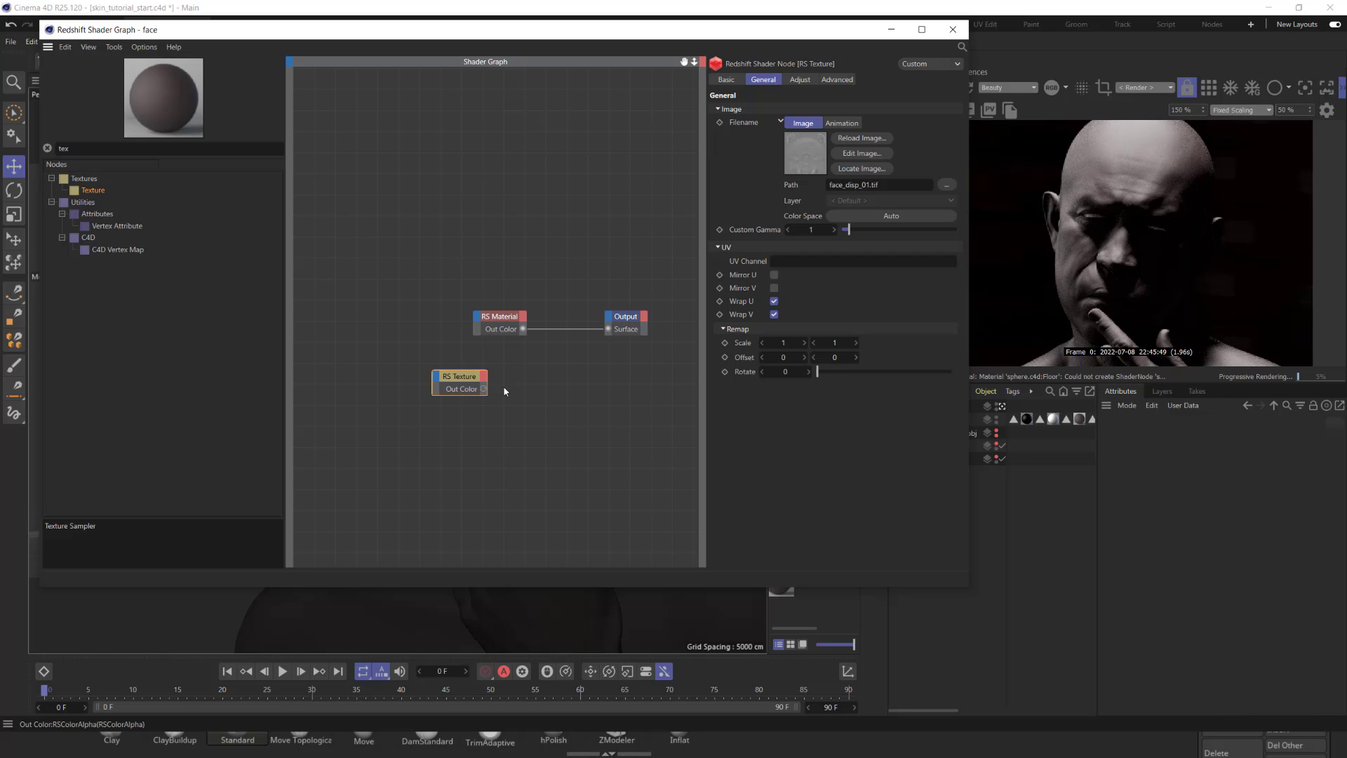
pyautogui.moveTo(484, 389); pyautogui.dragTo(608, 329)
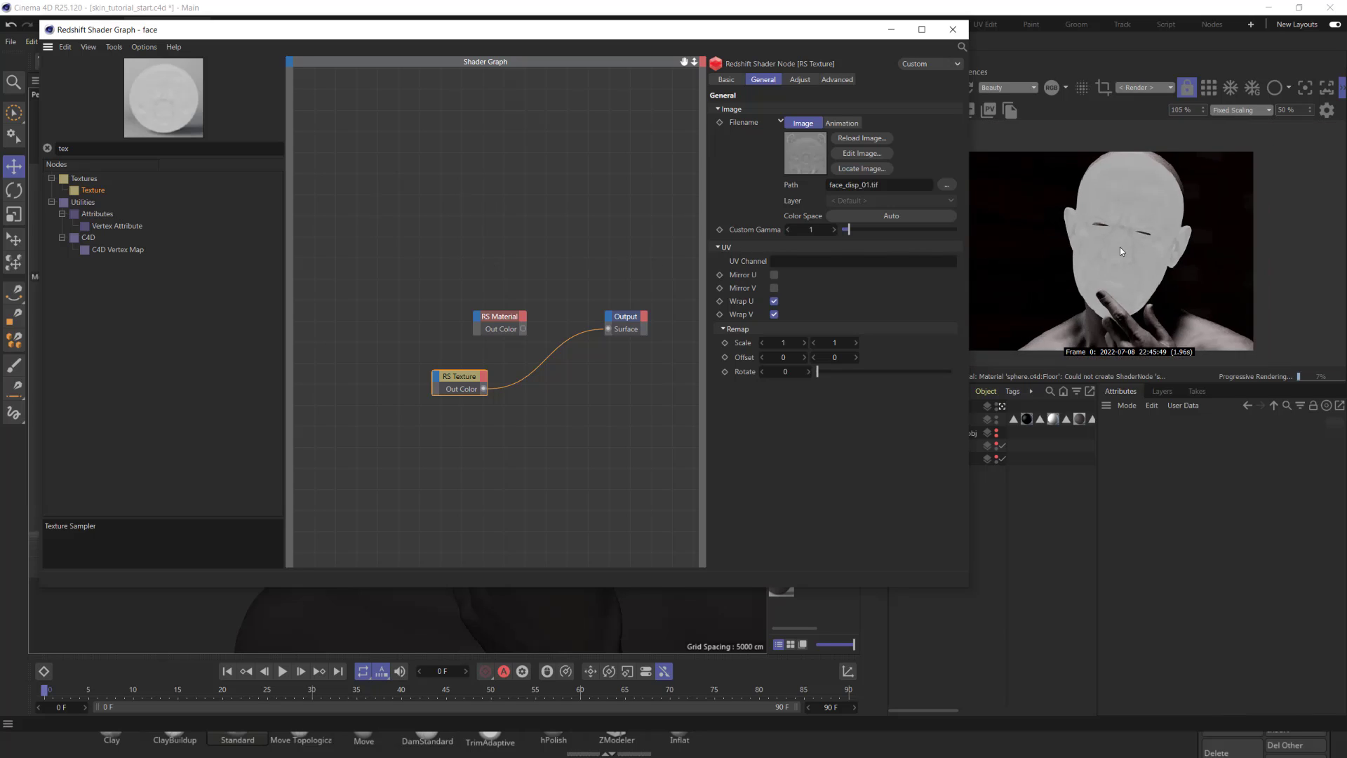
# Add an RS Displacement node and feed the texture into its Tex Map.
pyautogui.click(167, 148)
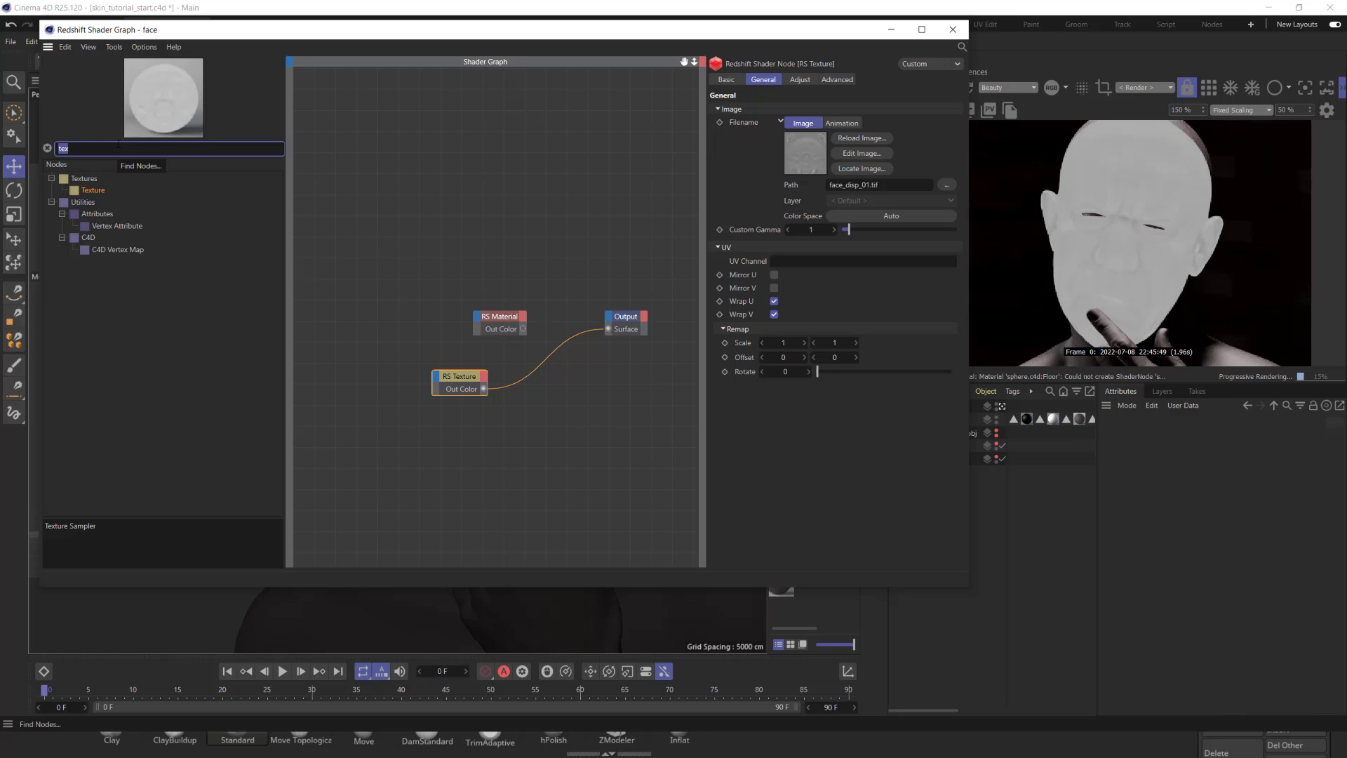
pyautogui.write('di')
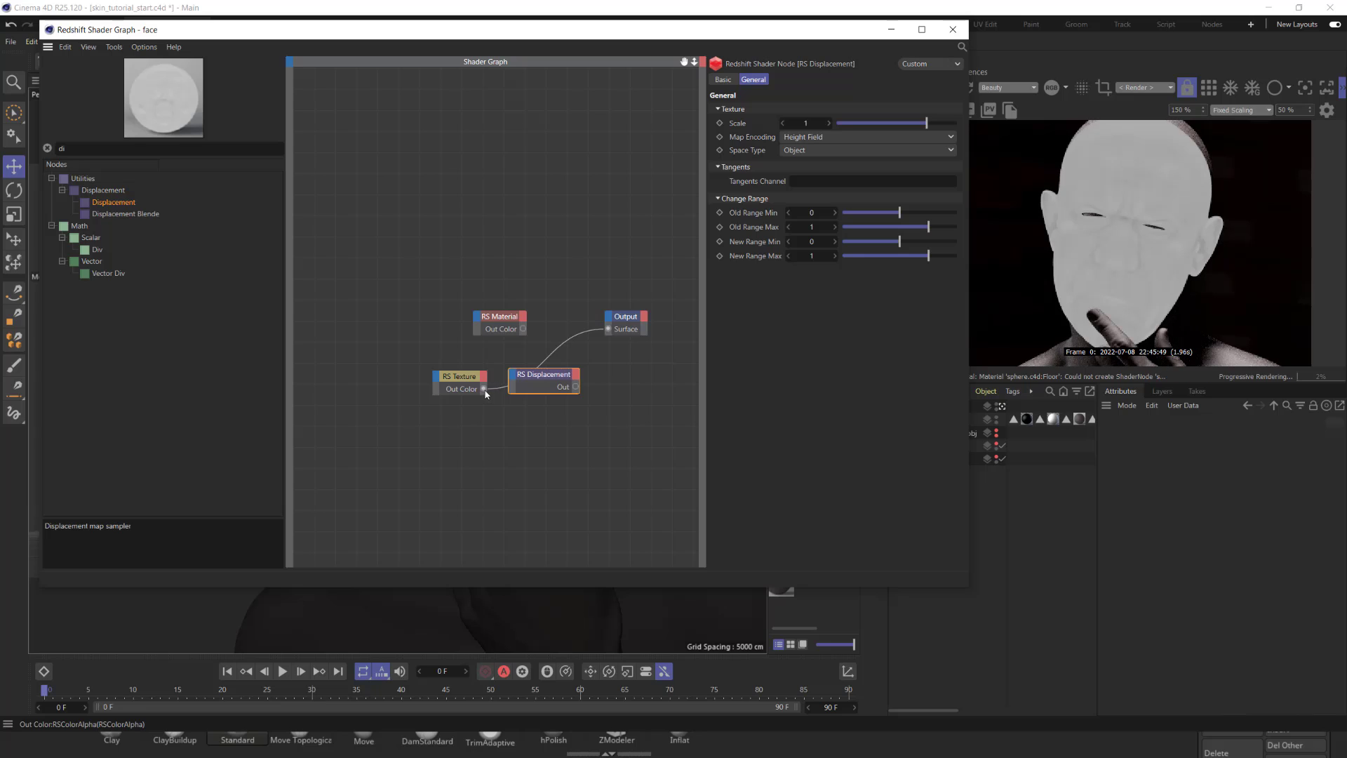
pyautogui.rightClick(543, 378)
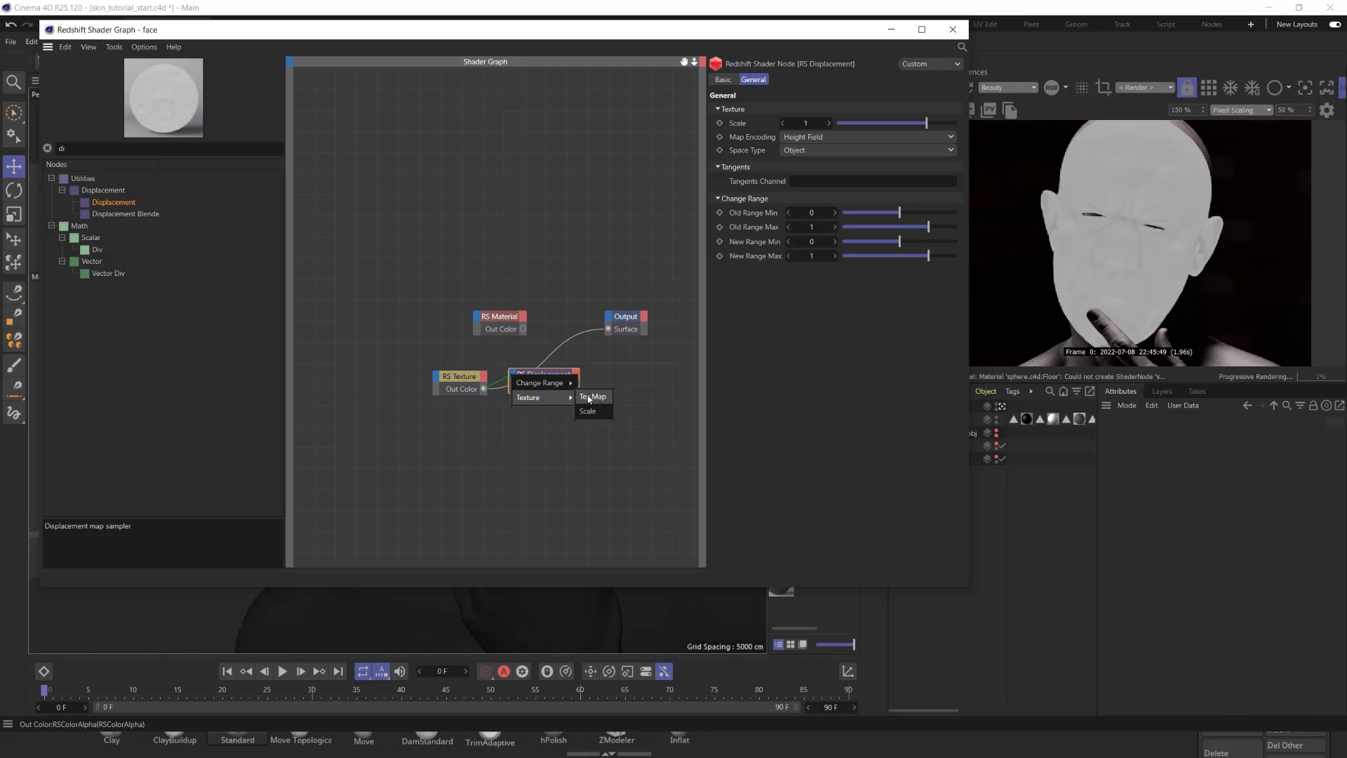
pyautogui.click(592, 396)
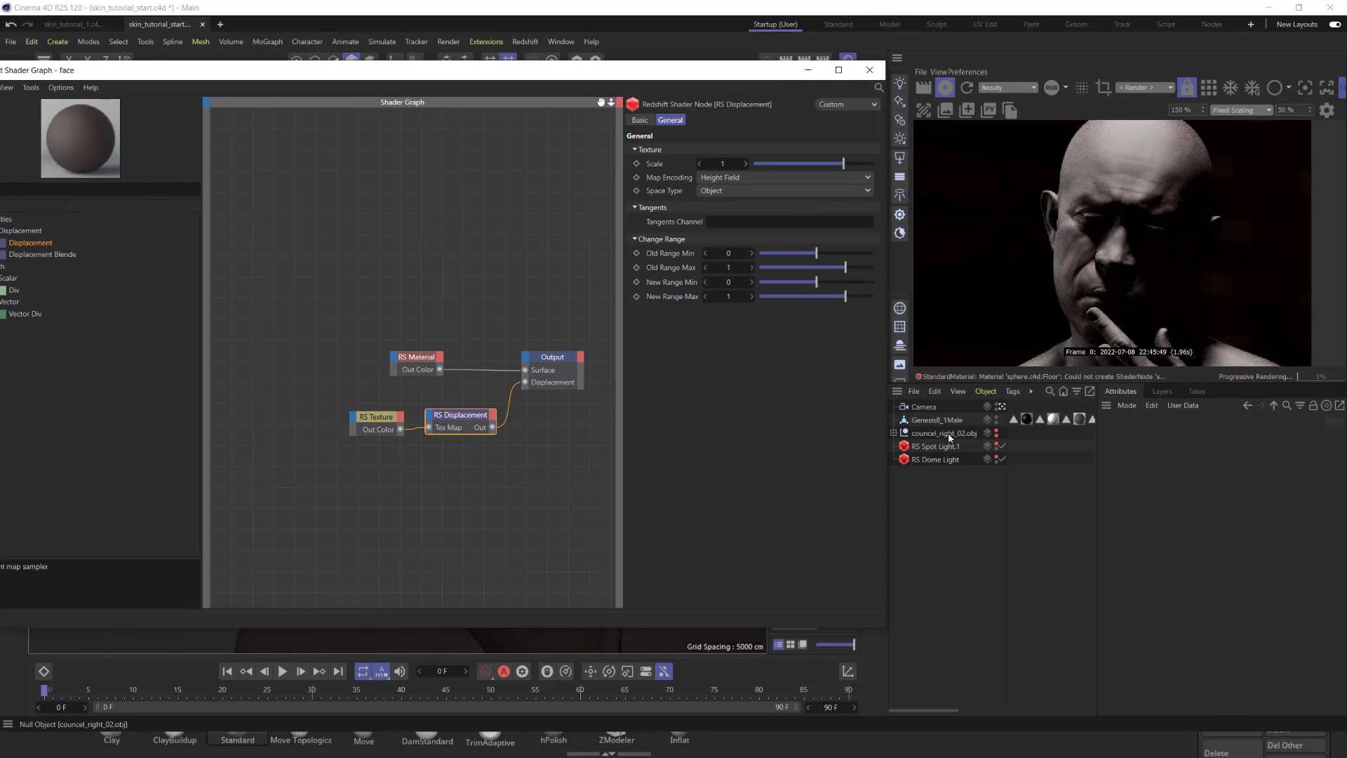
# Give Genesis8_1Male a Redshift Object tag with Geometry Override, Tessellation and Displacement enabled.
pyautogui.rightClick(935, 420)
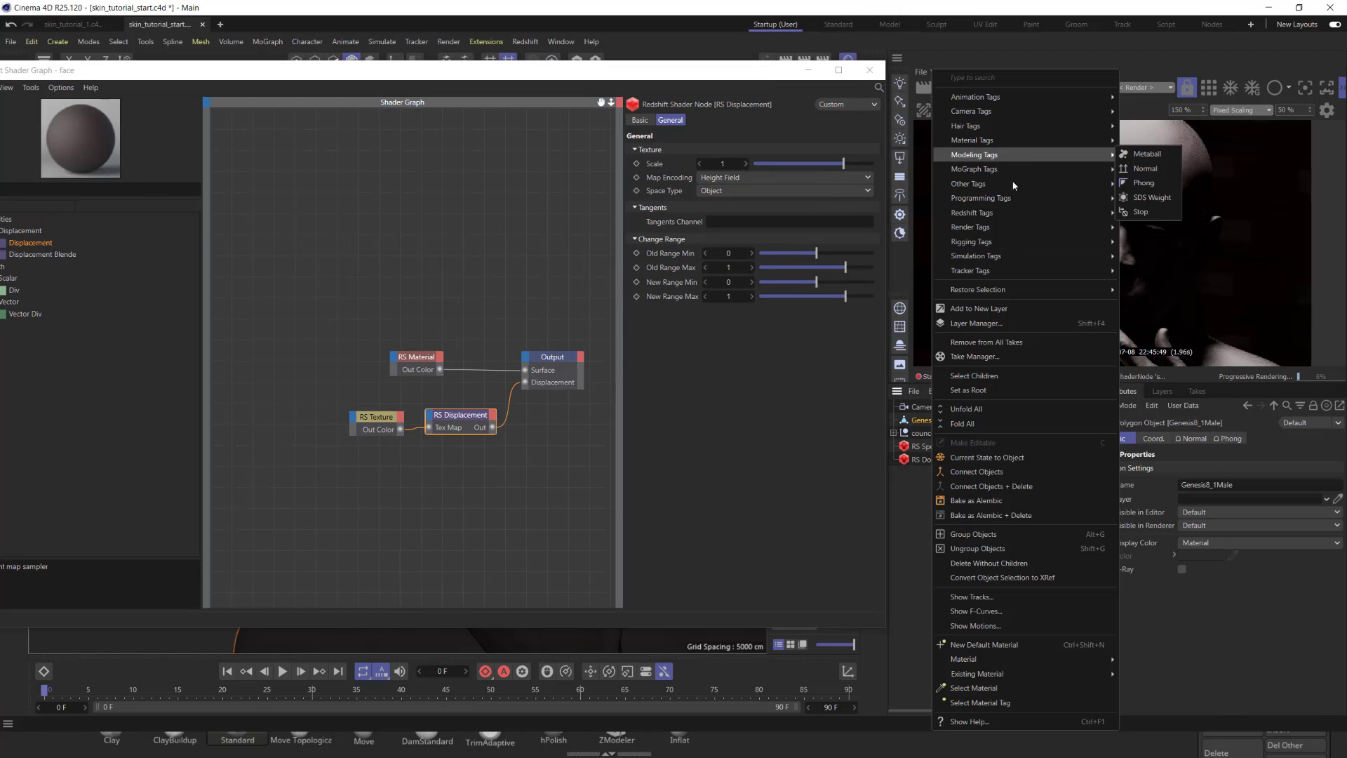
pyautogui.moveTo(971, 212)
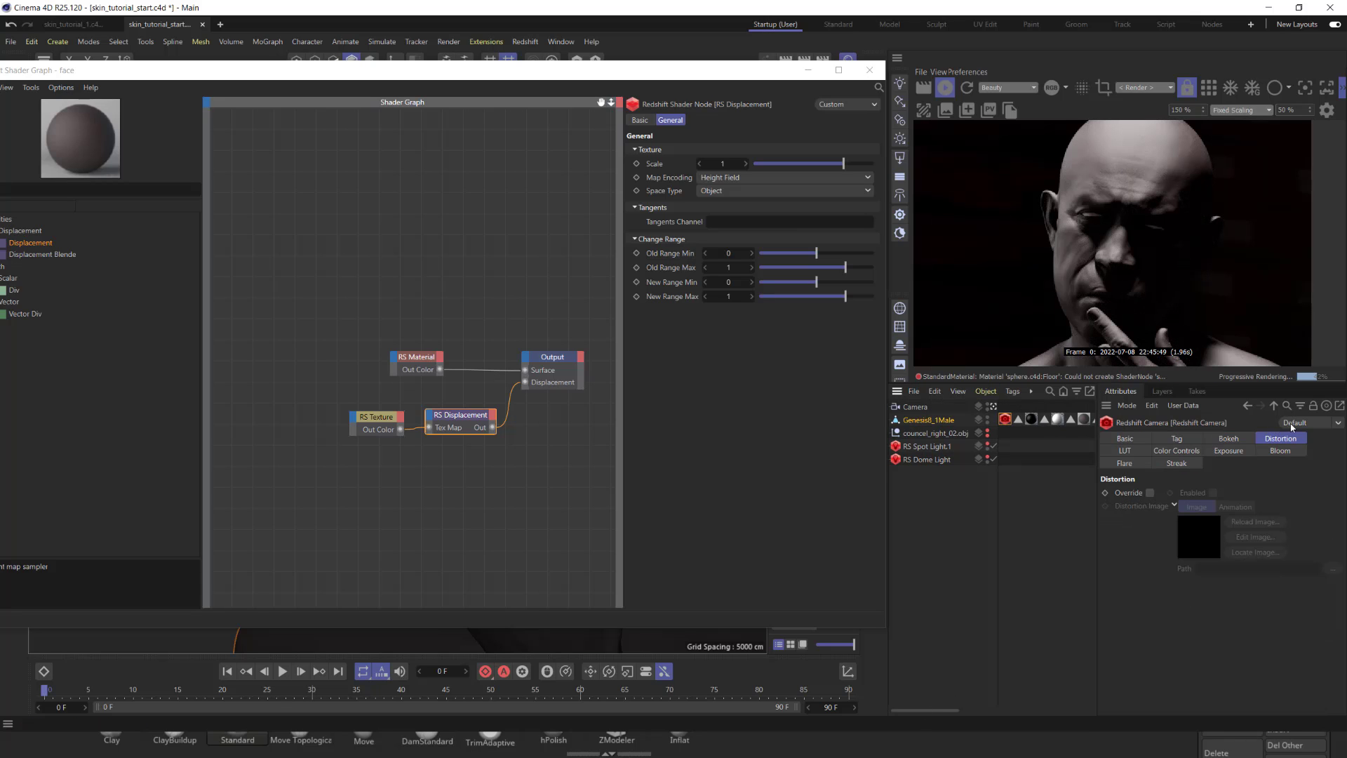
pyautogui.click(928, 420)
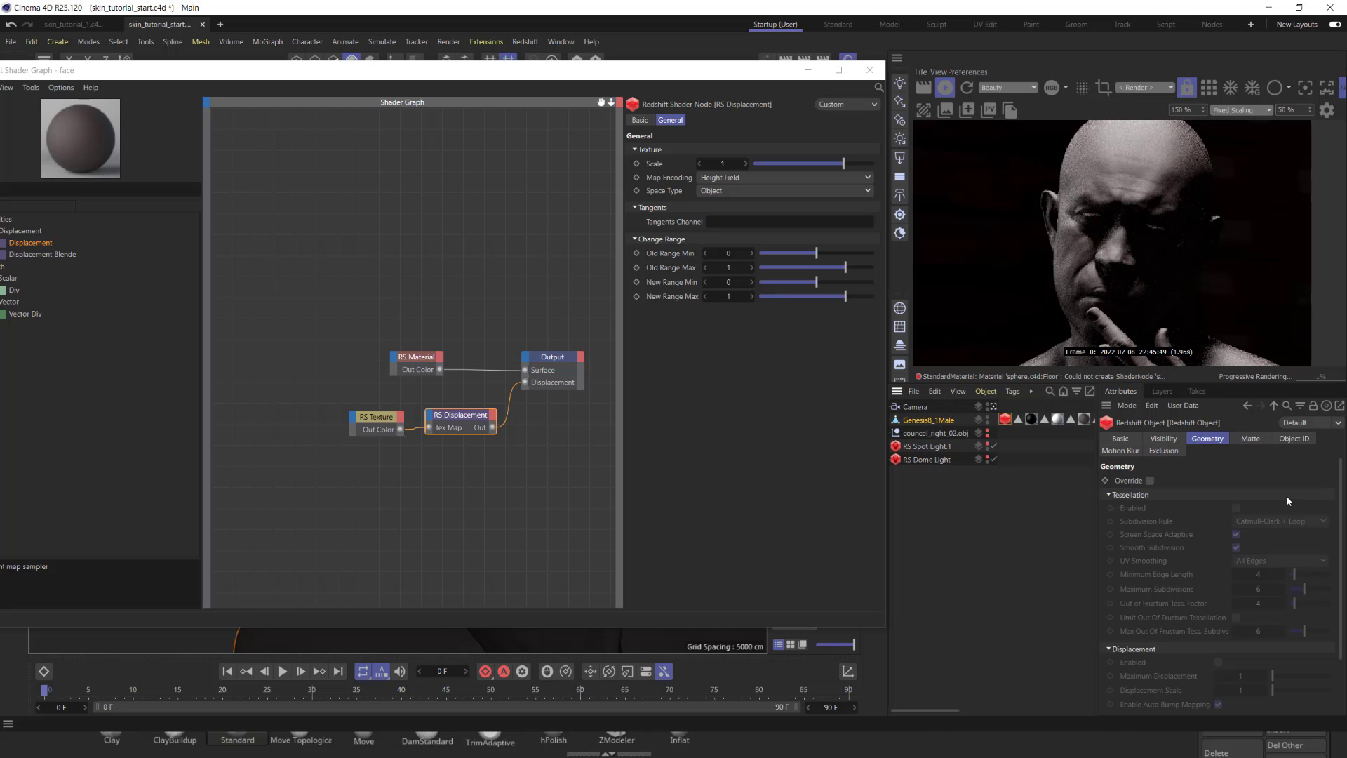
pyautogui.click(1149, 480)
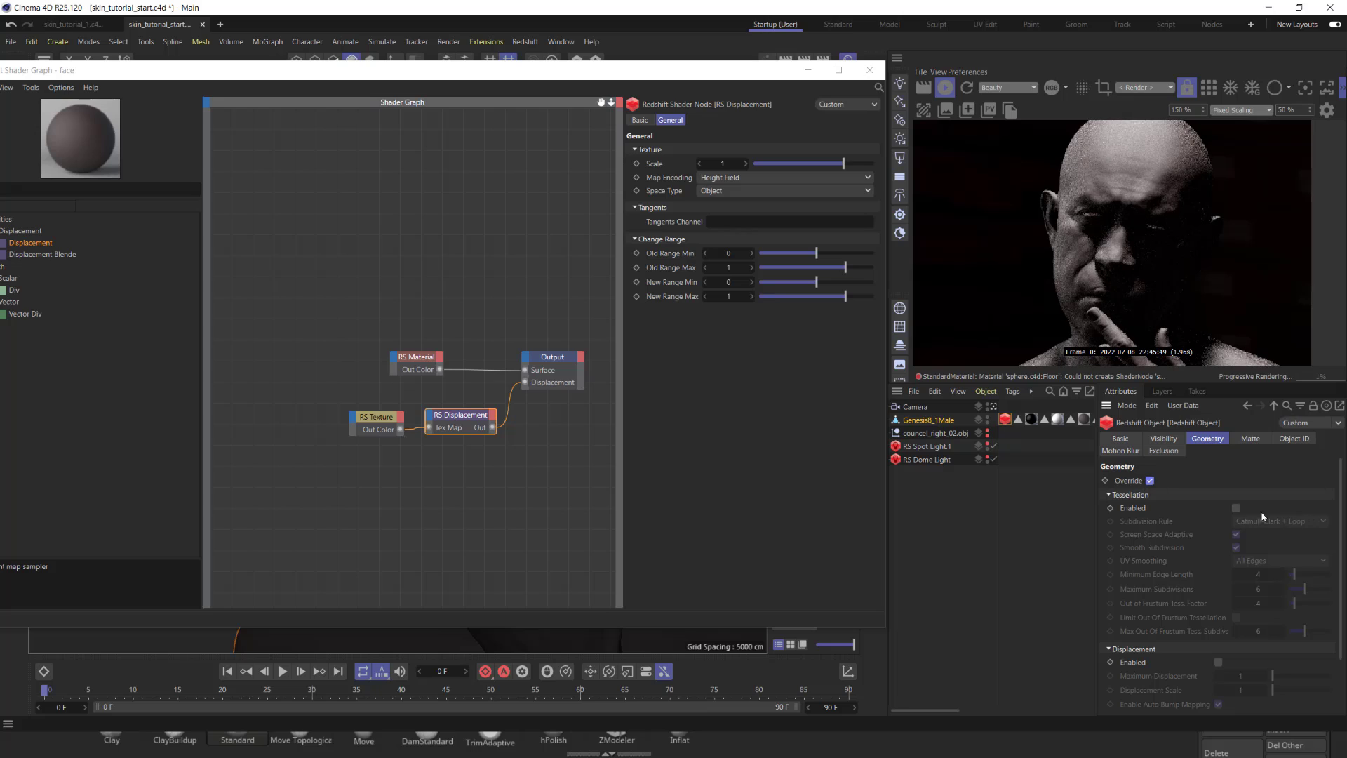
pyautogui.click(1234, 508)
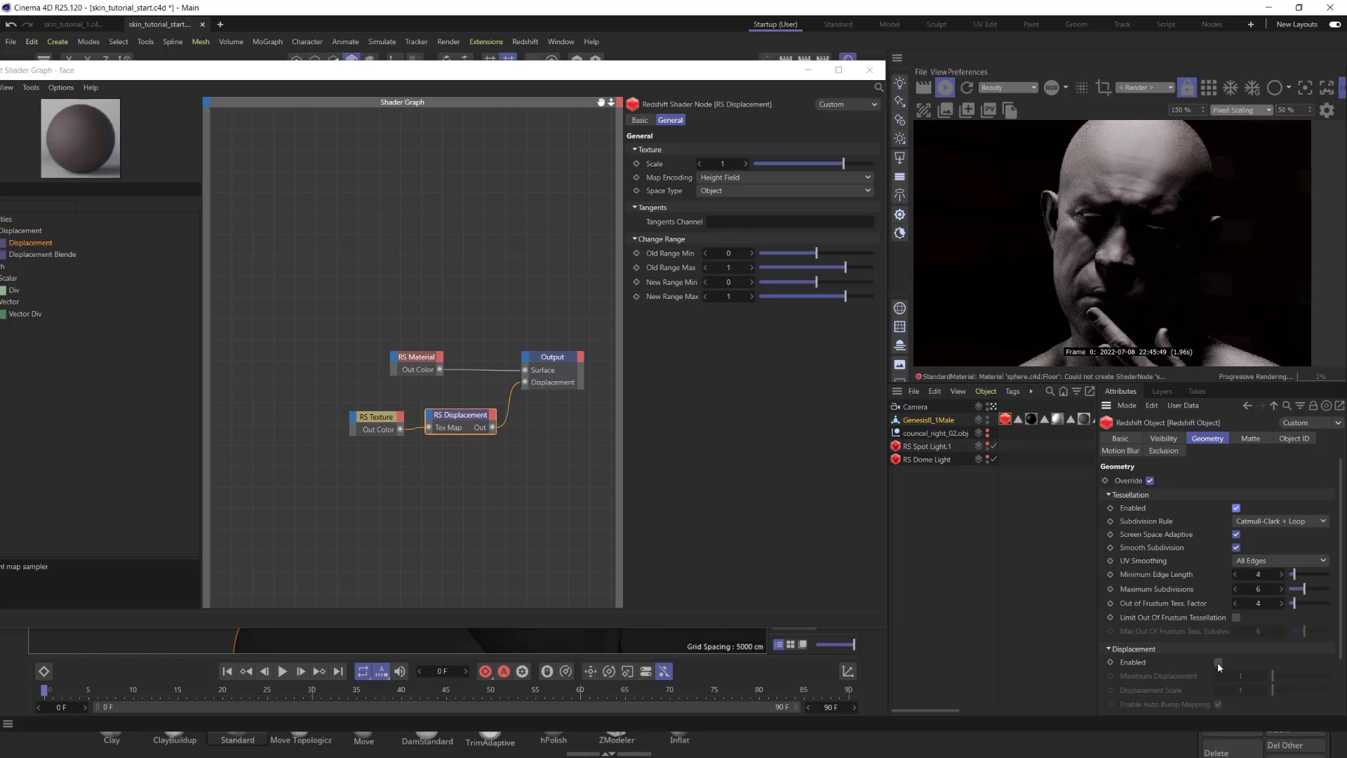
pyautogui.click(1218, 661)
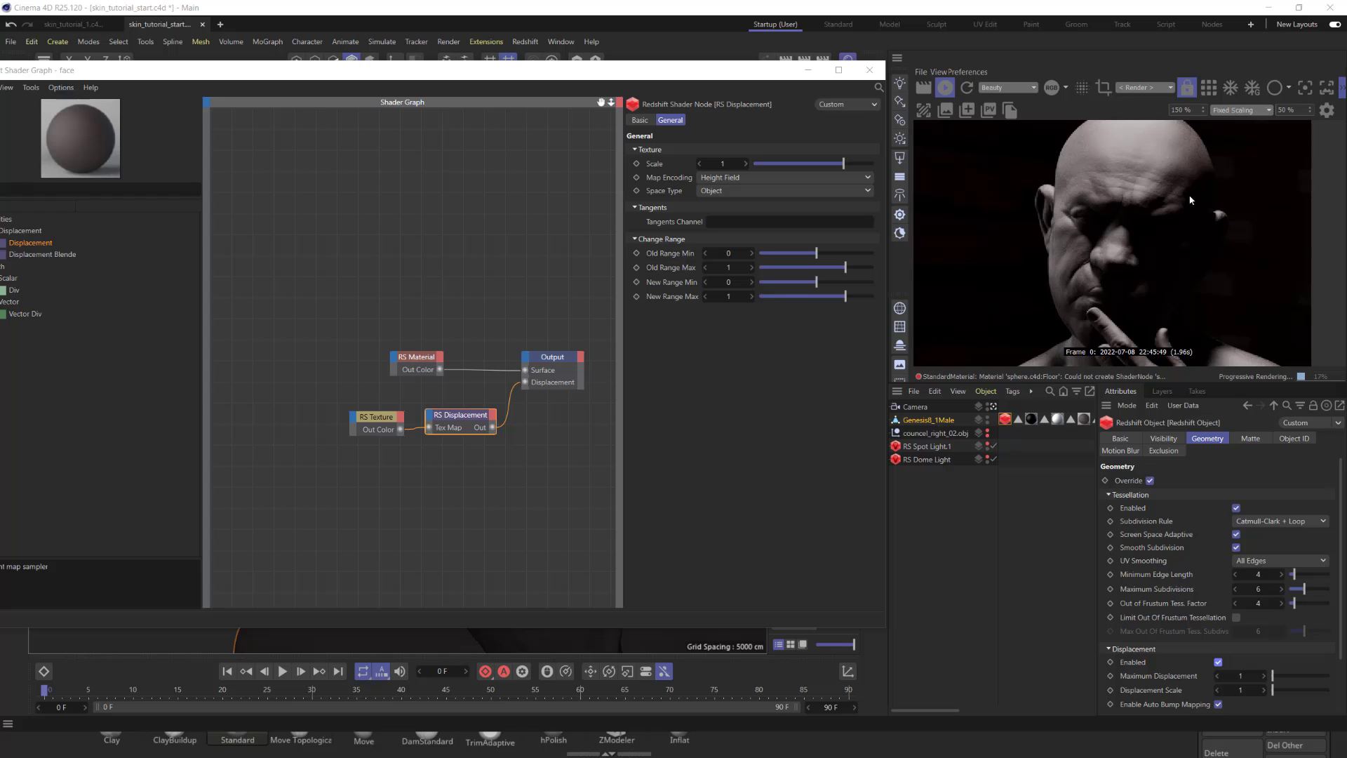
pyautogui.moveTo(1199, 187)
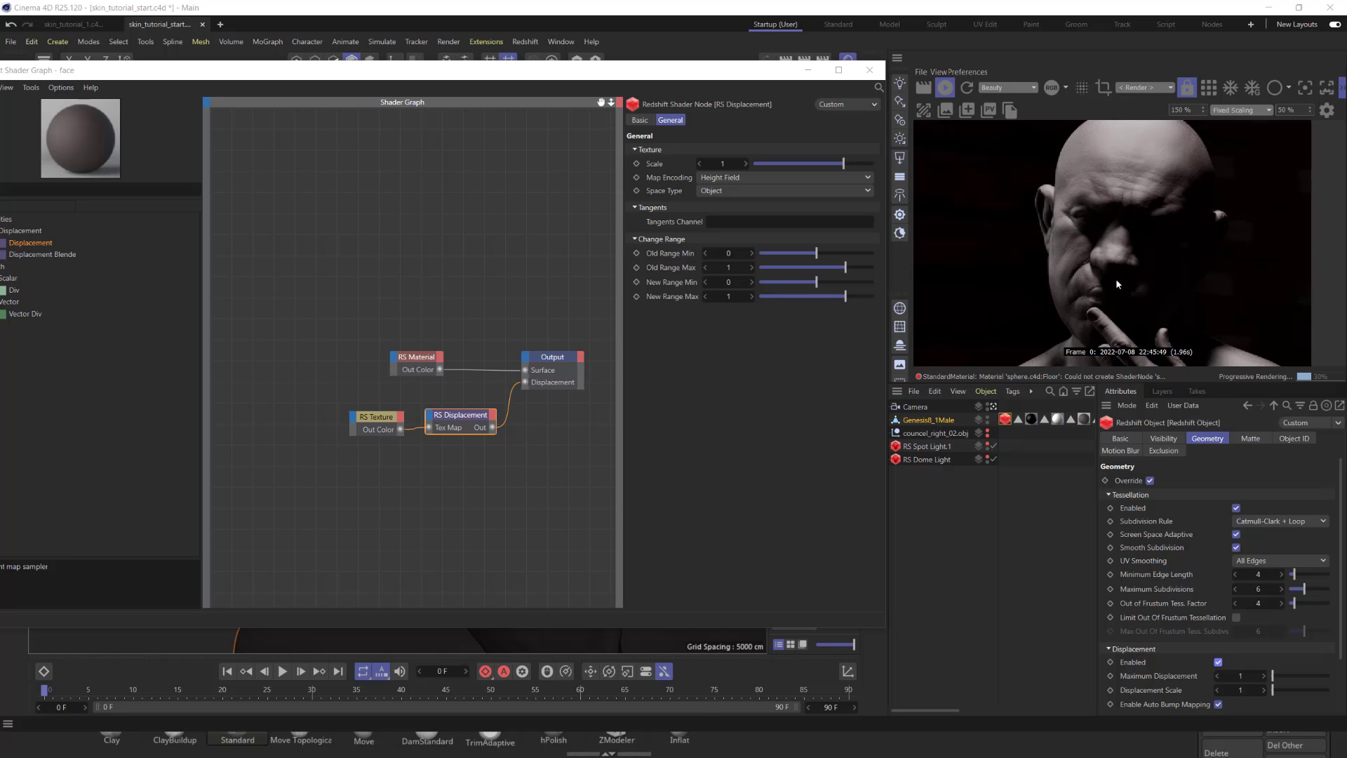
# Set the RS Displacement node's New Range Min to -1.
pyautogui.click(376, 417)
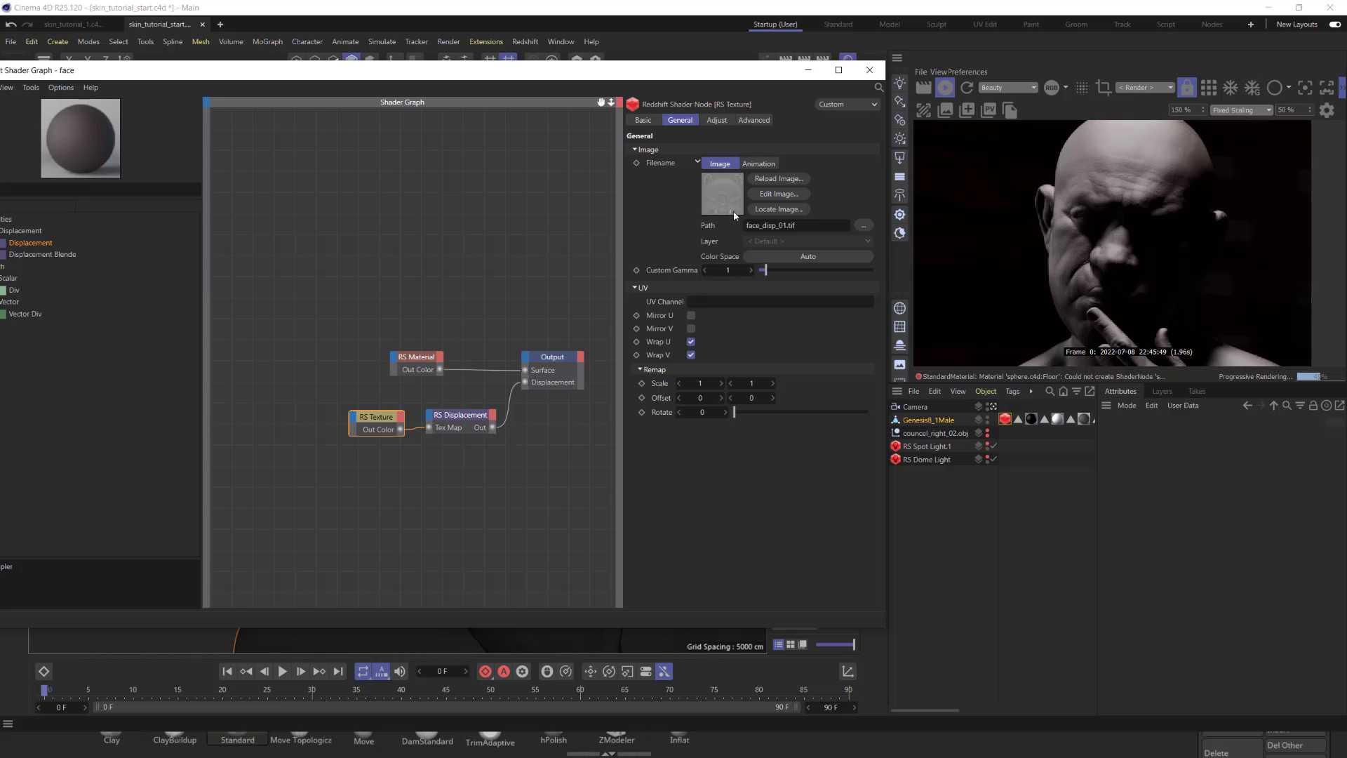
pyautogui.moveTo(734, 197)
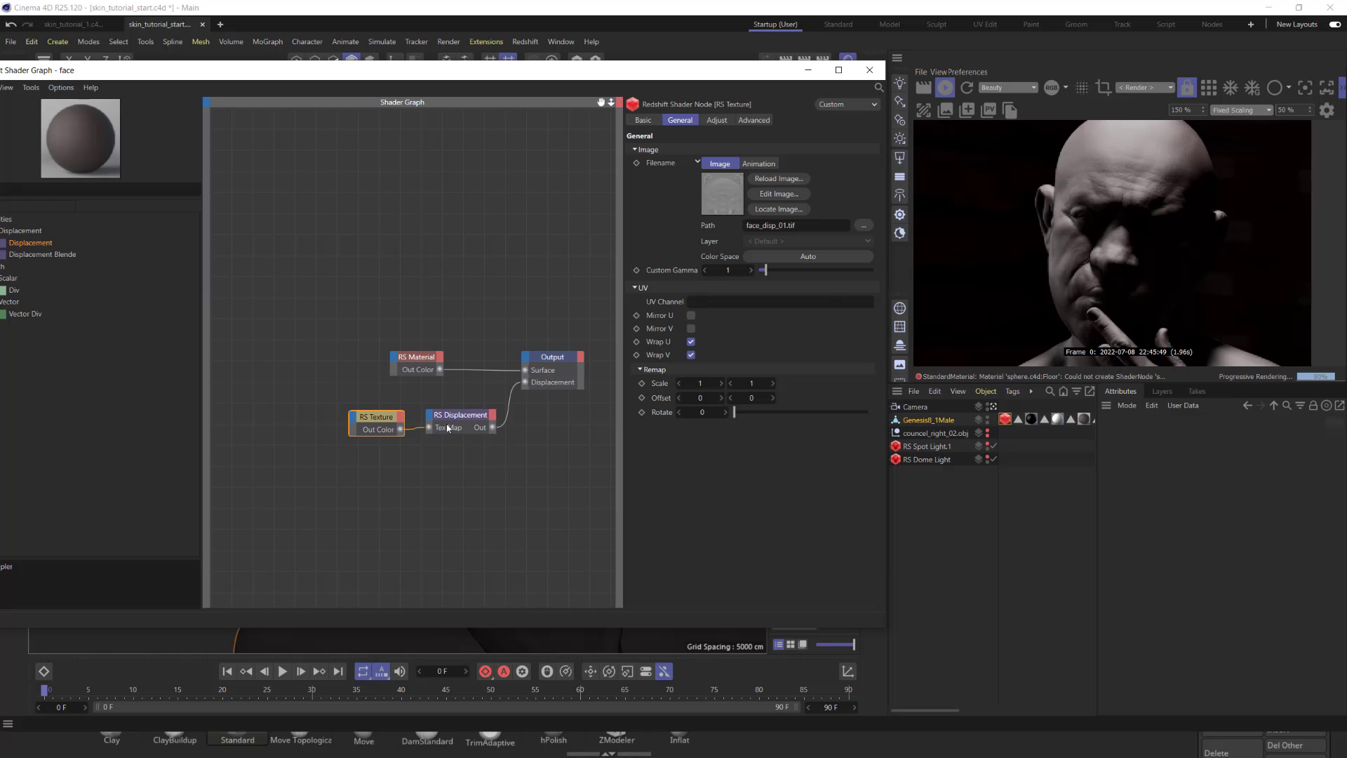
pyautogui.click(461, 416)
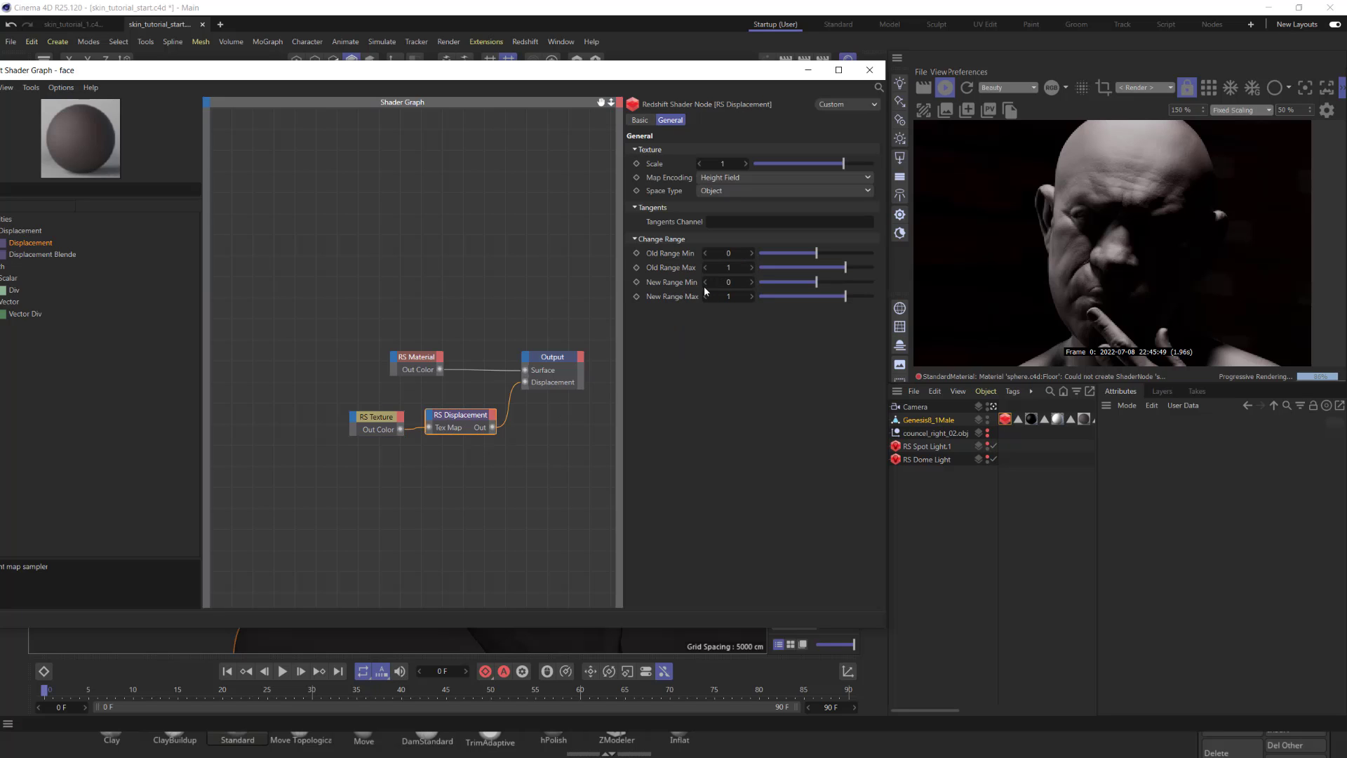
pyautogui.click(728, 282)
pyautogui.write('-1')
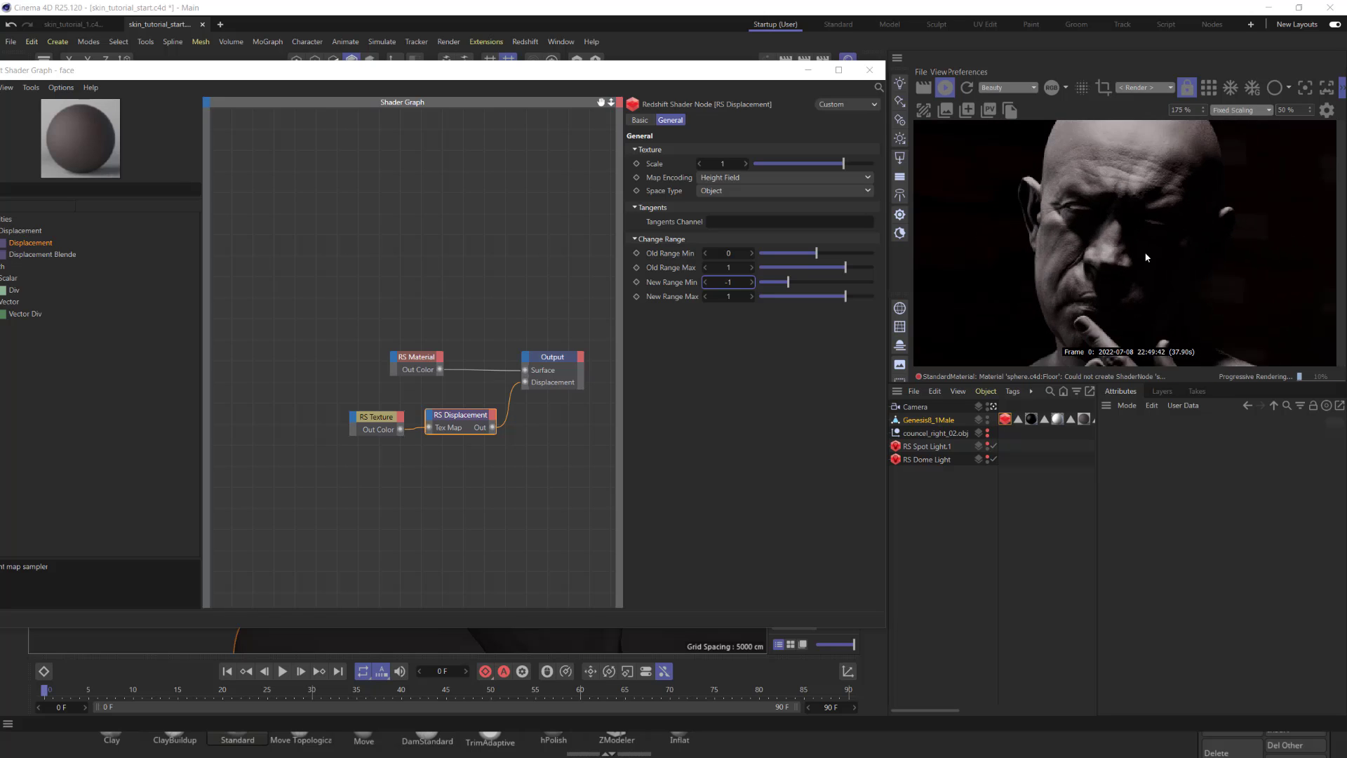
pyautogui.moveTo(1058, 226)
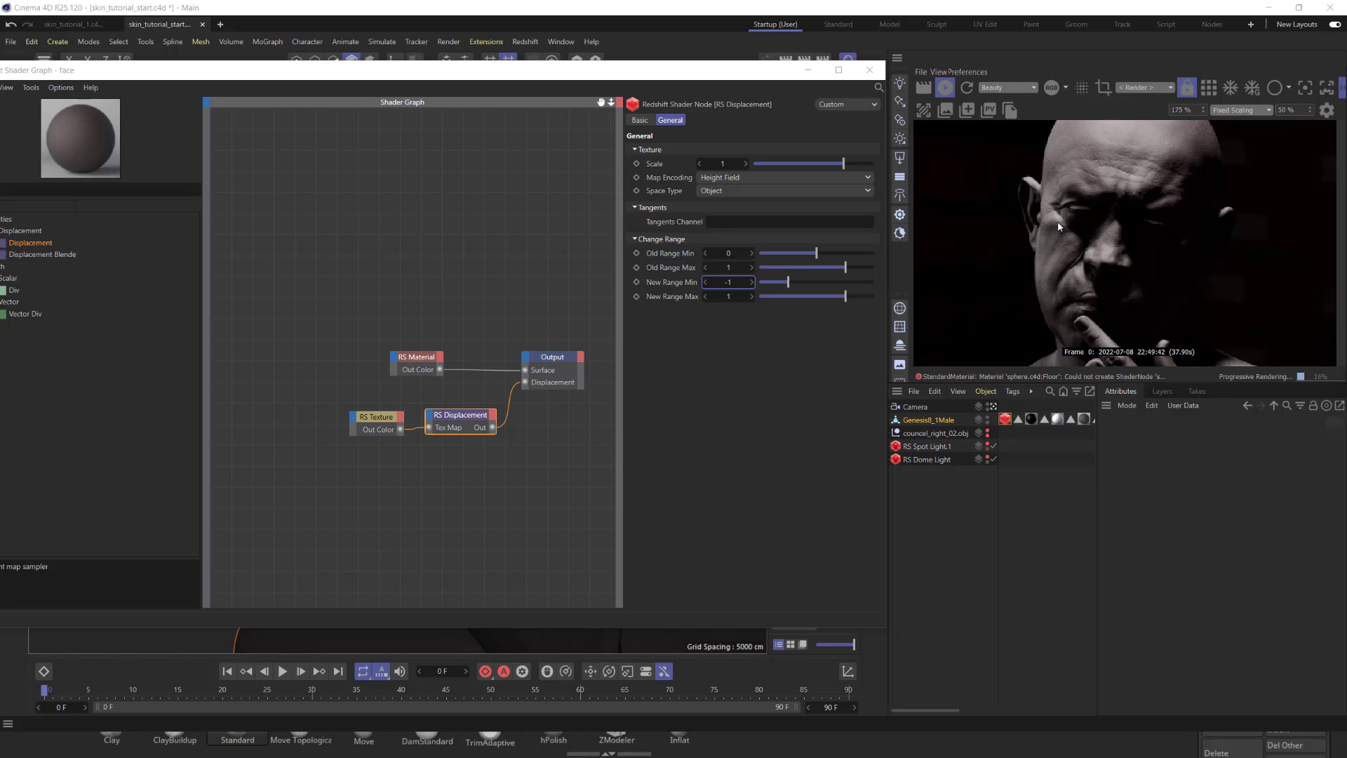
pyautogui.moveTo(1080, 198)
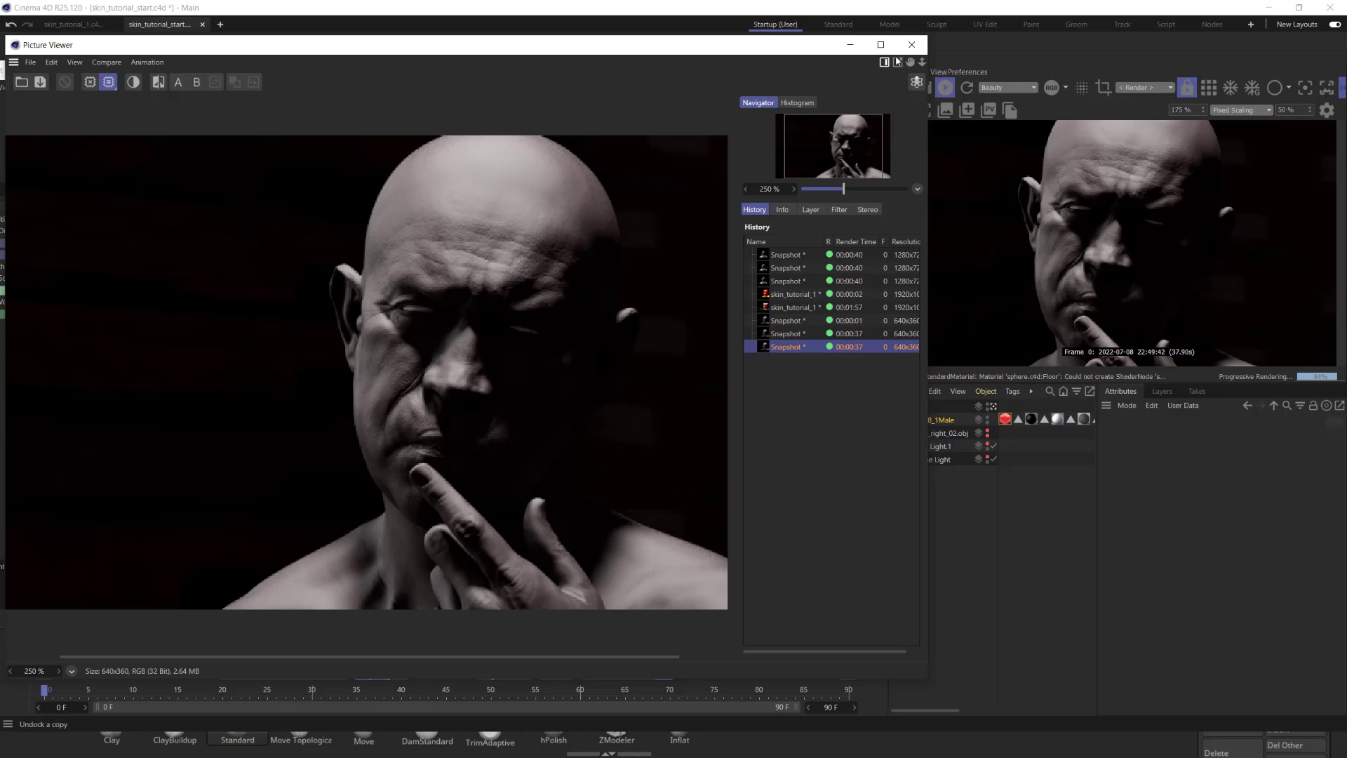
# Close the Picture Viewer snapshot and return to the face shader graph.
pyautogui.click(910, 43)
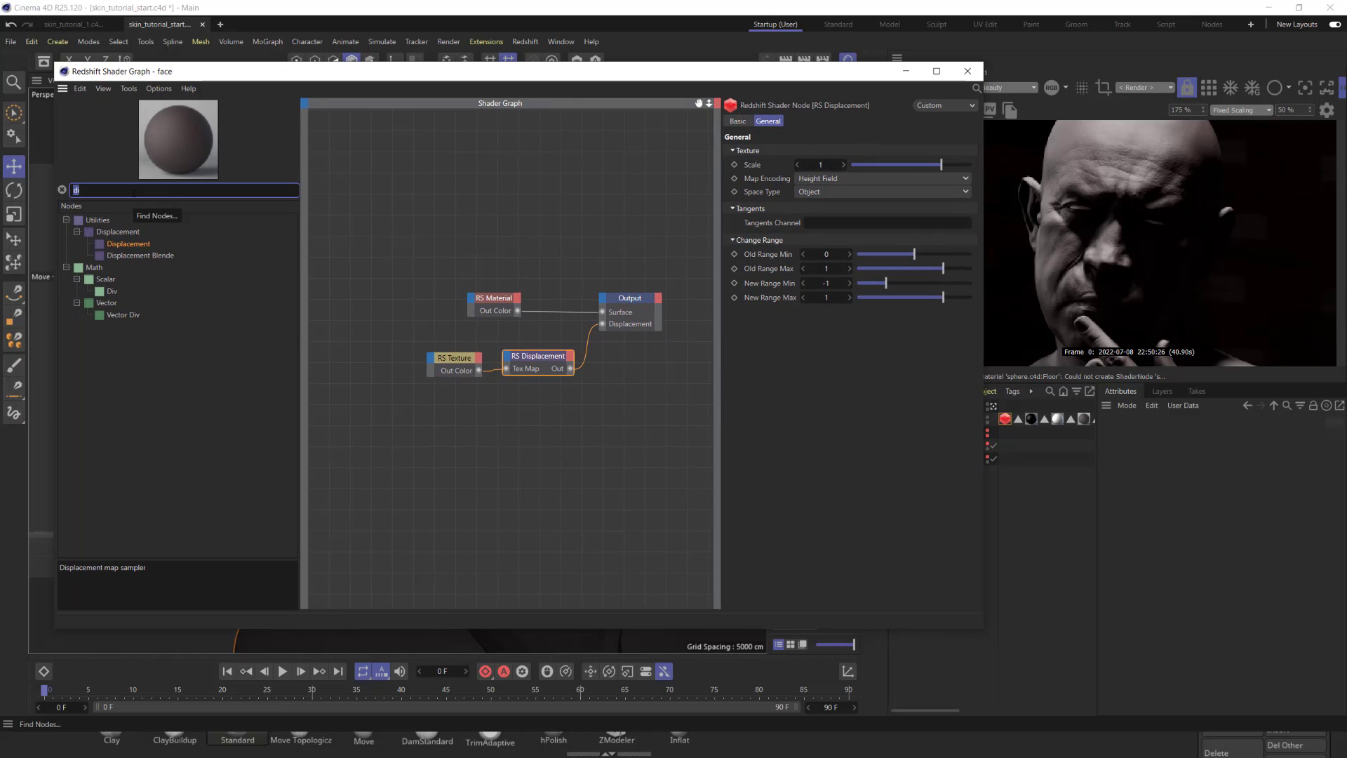
# Add a Texture node loading face_norm_01.png with Custom Gamma 2.2.
pyautogui.write('m')
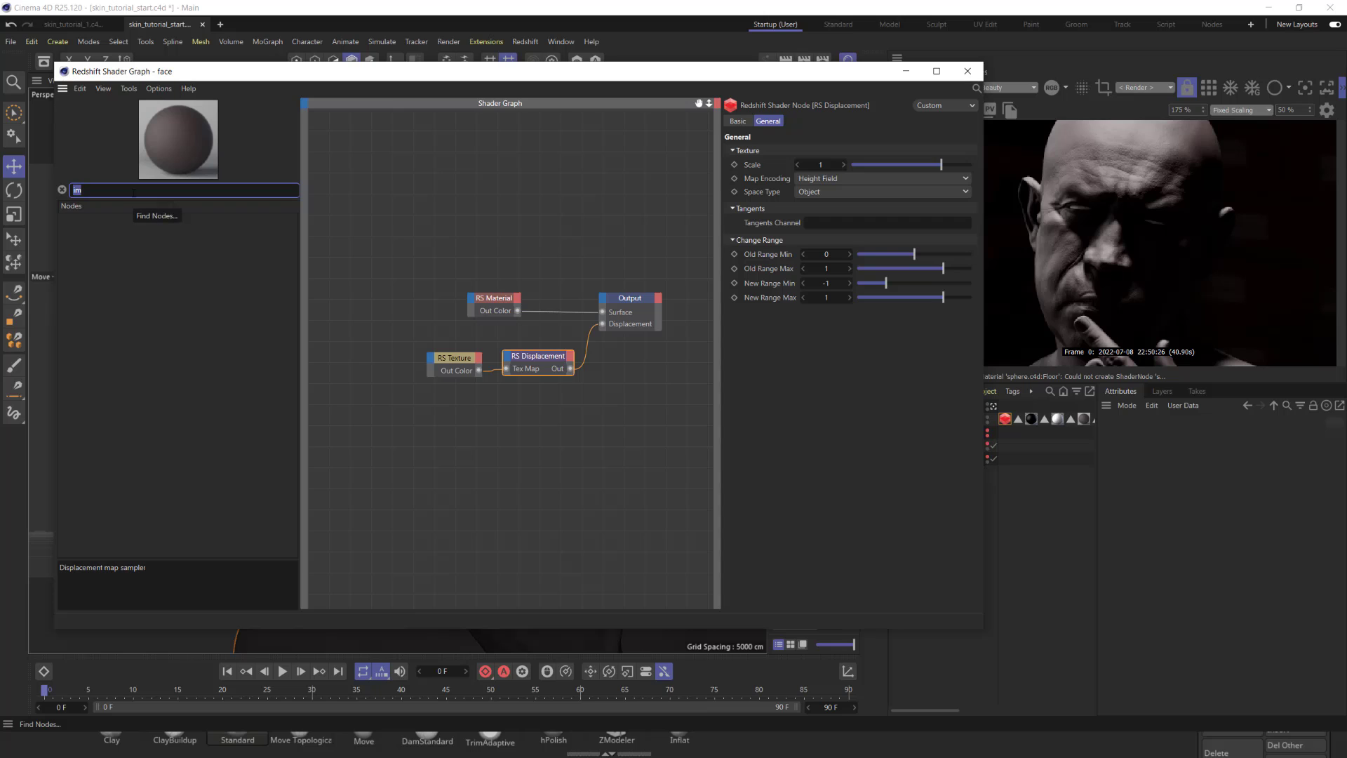
pyautogui.write('tex')
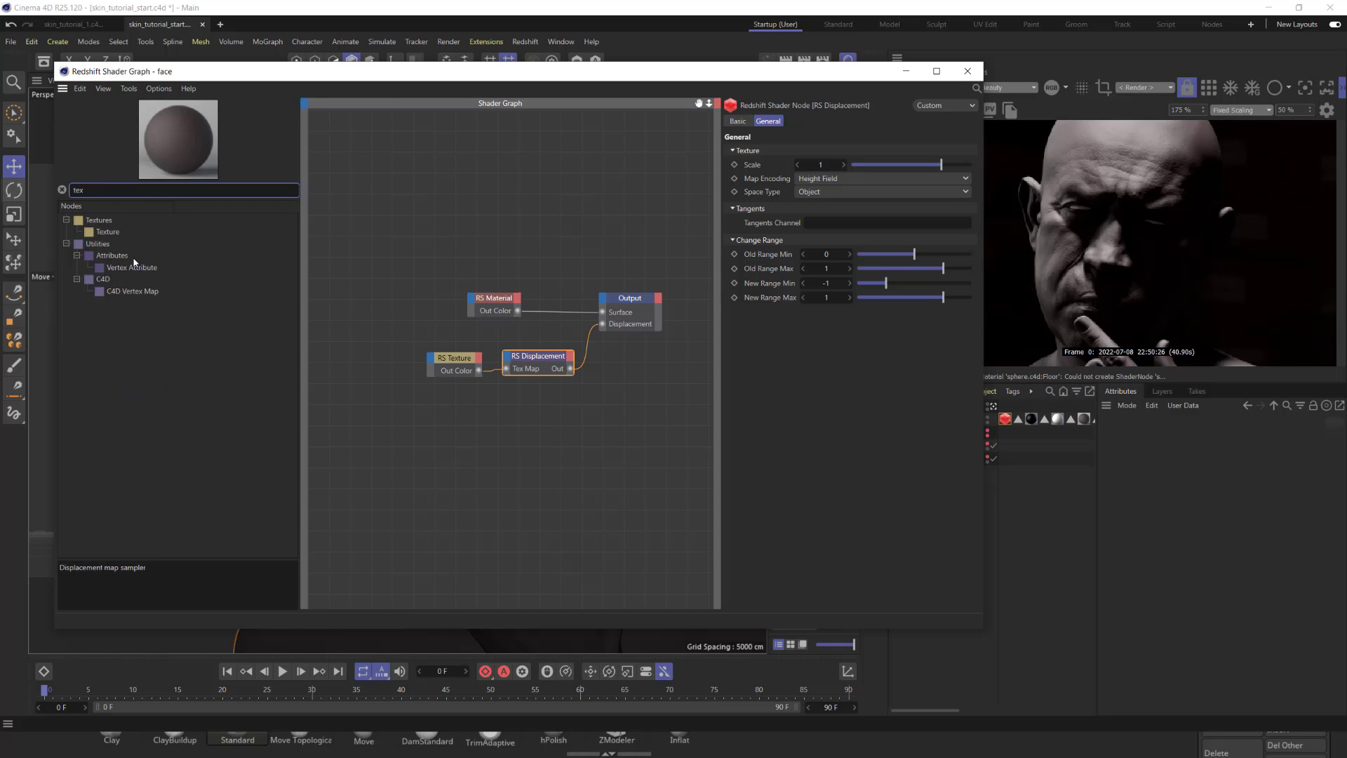
pyautogui.click(108, 232)
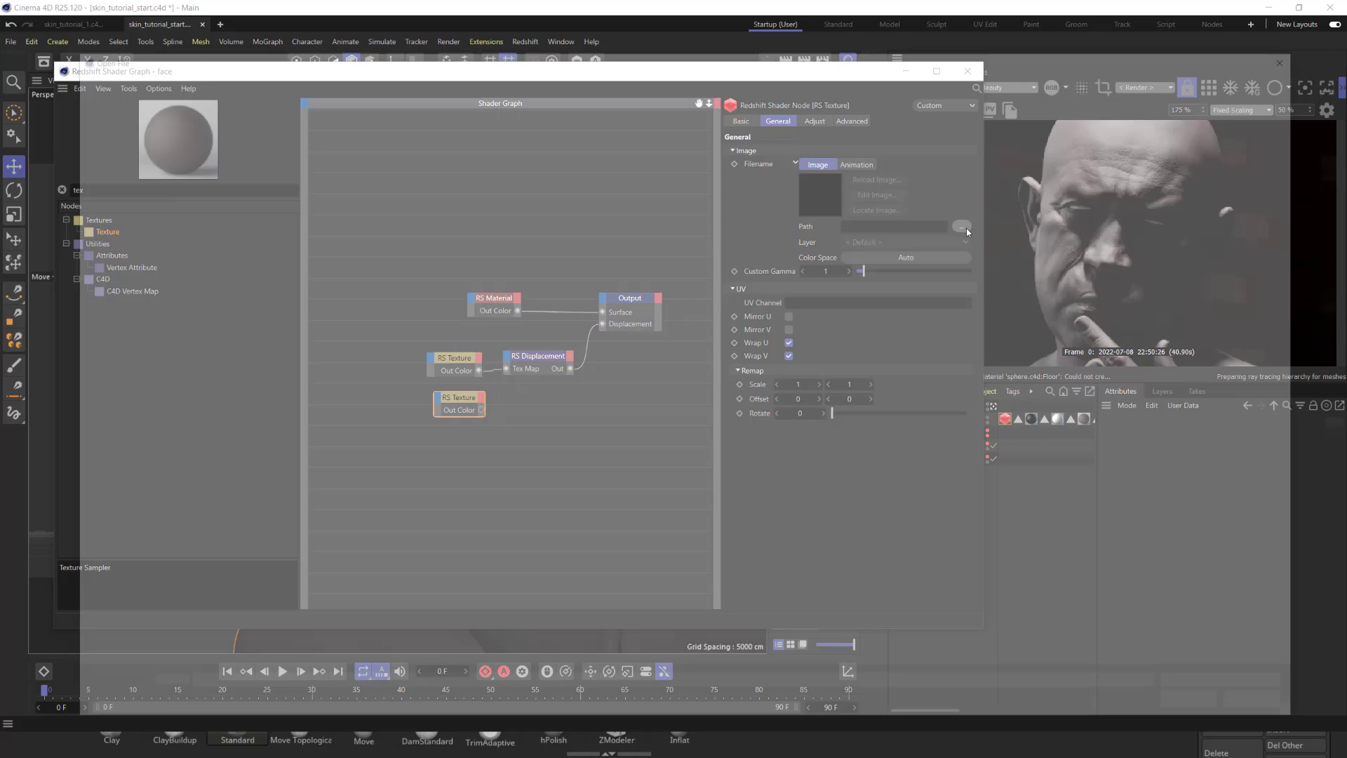
pyautogui.click(961, 226)
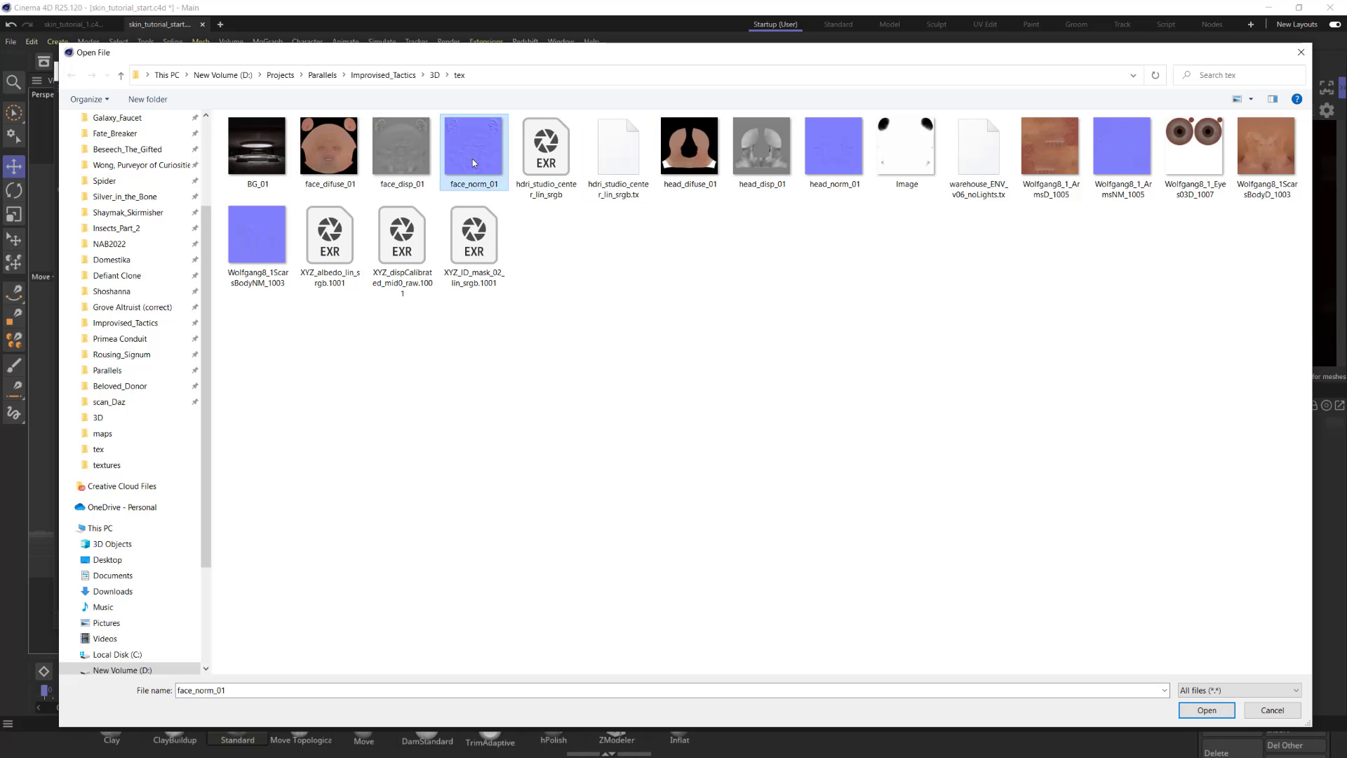
pyautogui.click(1205, 710)
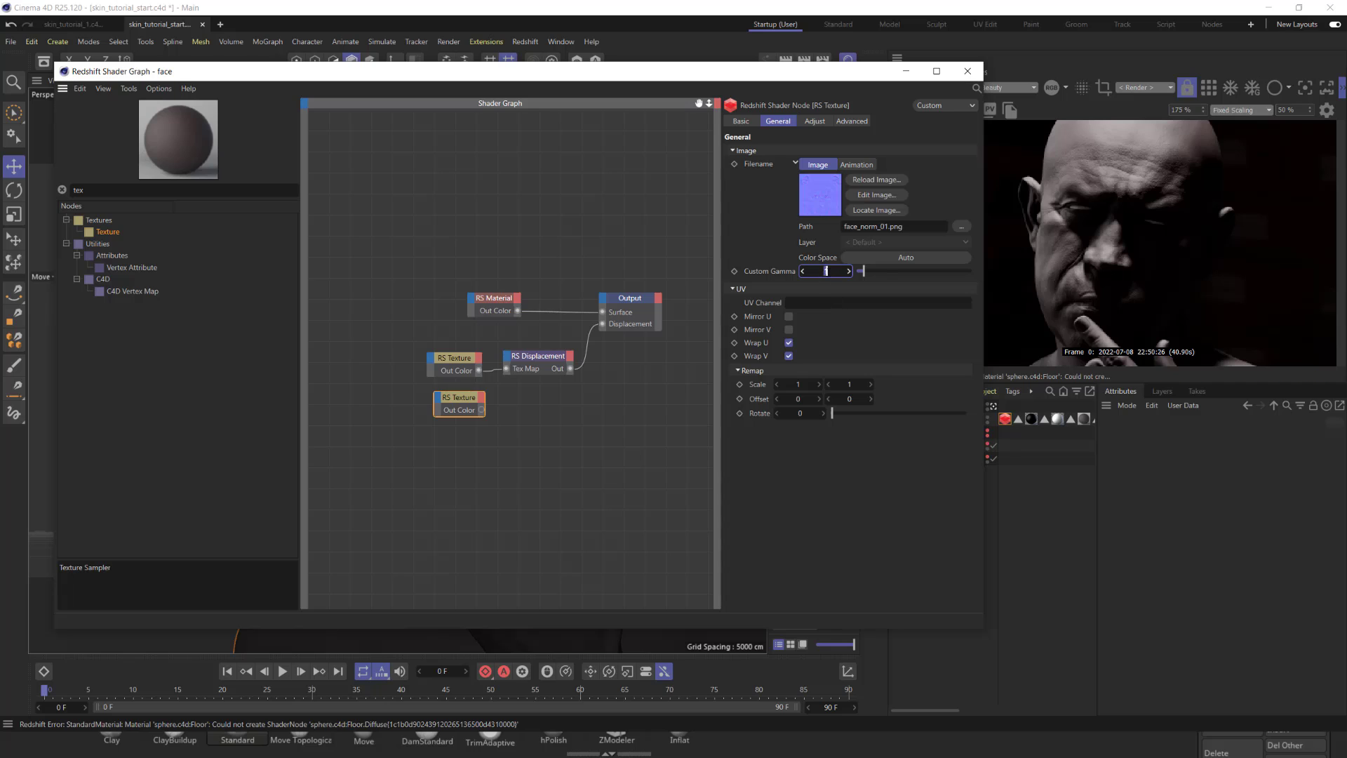
pyautogui.write('2.2')
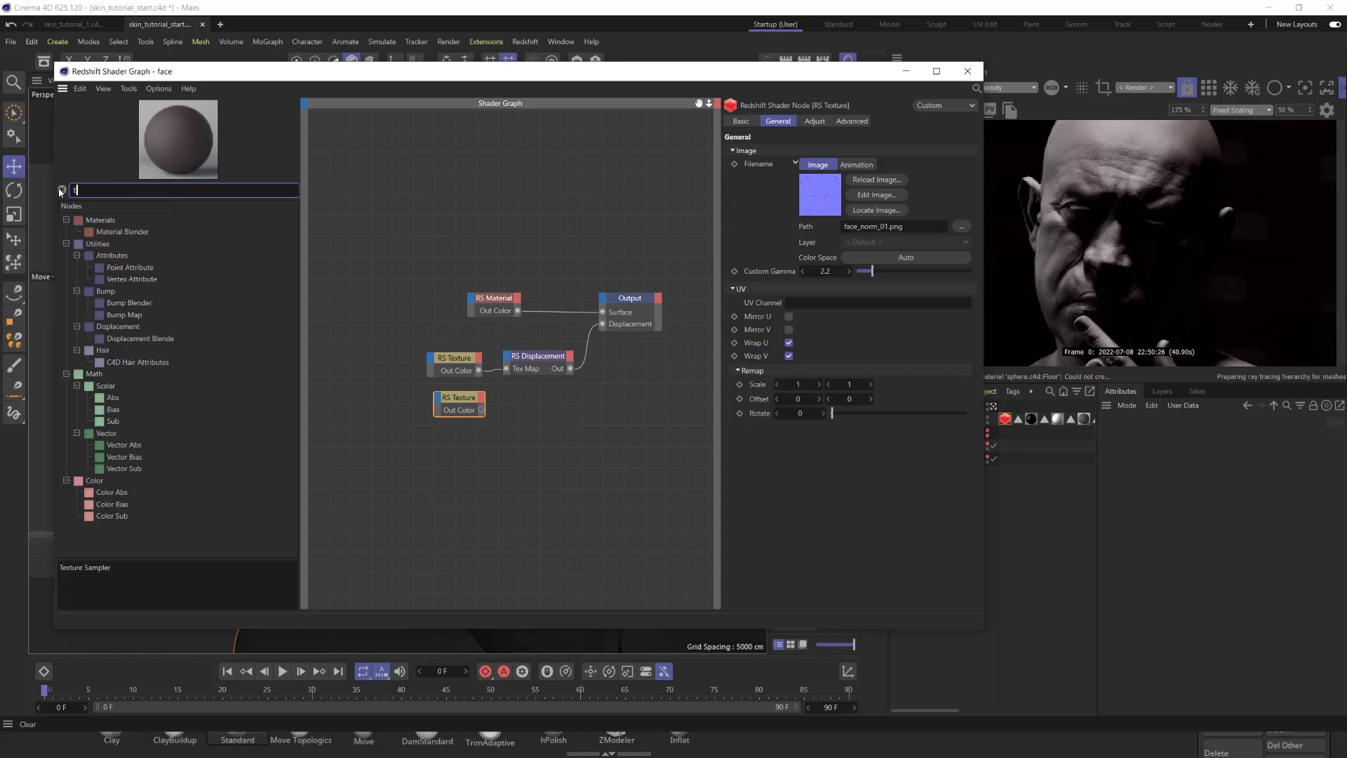
# Route the normal texture through an RS Bump Map into the material's Bump Input, Height Scale 0.3.
pyautogui.write('bum')
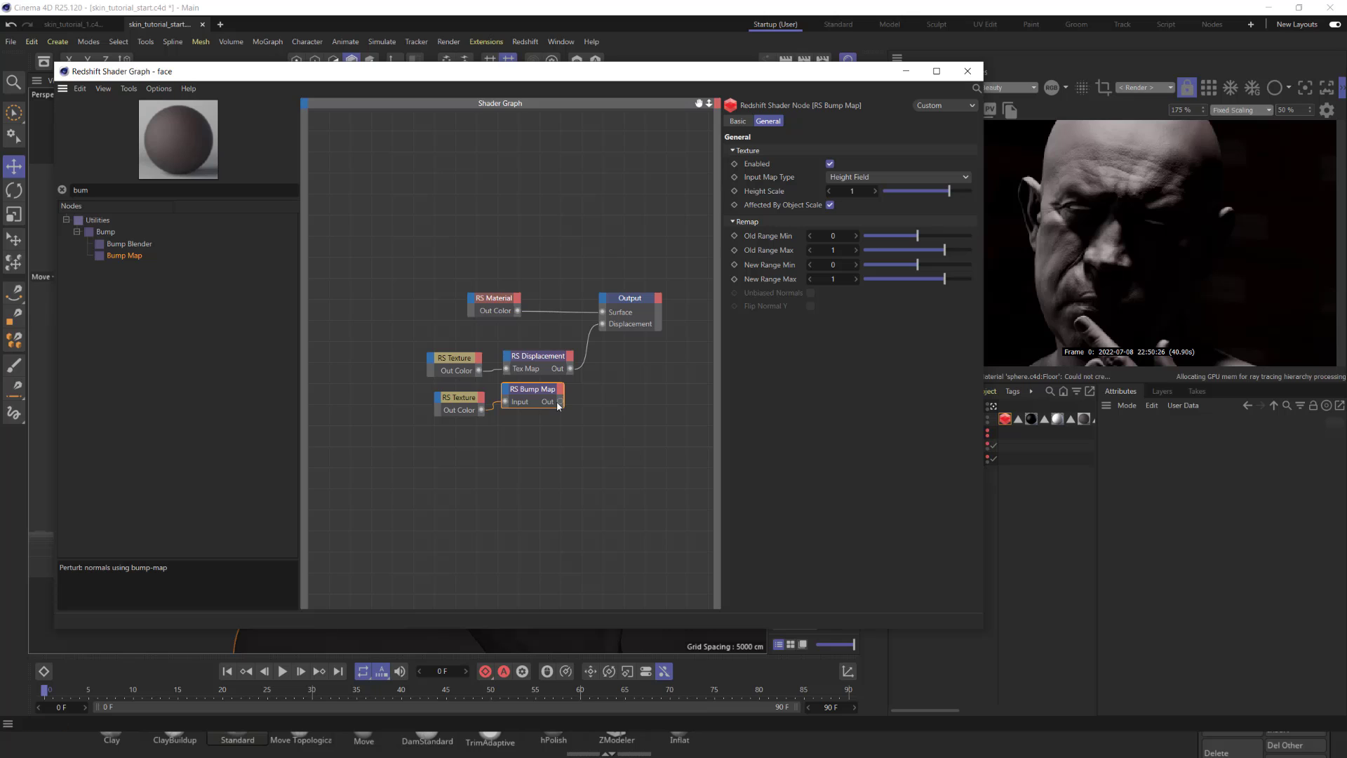
pyautogui.moveTo(560, 401); pyautogui.dragTo(592, 329)
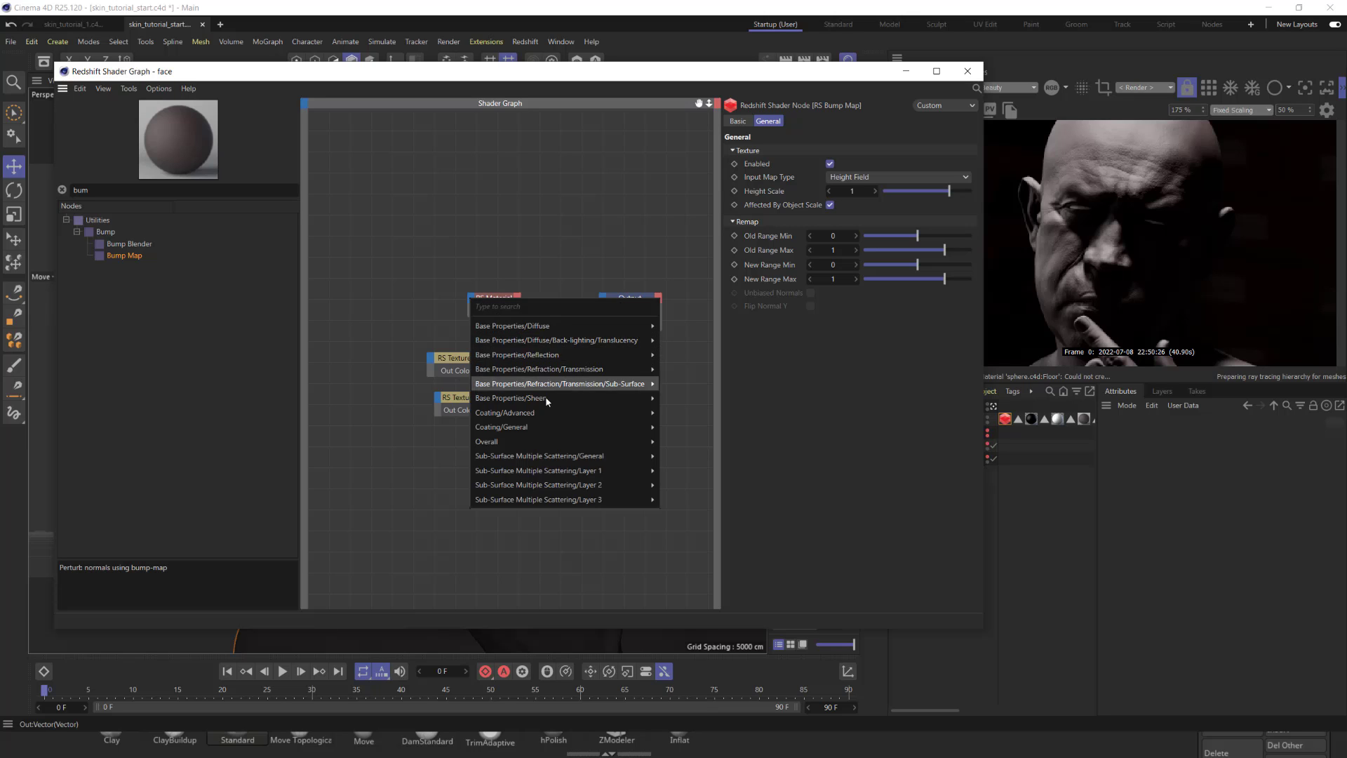
pyautogui.moveTo(539, 455)
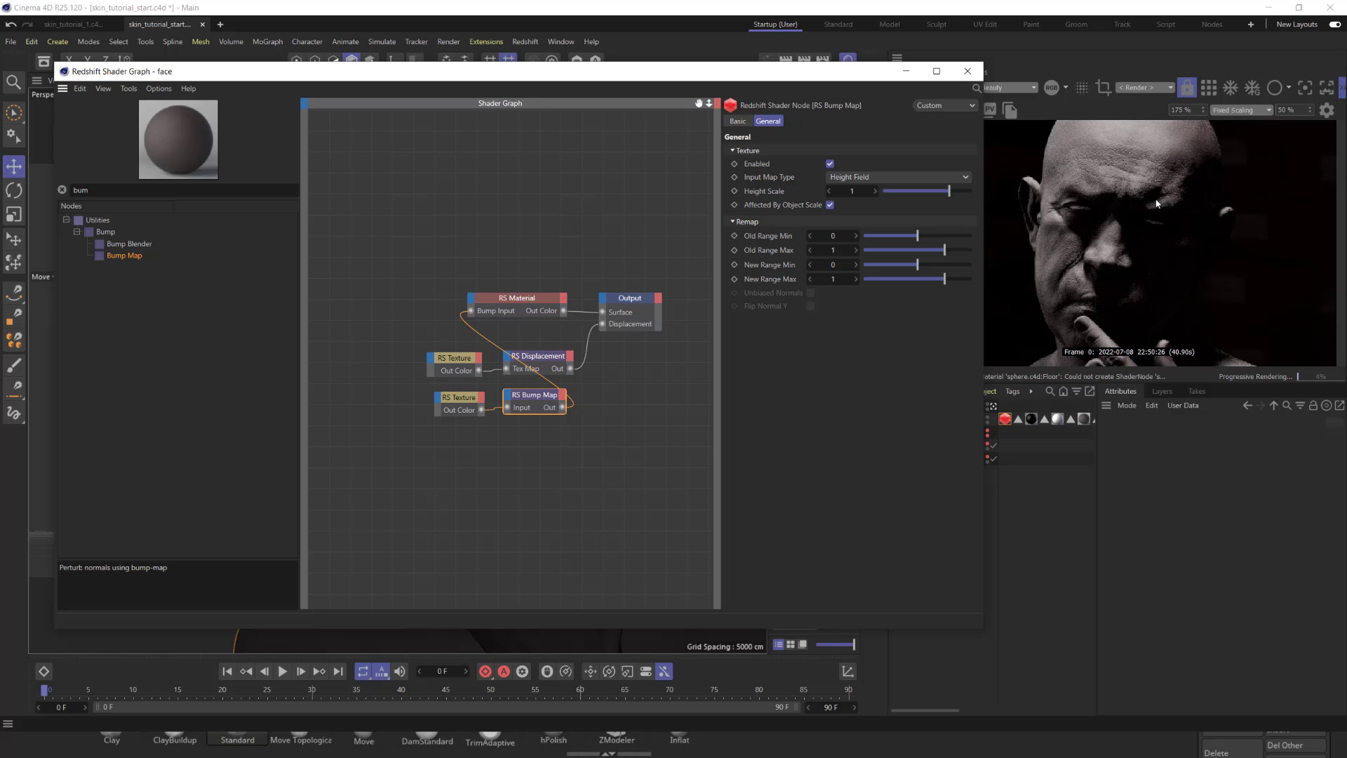
pyautogui.moveTo(1077, 250)
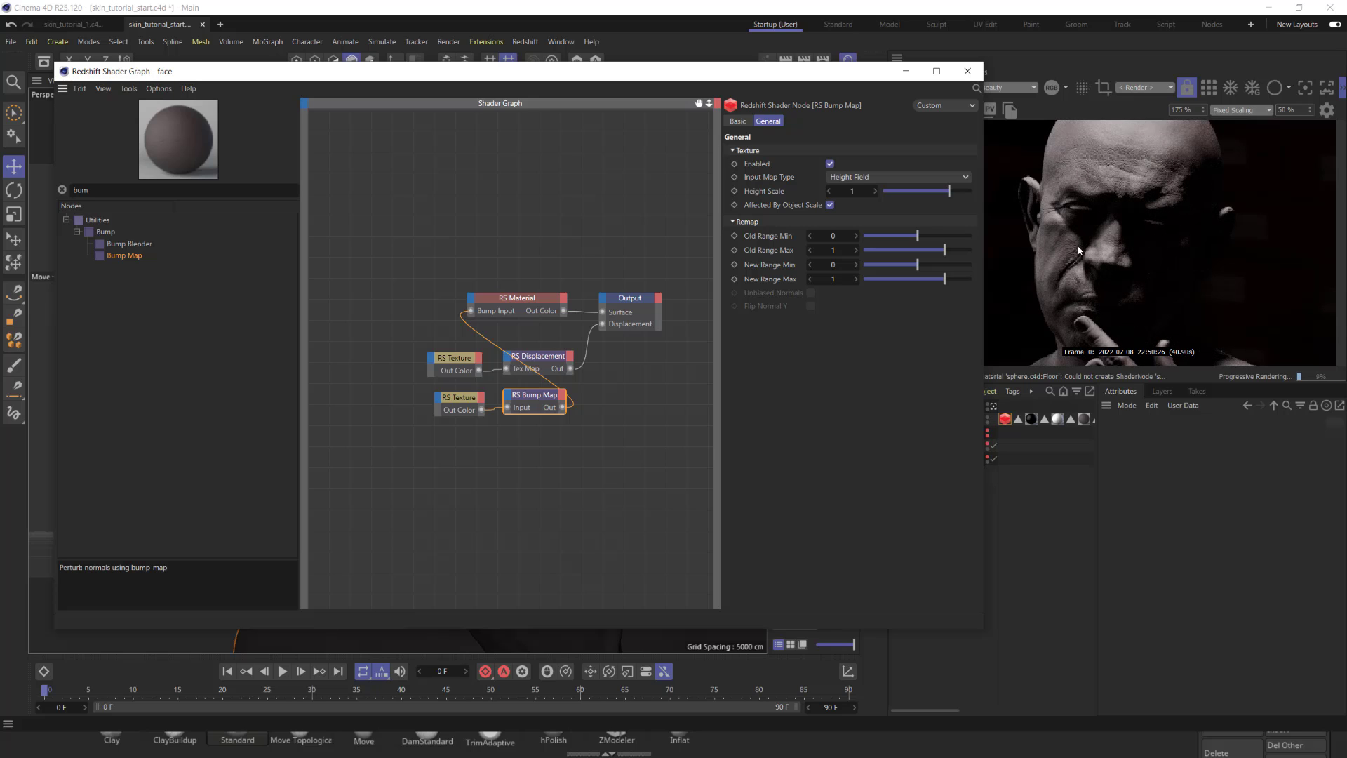
pyautogui.moveTo(1070, 273)
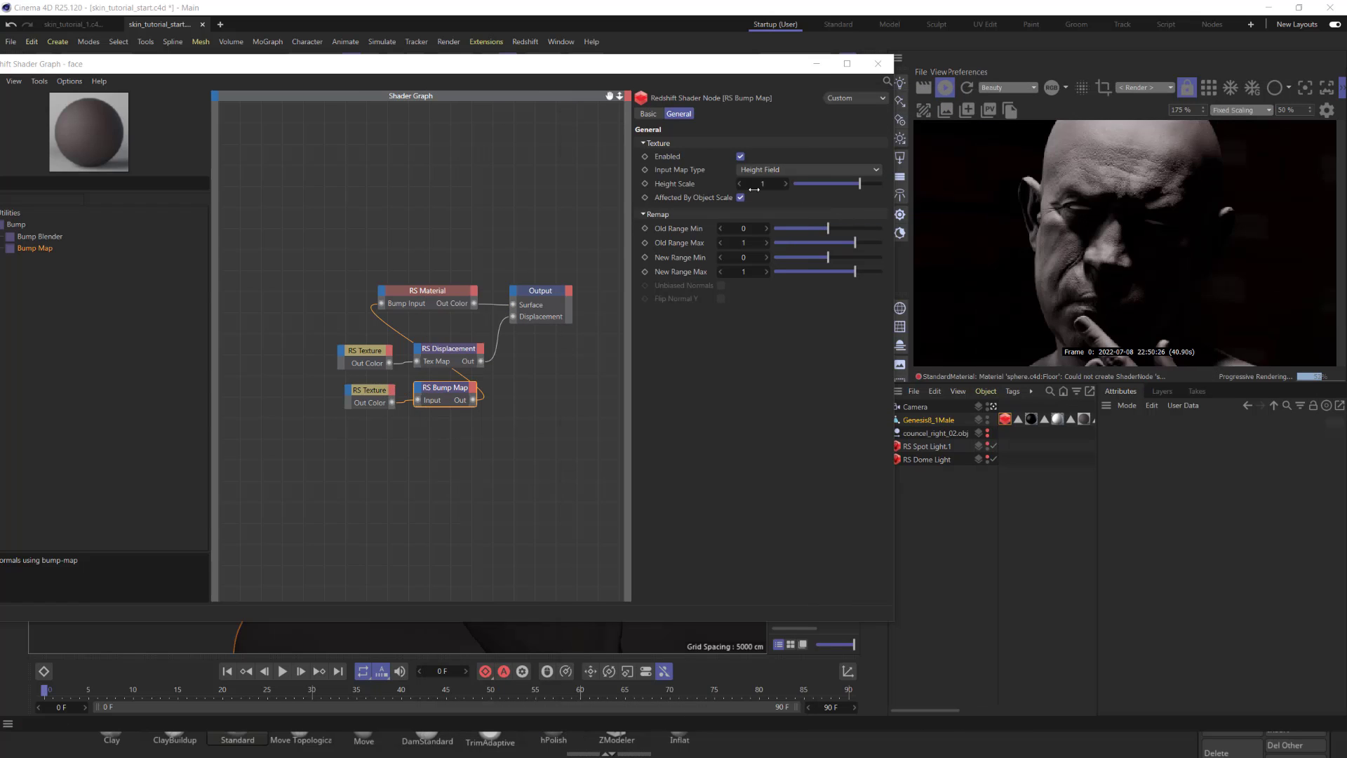
pyautogui.write('.3')
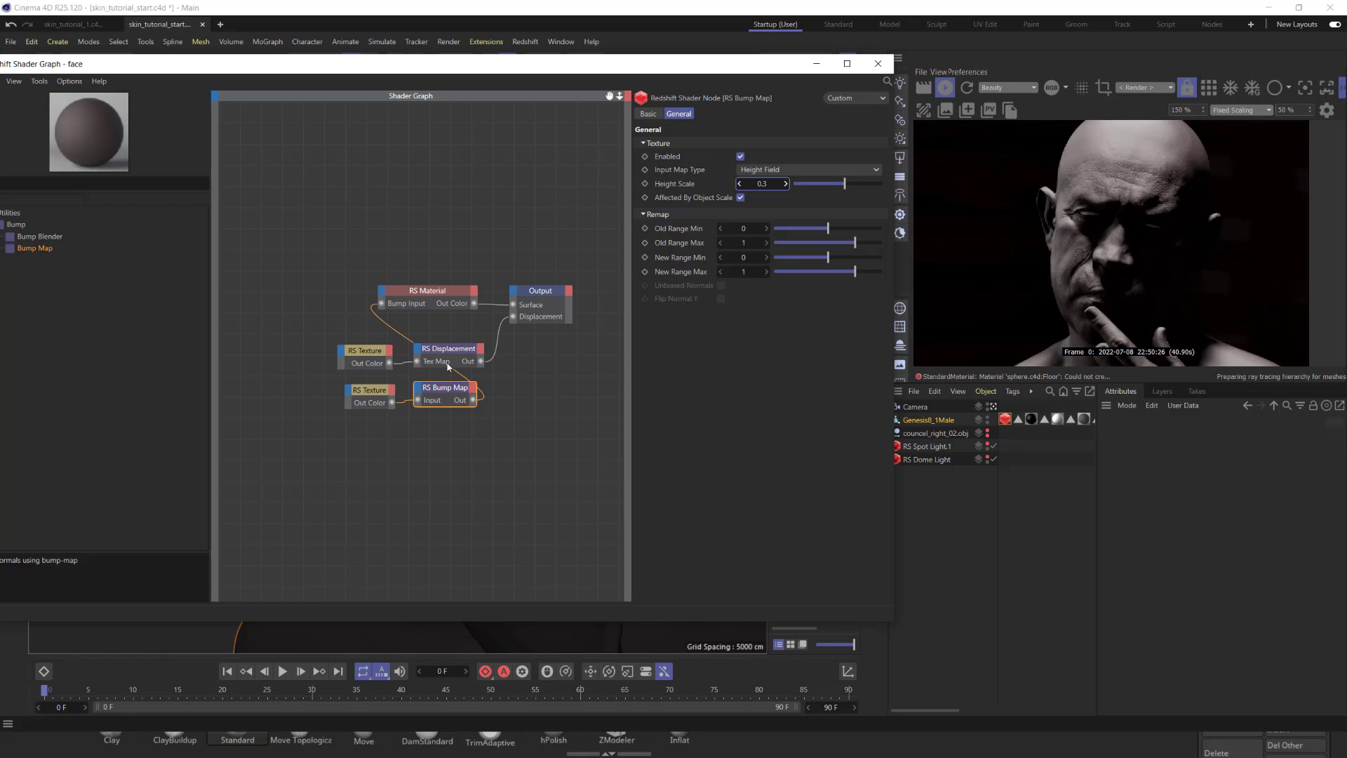
pyautogui.moveTo(584, 70)
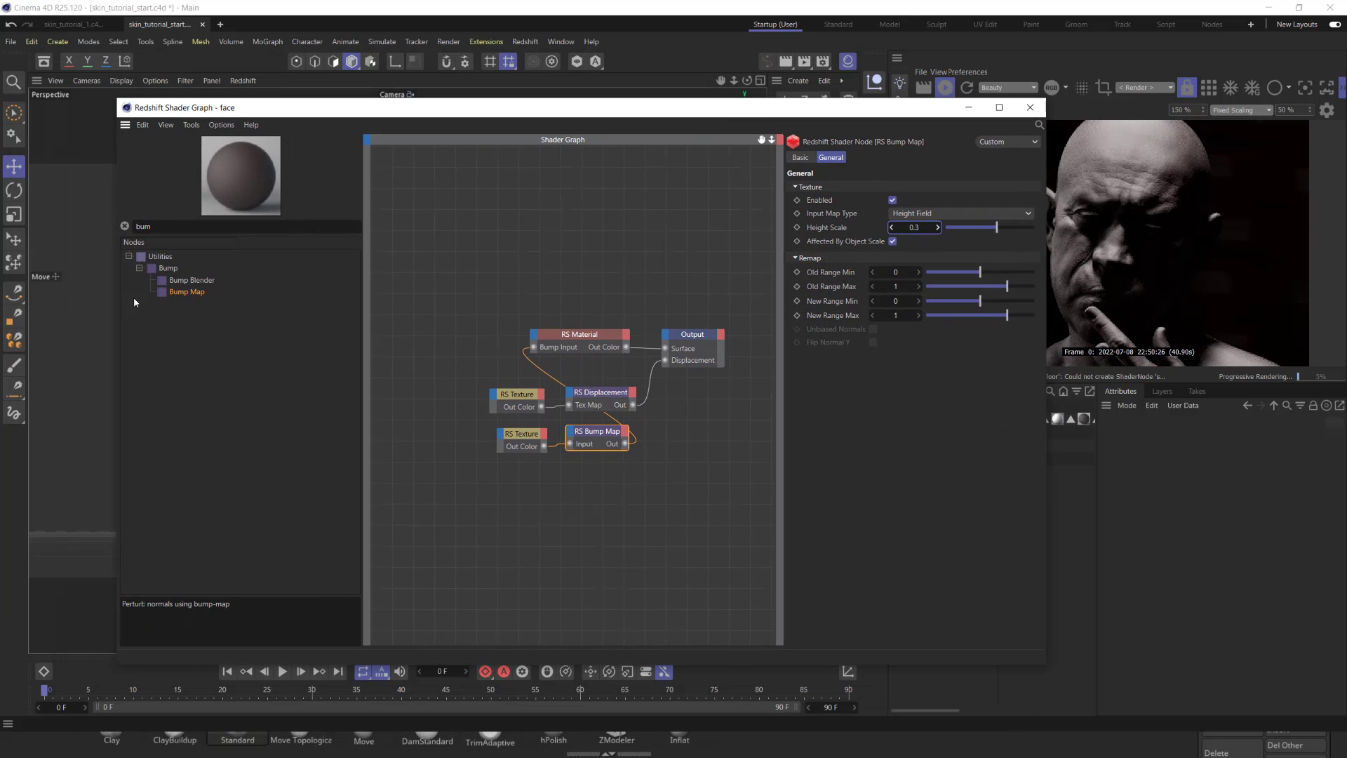
# Add an RS Skin node wired to Output Surface, feeding it the bump map and dropping RS Material.
pyautogui.click(247, 226)
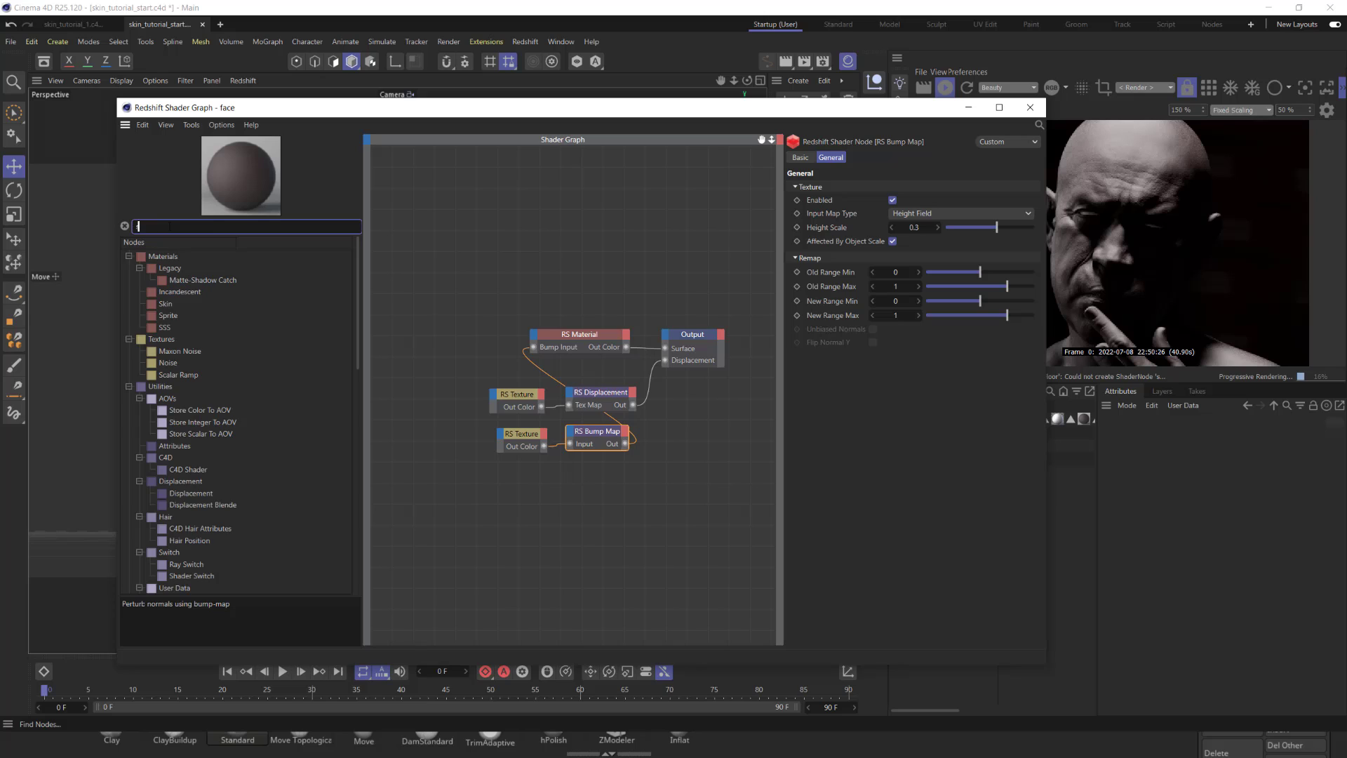
pyautogui.write('skin')
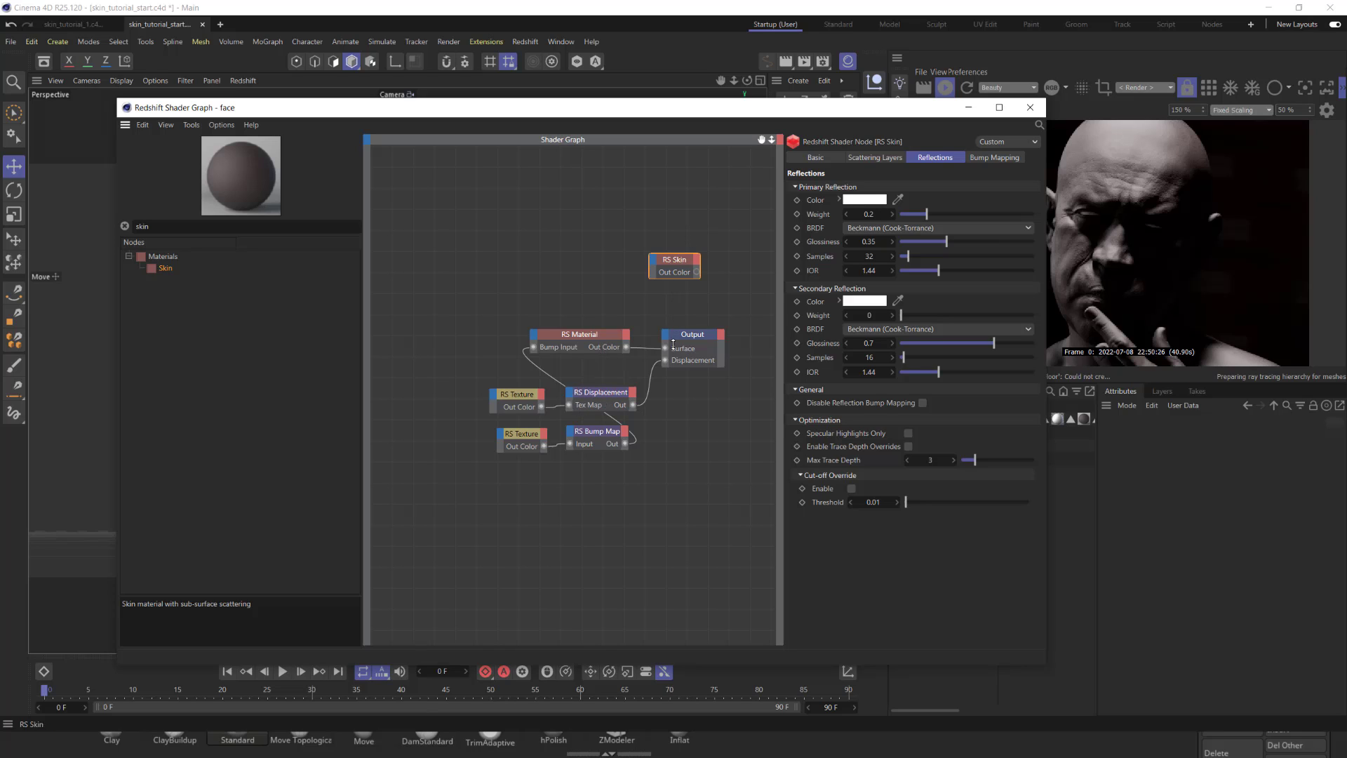
pyautogui.moveTo(696, 271); pyautogui.dragTo(665, 348)
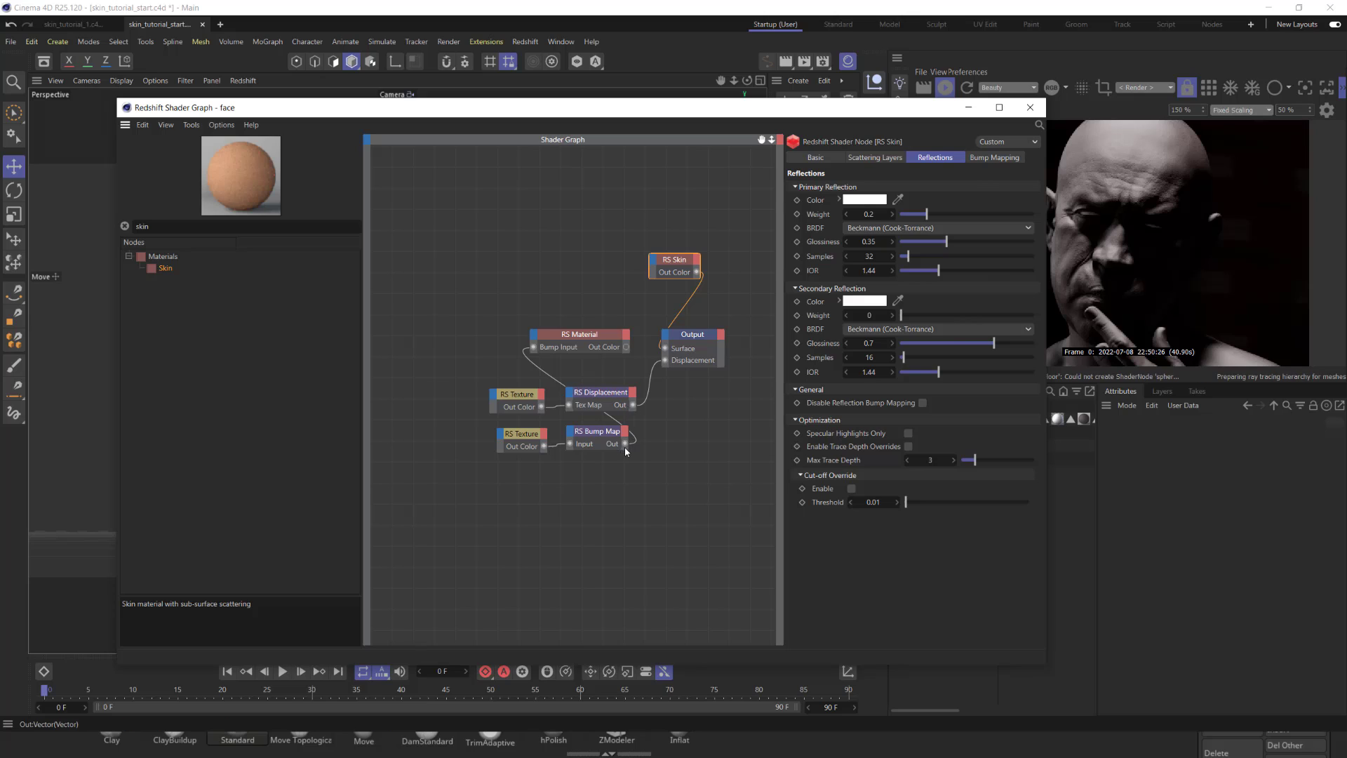
pyautogui.click(595, 431)
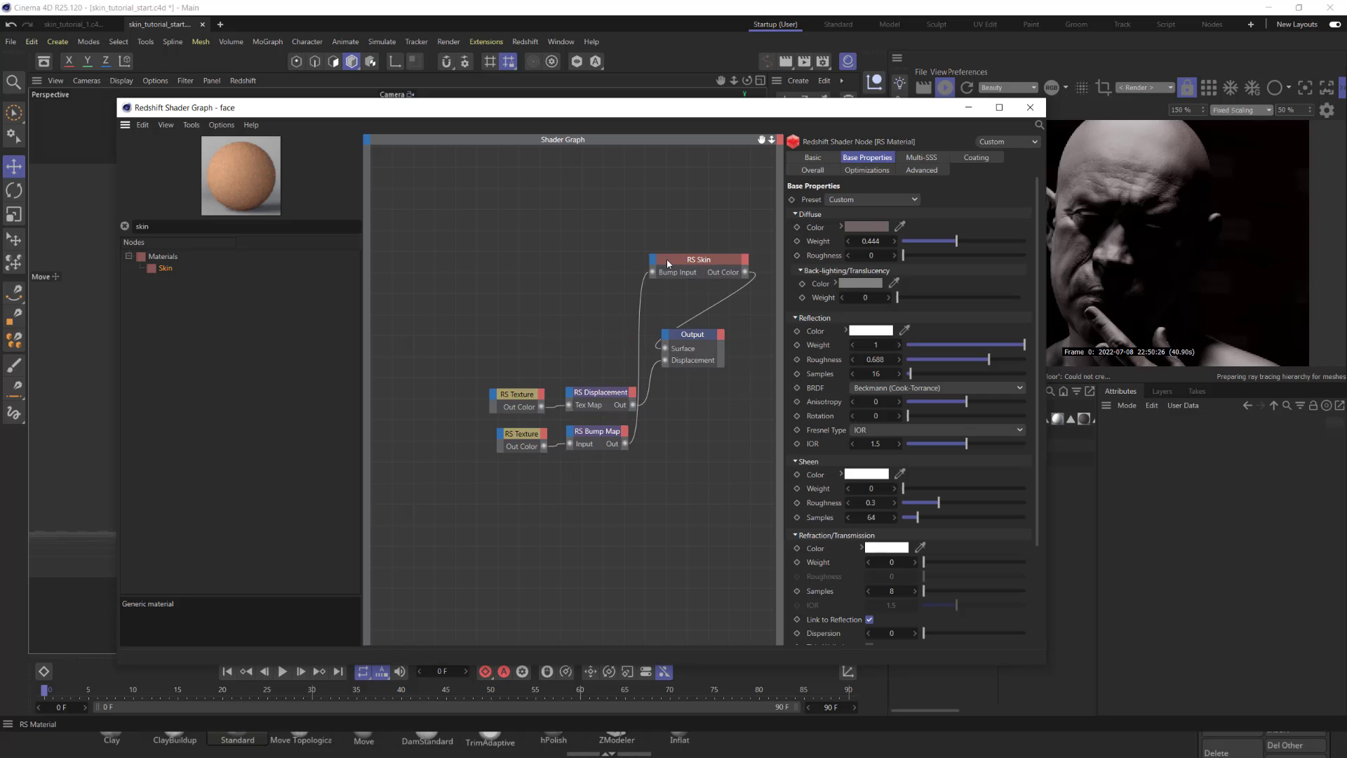
pyautogui.click(698, 260)
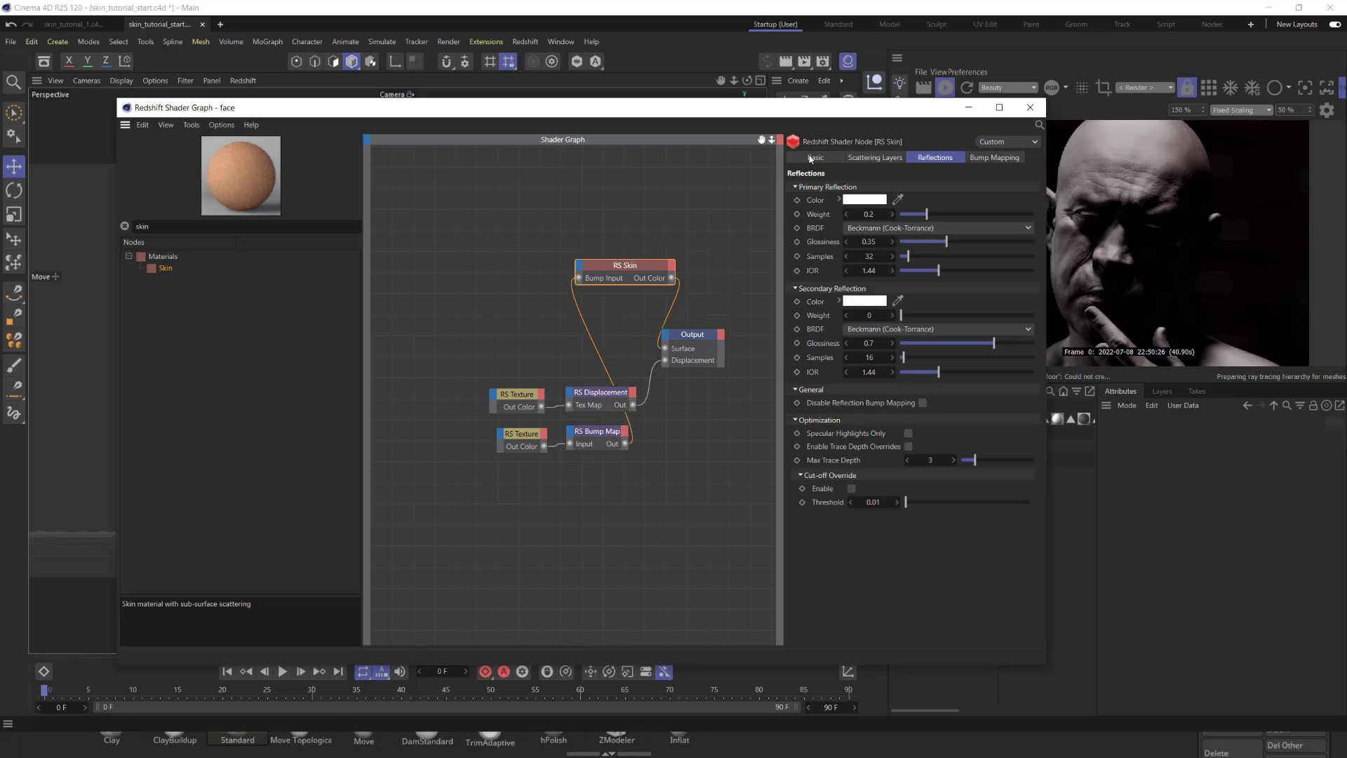
# In the Skin's Scattering Layers, set Radius Scale 2 and Overall Scale 0.5.
pyautogui.click(874, 157)
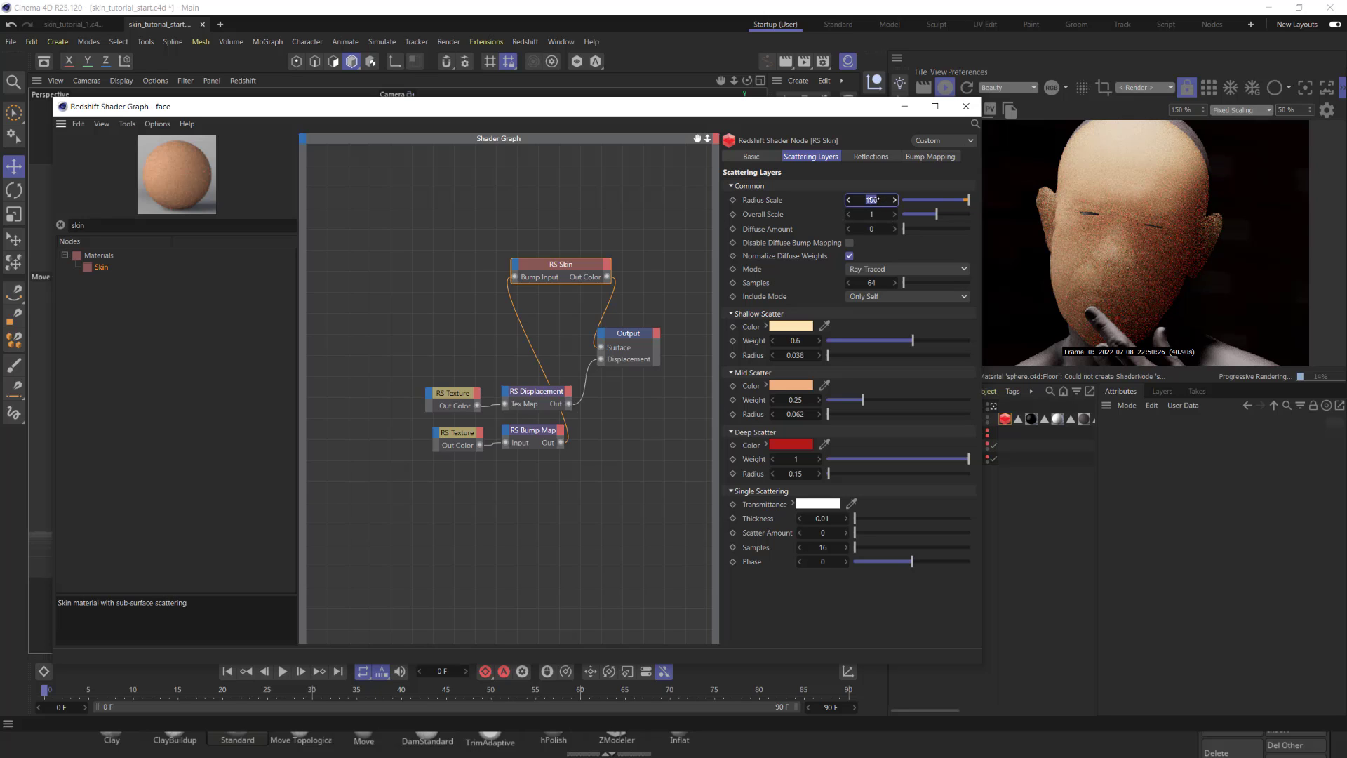
pyautogui.write('100')
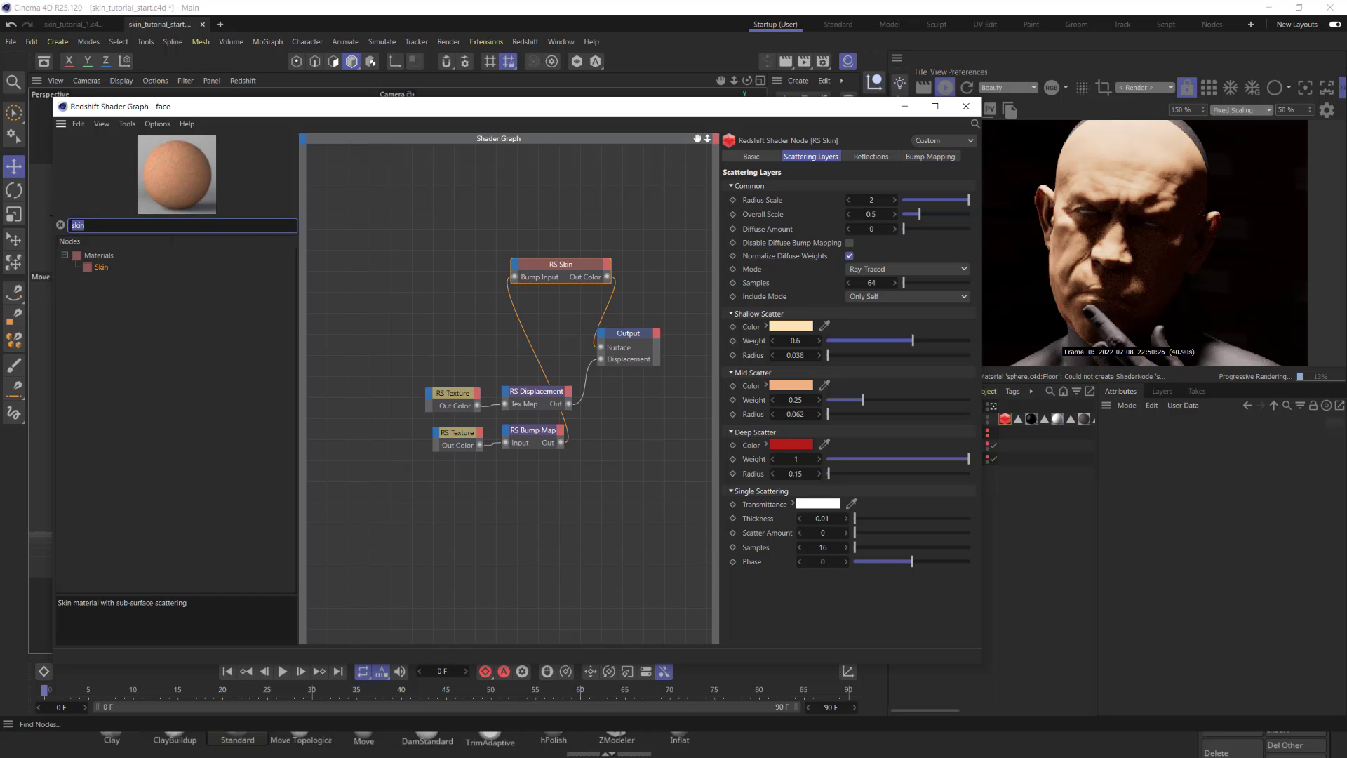
# Add a Texture node loading face_diffuse_01.png wired to the Output Surface.
pyautogui.write('tex')
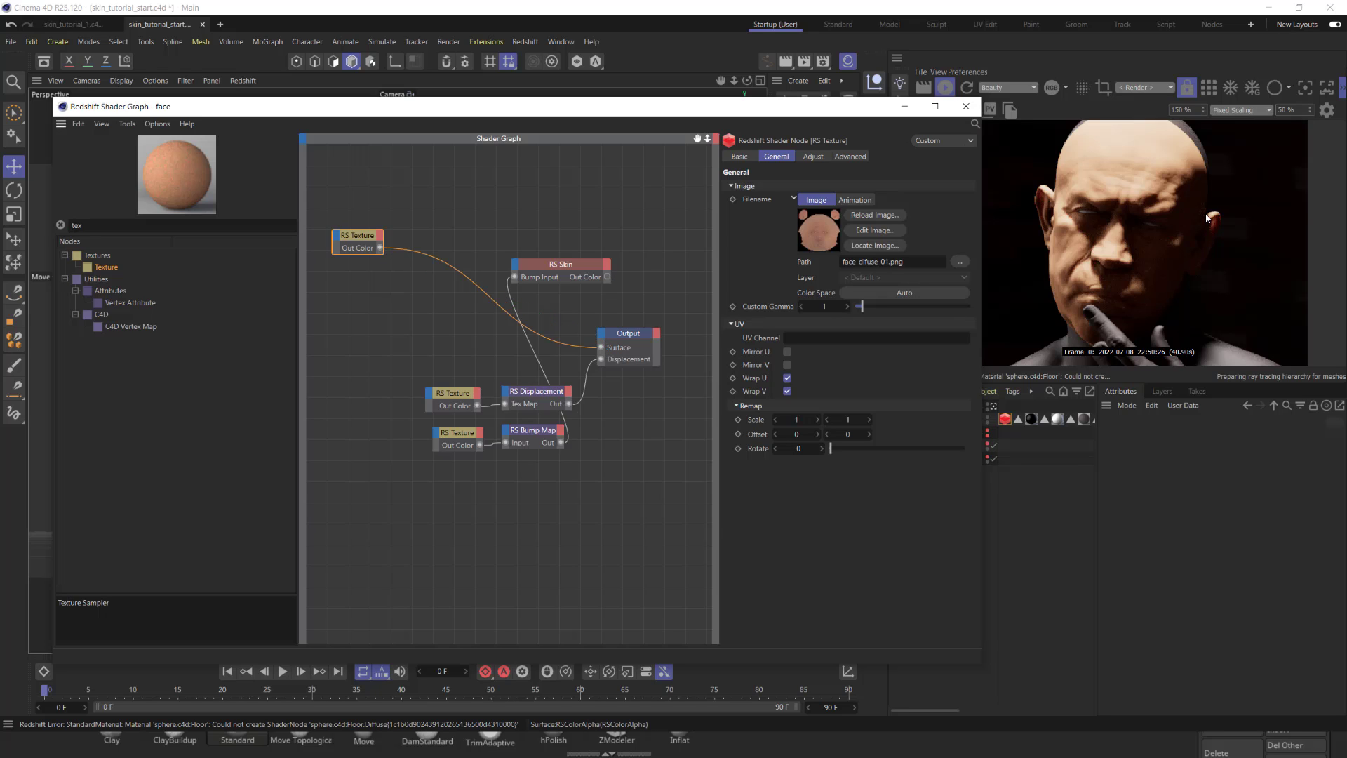
pyautogui.moveTo(1196, 218)
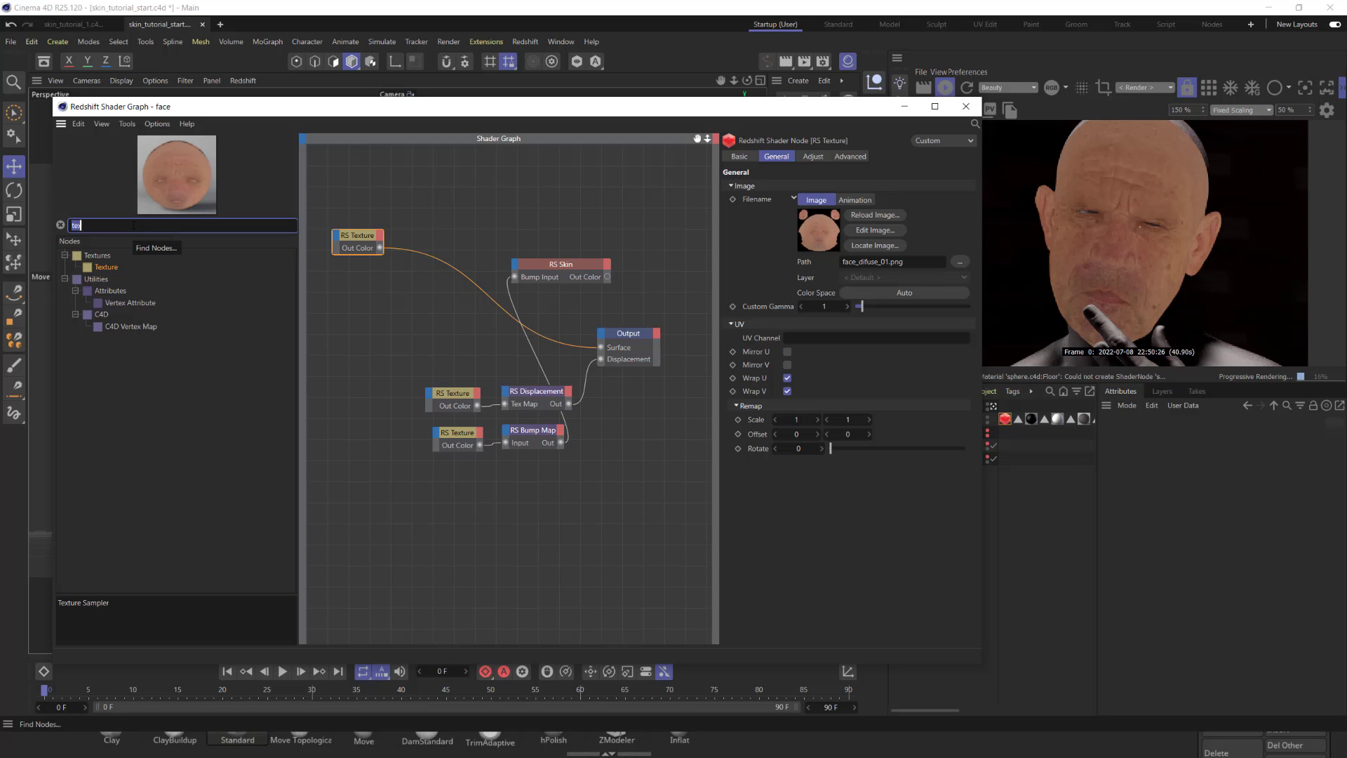
# Add an RS Color Correct, then Ctrl-drag the texture/colour-correct pair to duplicate it below.
pyautogui.write('colo')
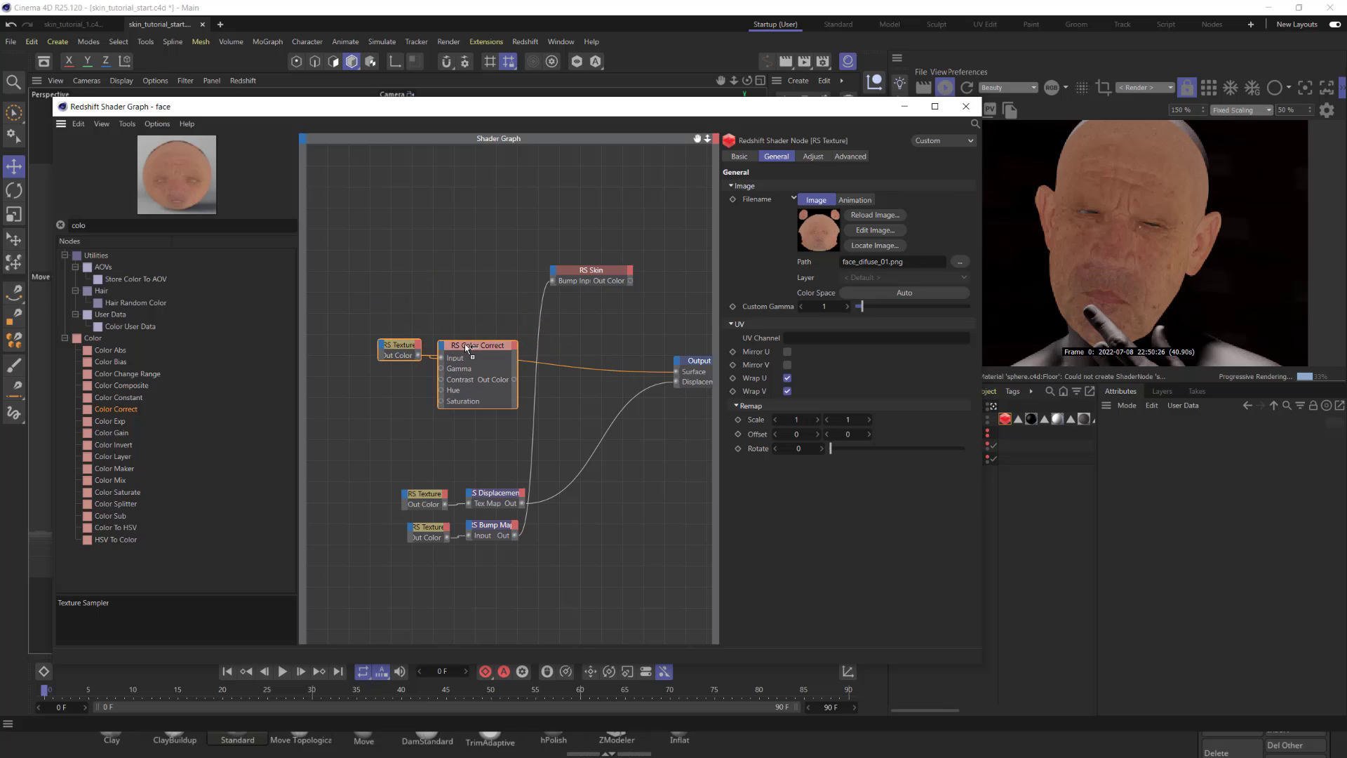
pyautogui.click(477, 358)
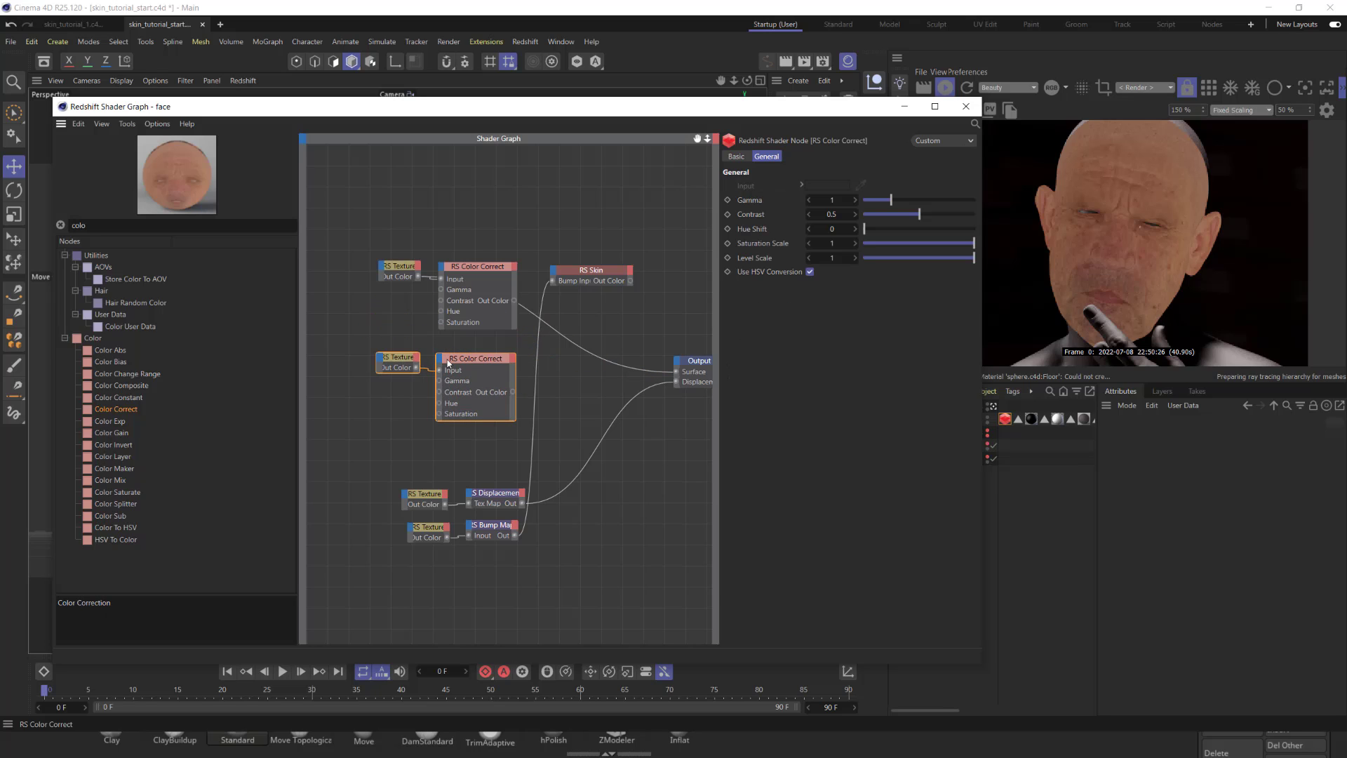
pyautogui.moveTo(476, 358); pyautogui.dragTo(476, 416)
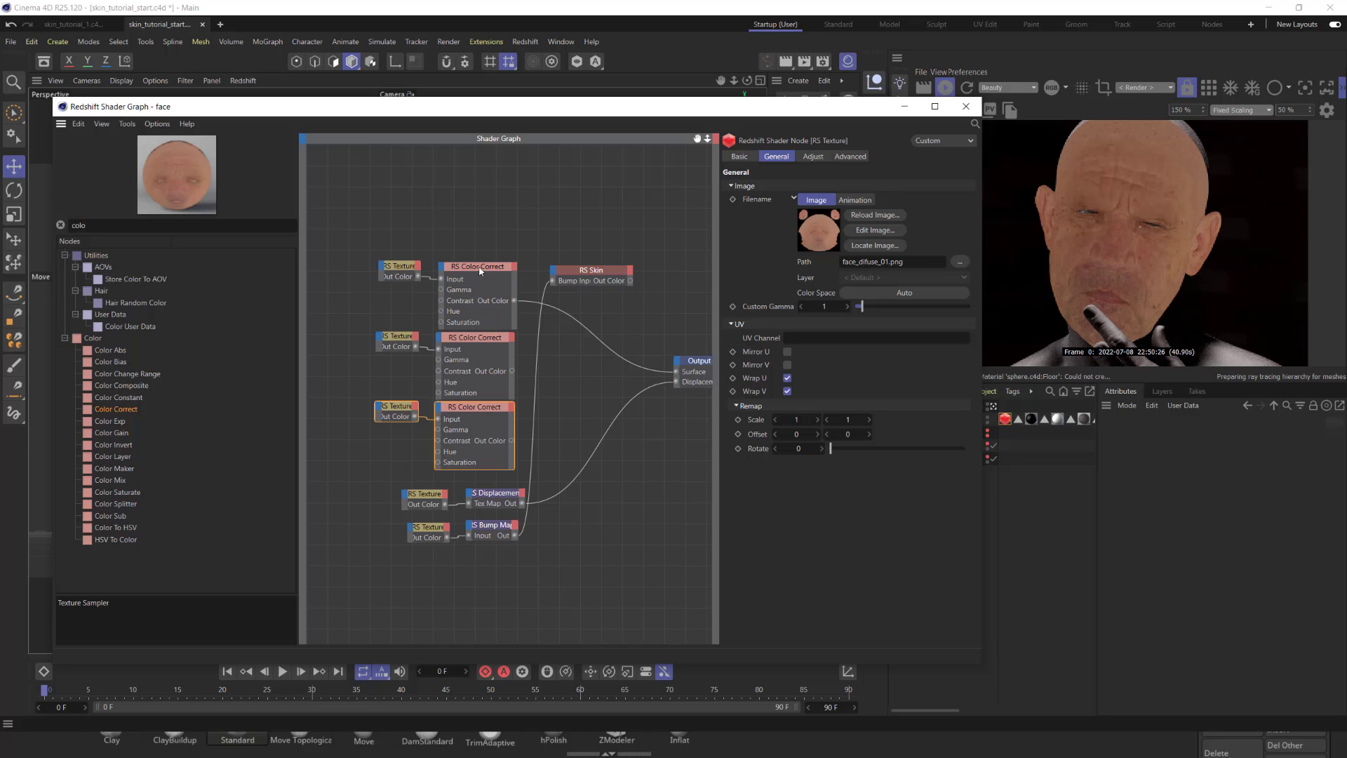
# Set the first Color Correct to Hue Shift 66.24 and Saturation Scale 0.515.
pyautogui.click(477, 266)
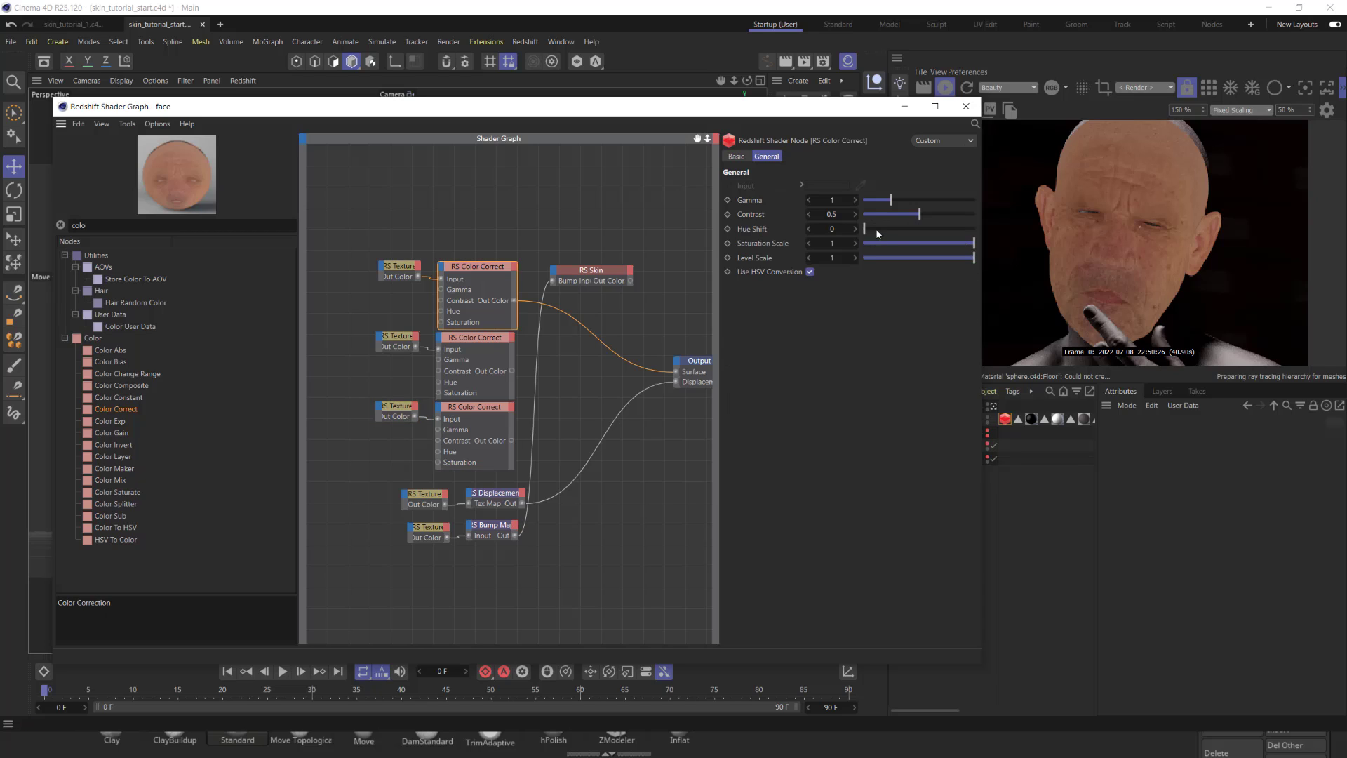
pyautogui.moveTo(881, 233)
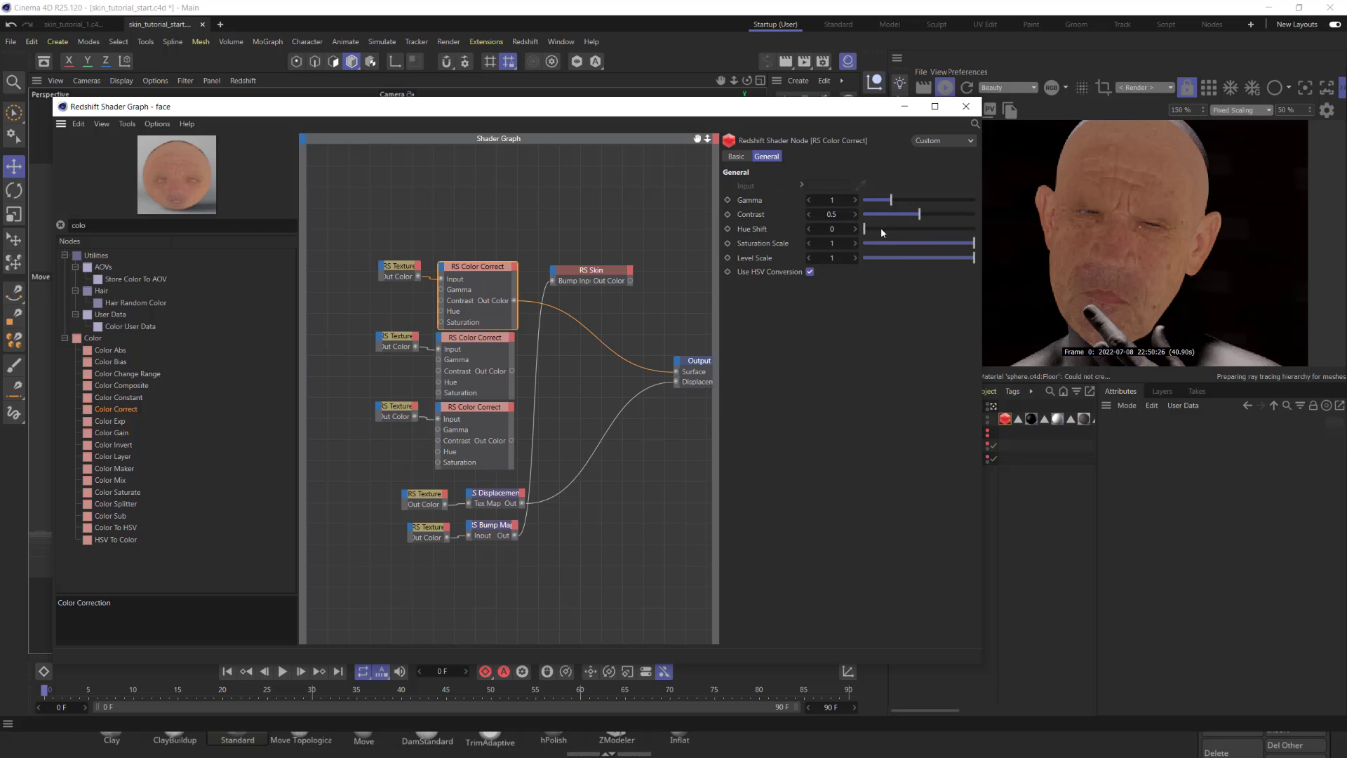
pyautogui.moveTo(866, 229); pyautogui.dragTo(879, 228)
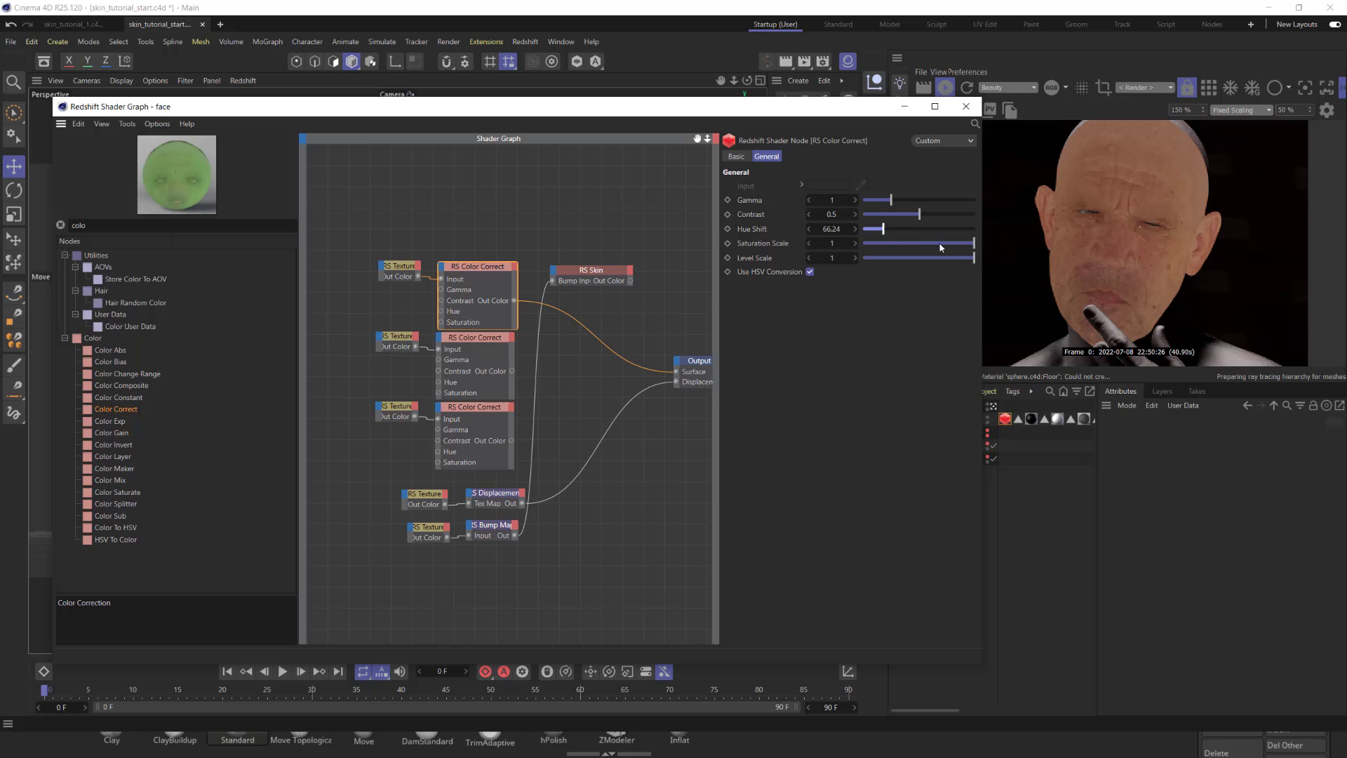
pyautogui.moveTo(971, 243); pyautogui.dragTo(923, 250)
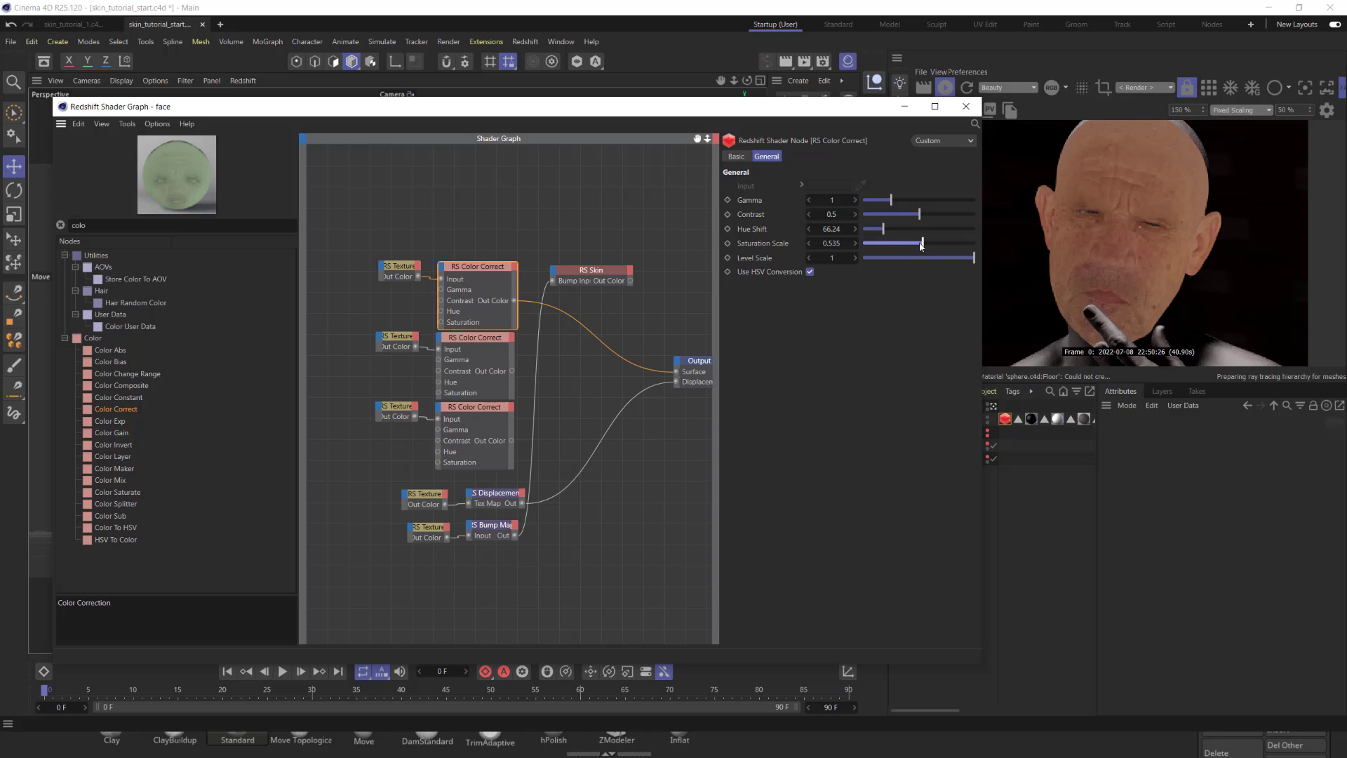
pyautogui.moveTo(690, 320)
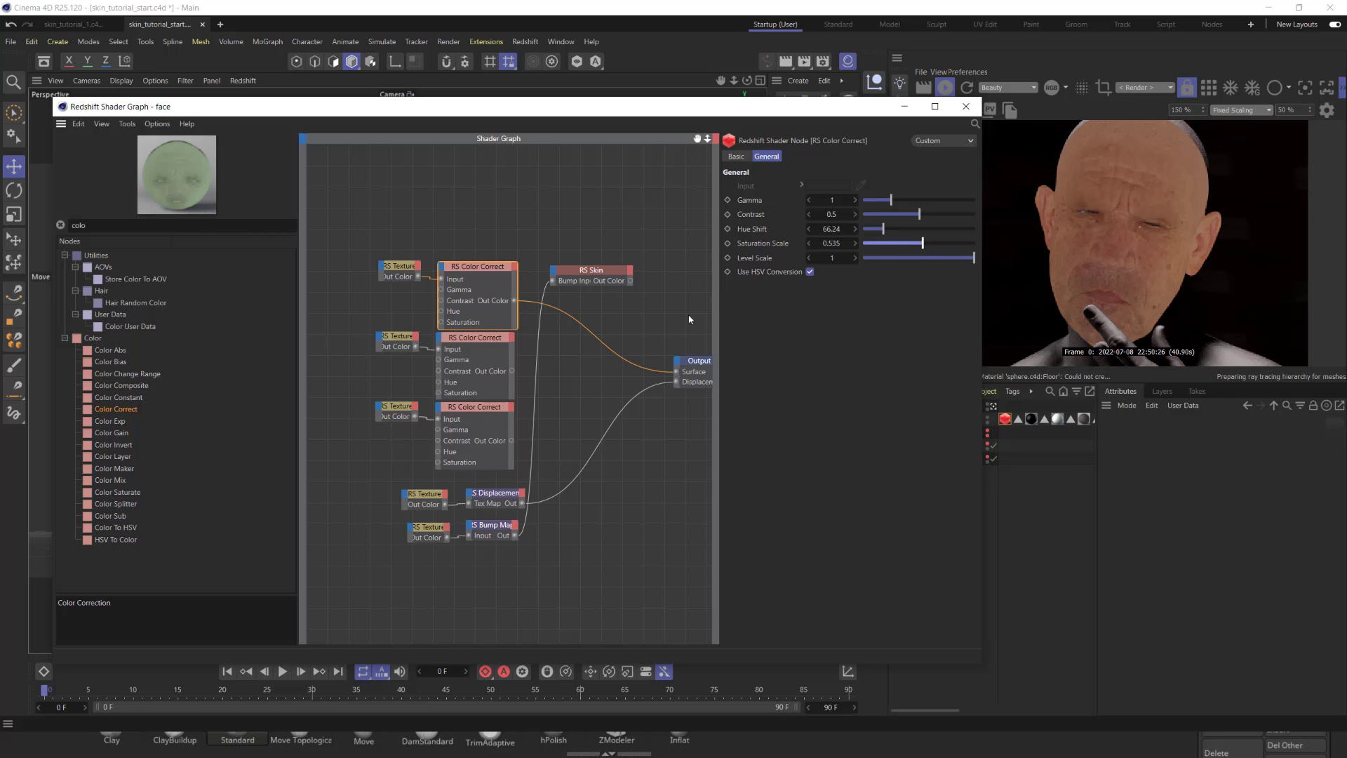
# Wire its Out Color into RS Skin Shallow Color and set Shallow Weight 0.6.
pyautogui.click(690, 361)
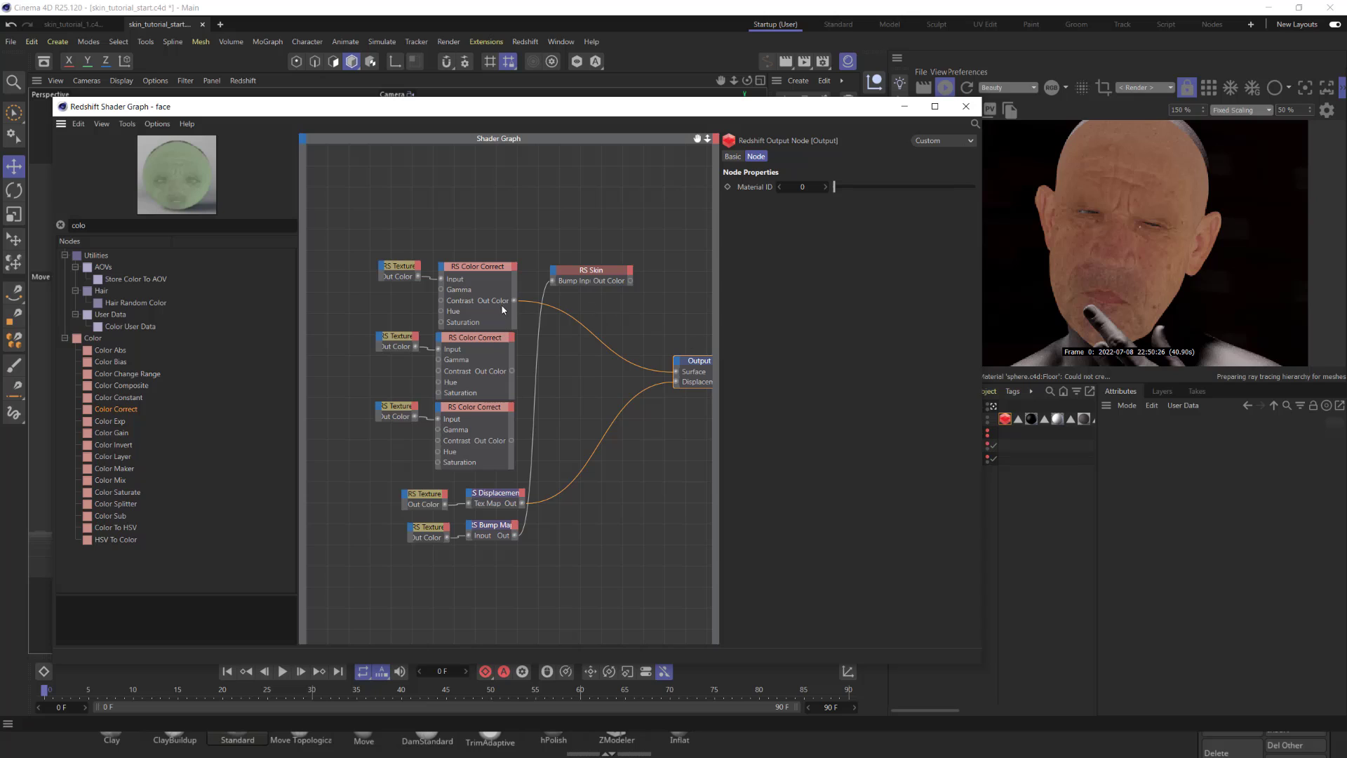
pyautogui.click(477, 266)
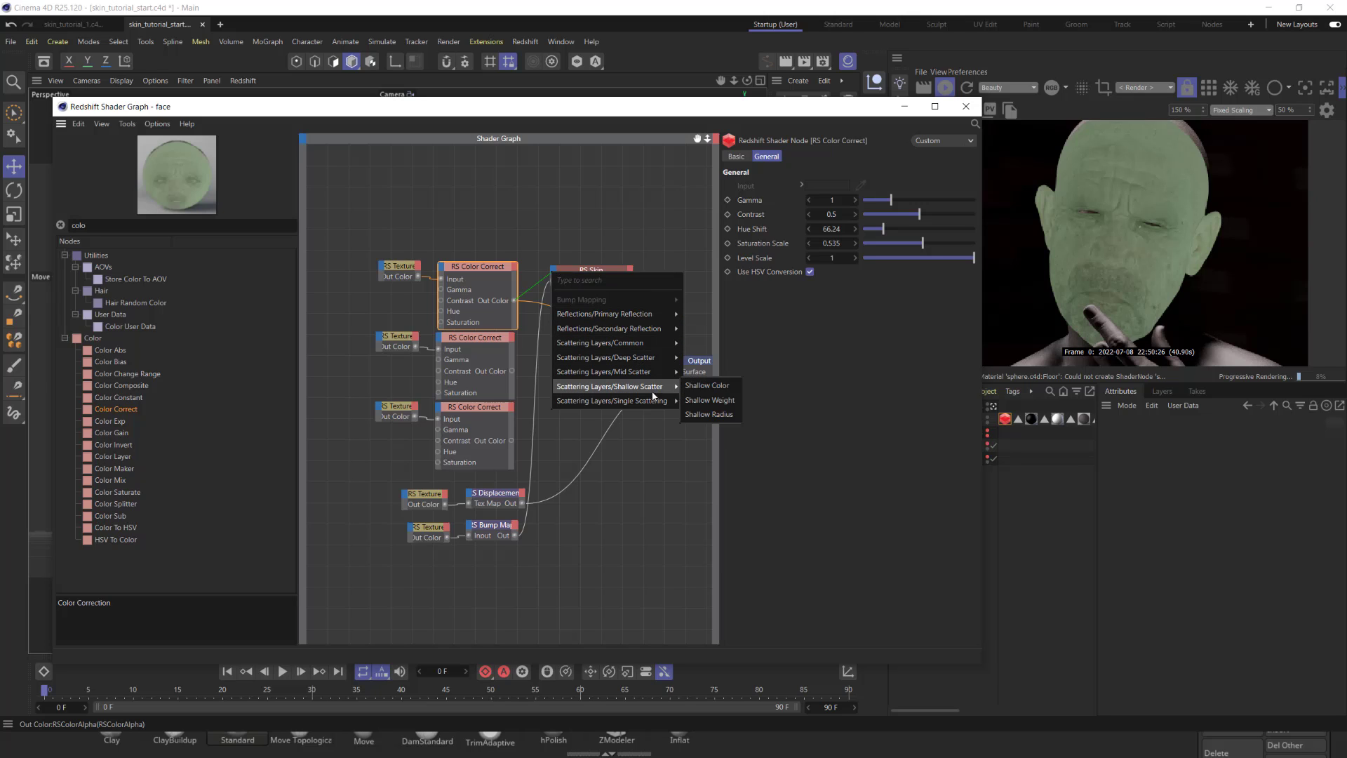
pyautogui.click(707, 385)
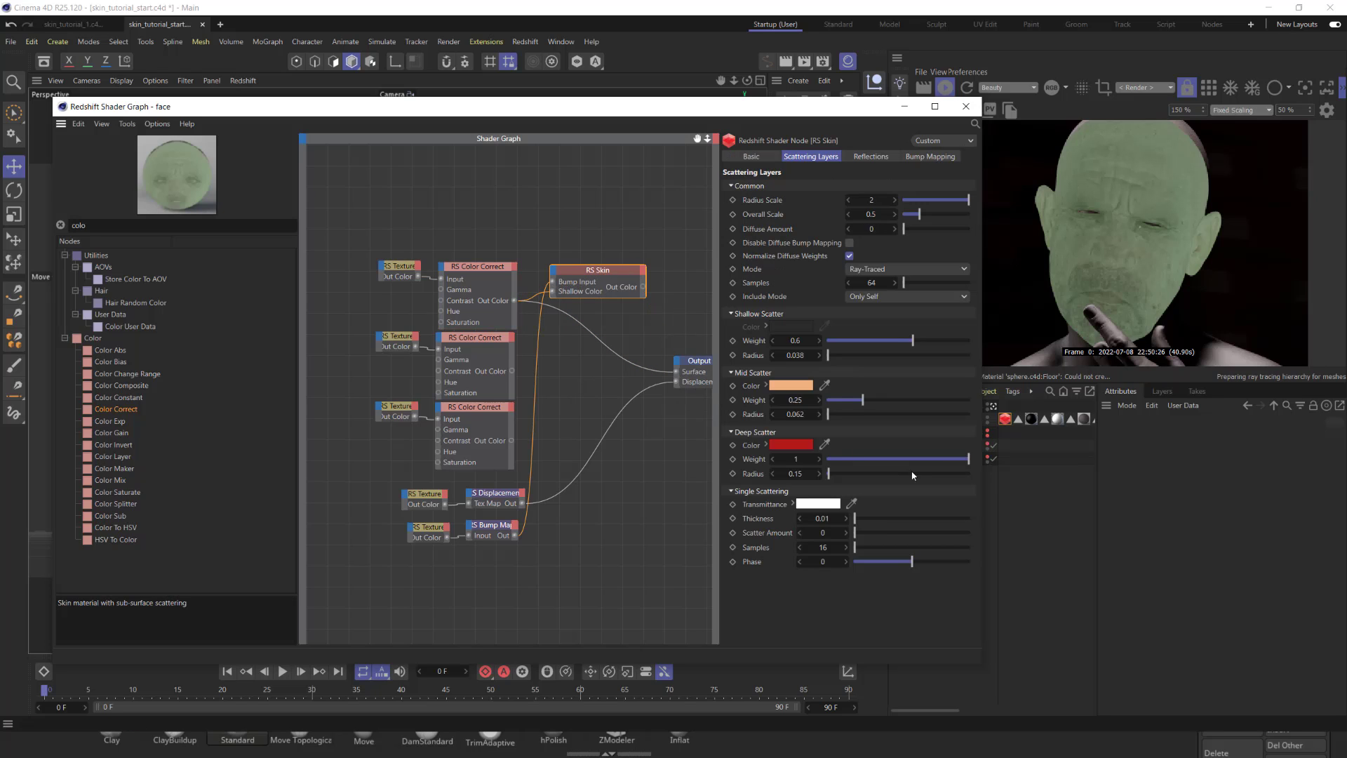
pyautogui.moveTo(645, 289); pyautogui.dragTo(677, 376)
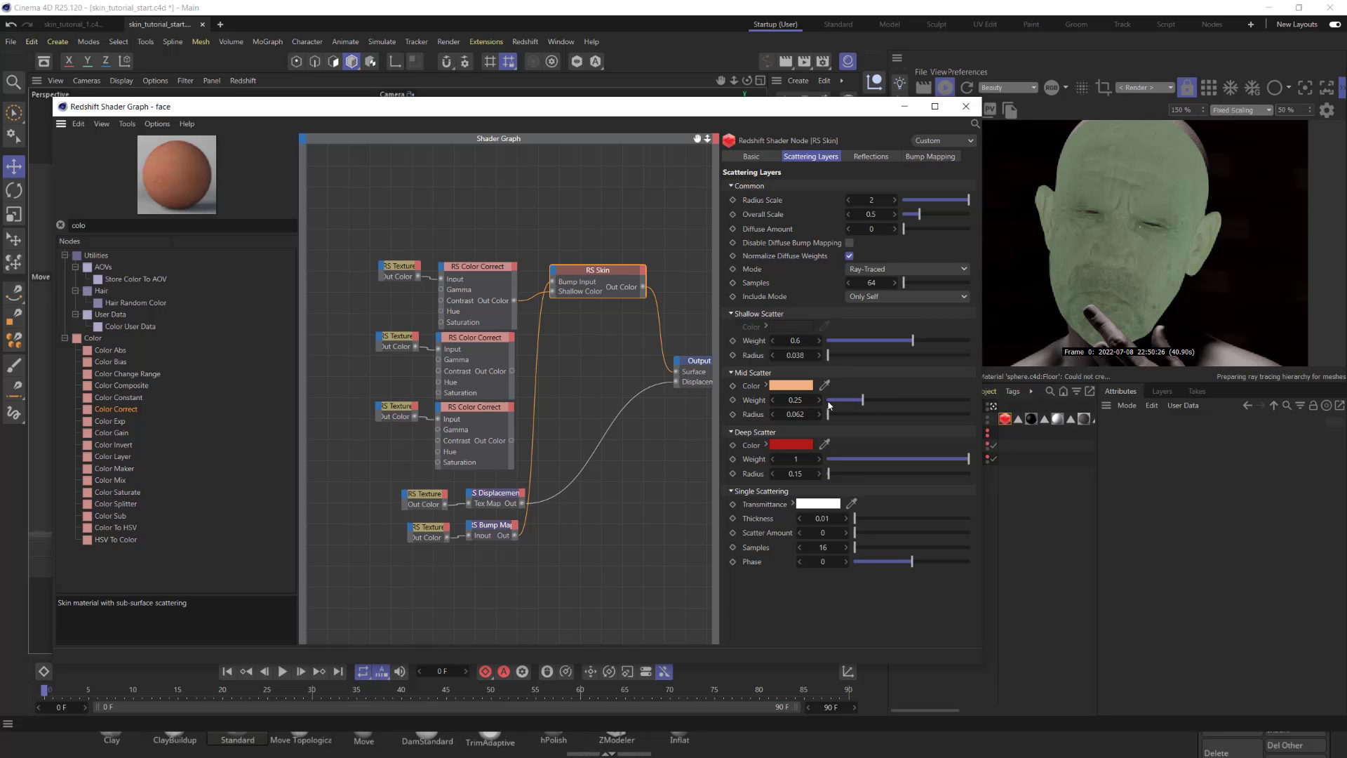
pyautogui.moveTo(833, 397)
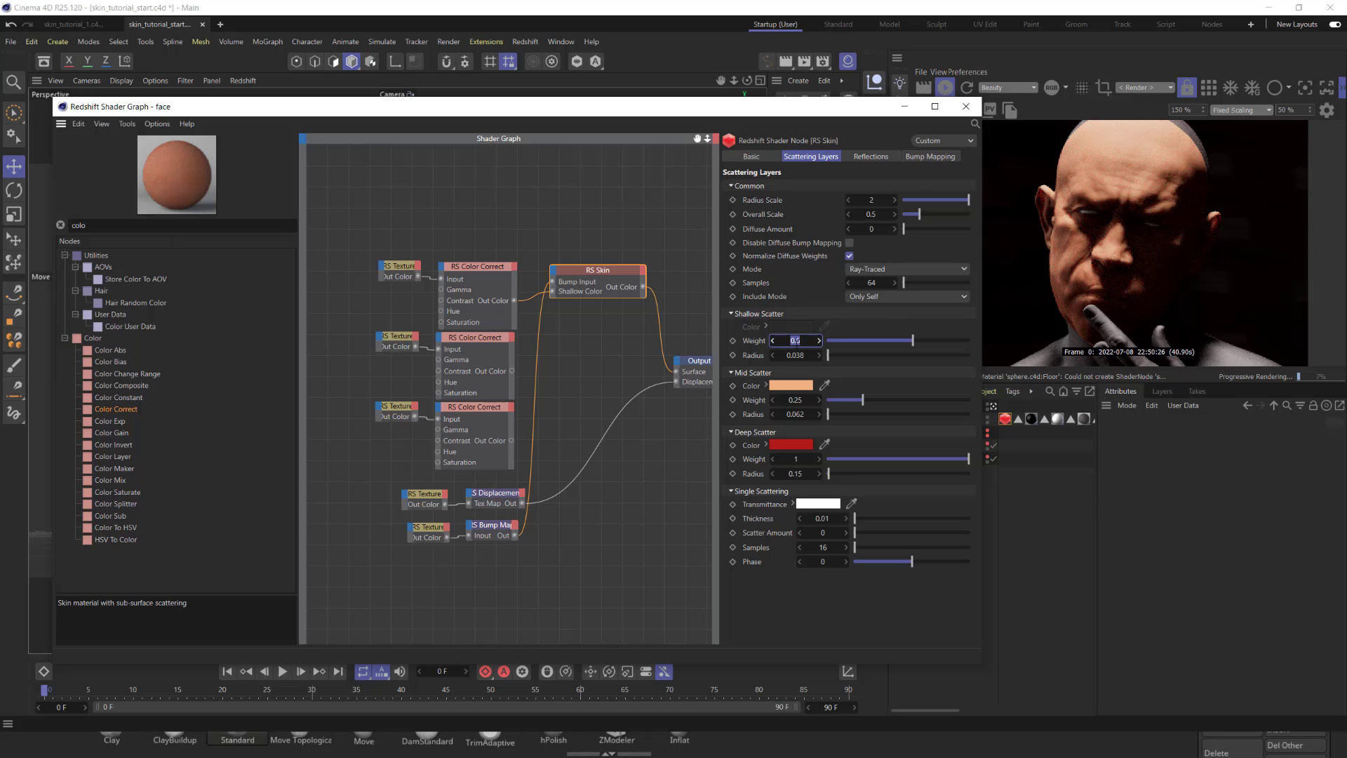
pyautogui.write('0.6')
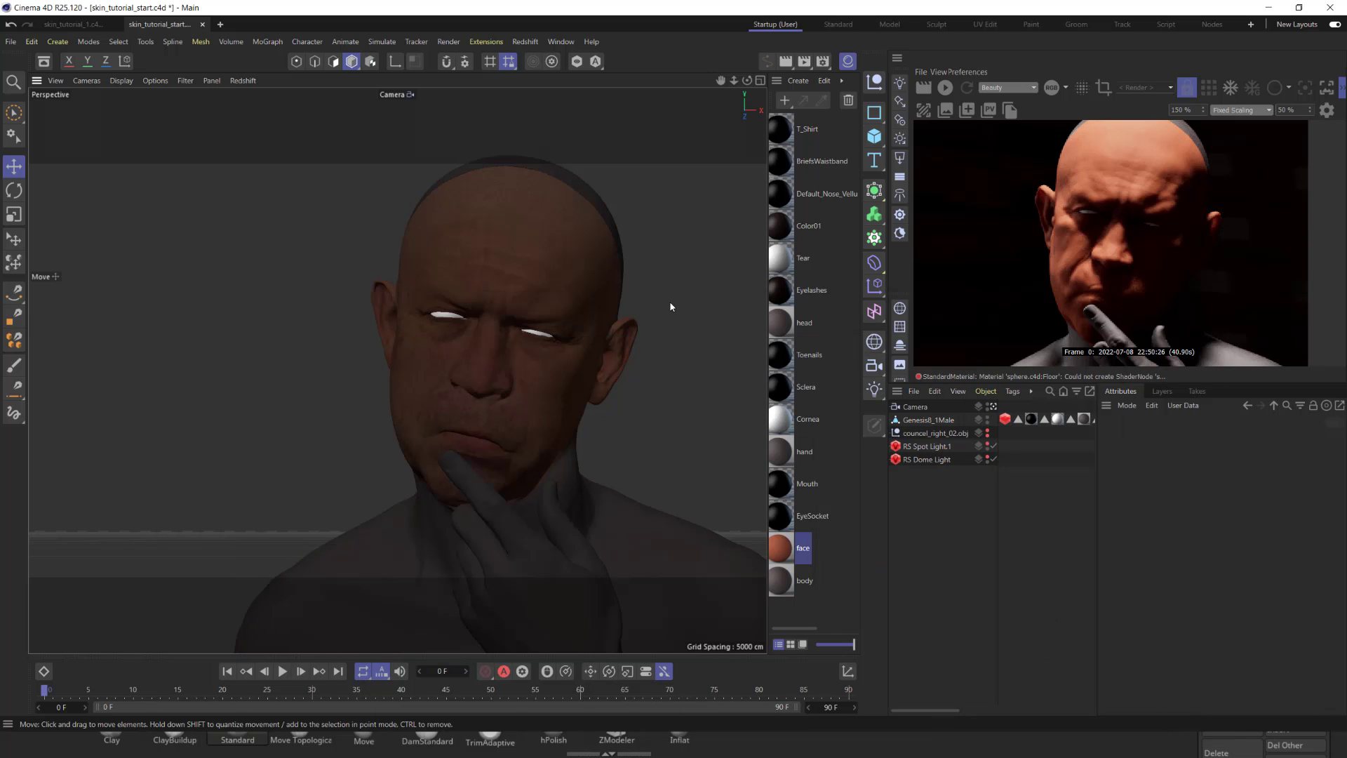
# Switch to skin_tutorial_1.c4d and open the face.1 material's shader graph.
pyautogui.rightClick(670, 308)
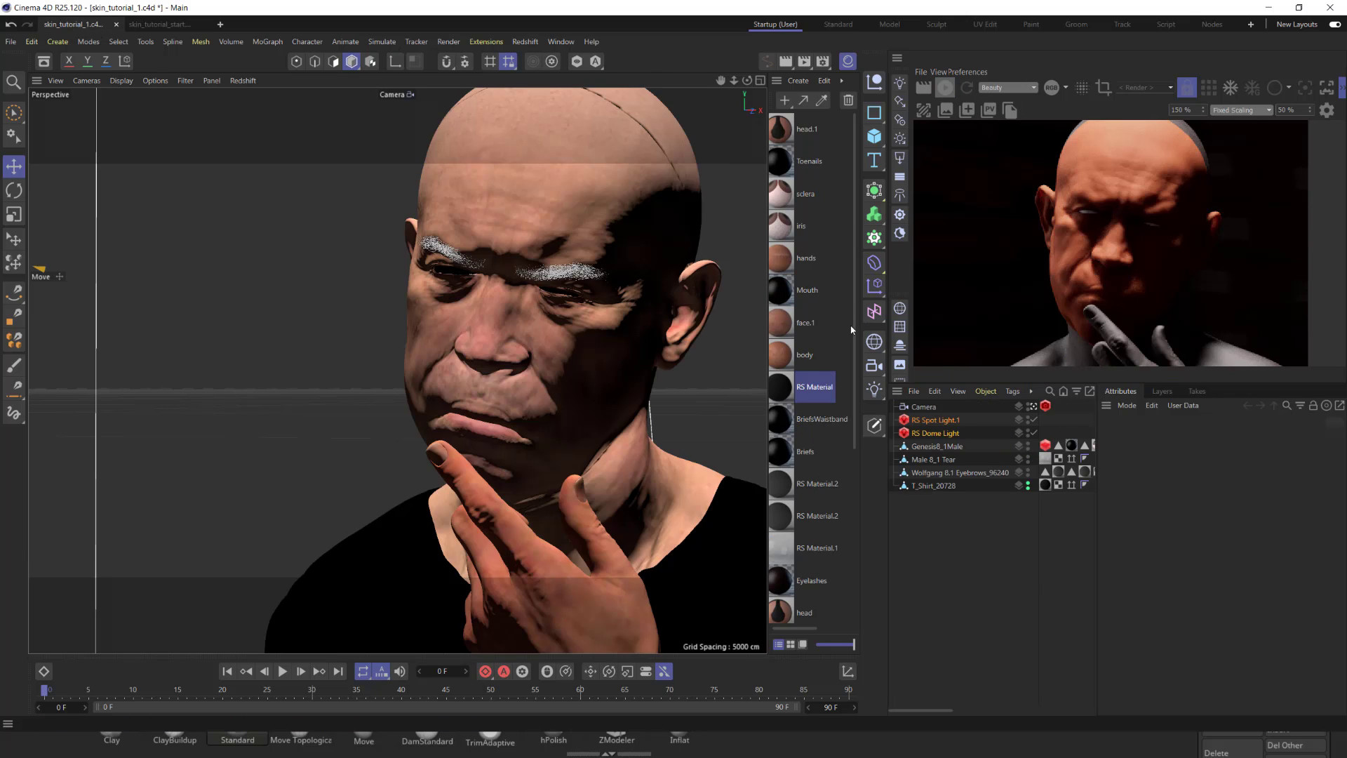
pyautogui.moveTo(816, 281)
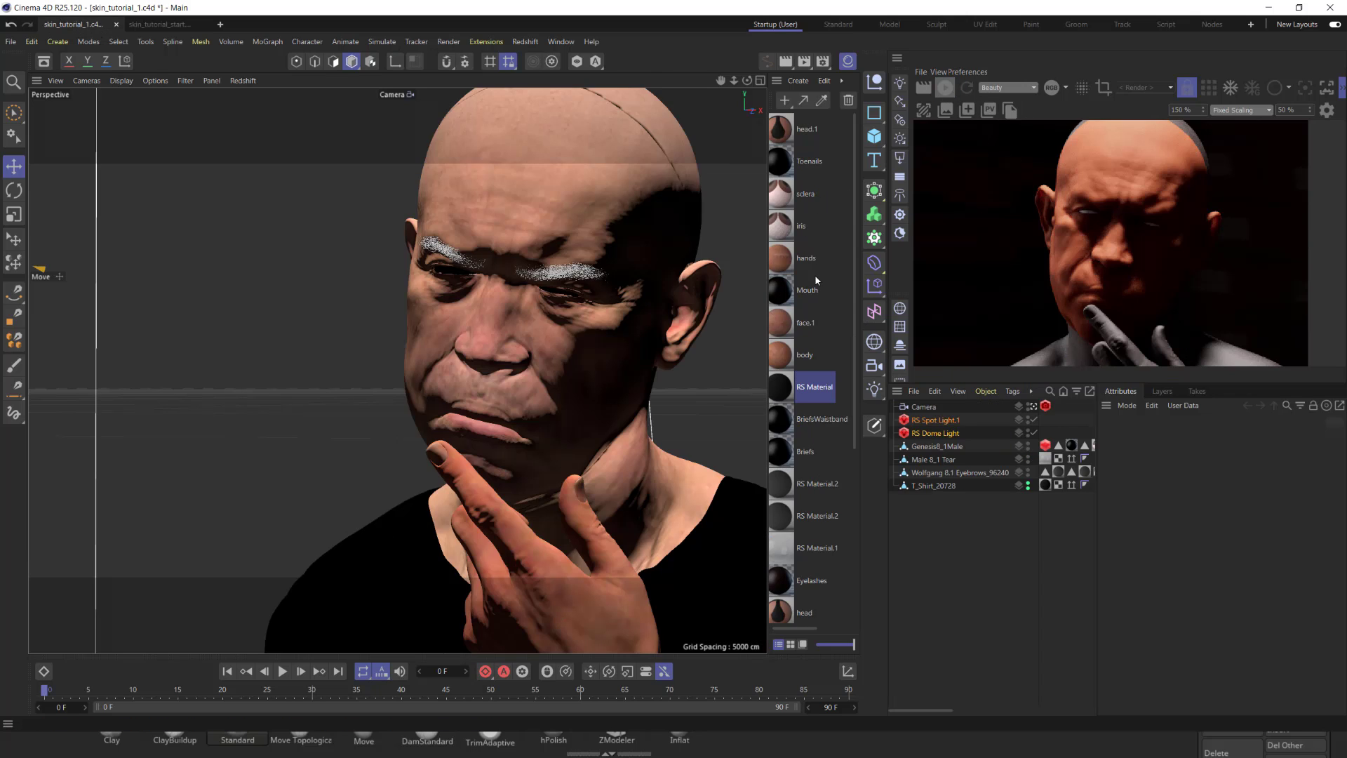
pyautogui.click(780, 323)
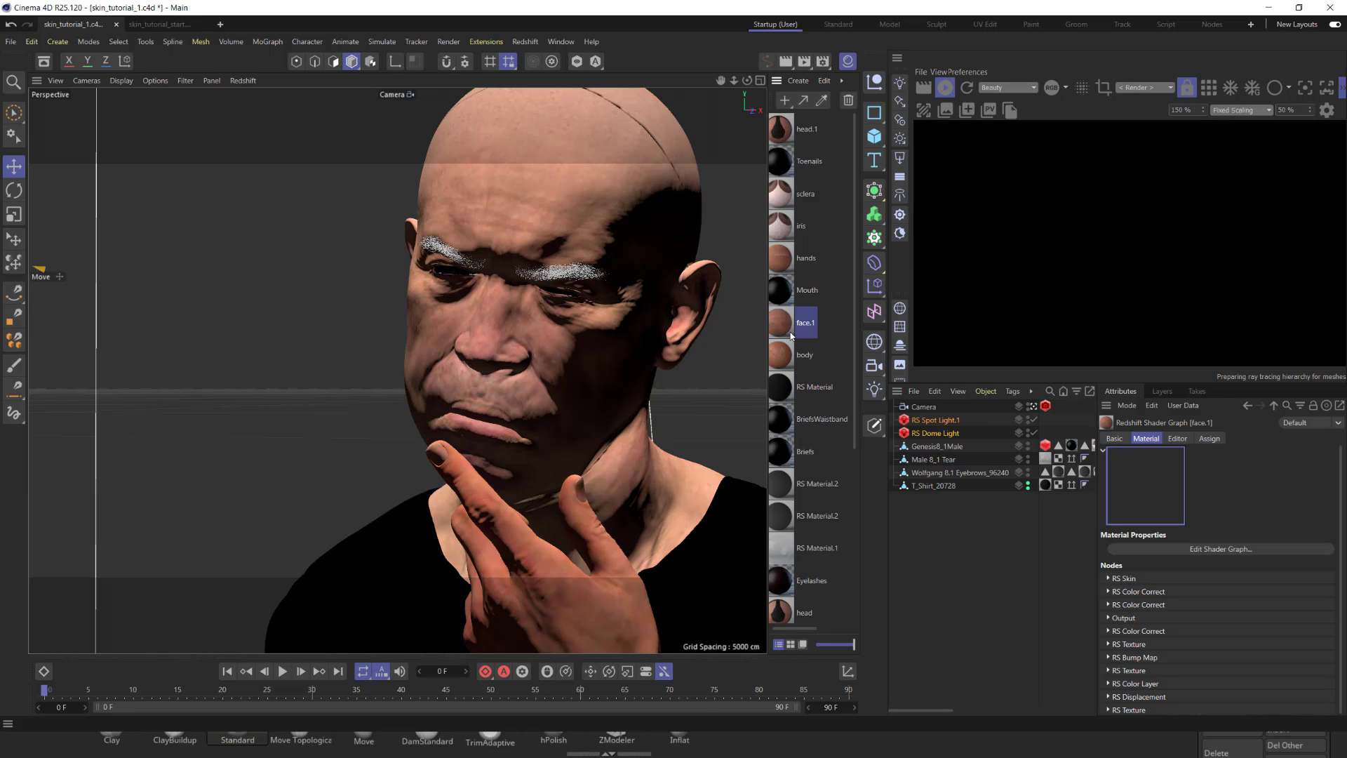
pyautogui.click(1220, 549)
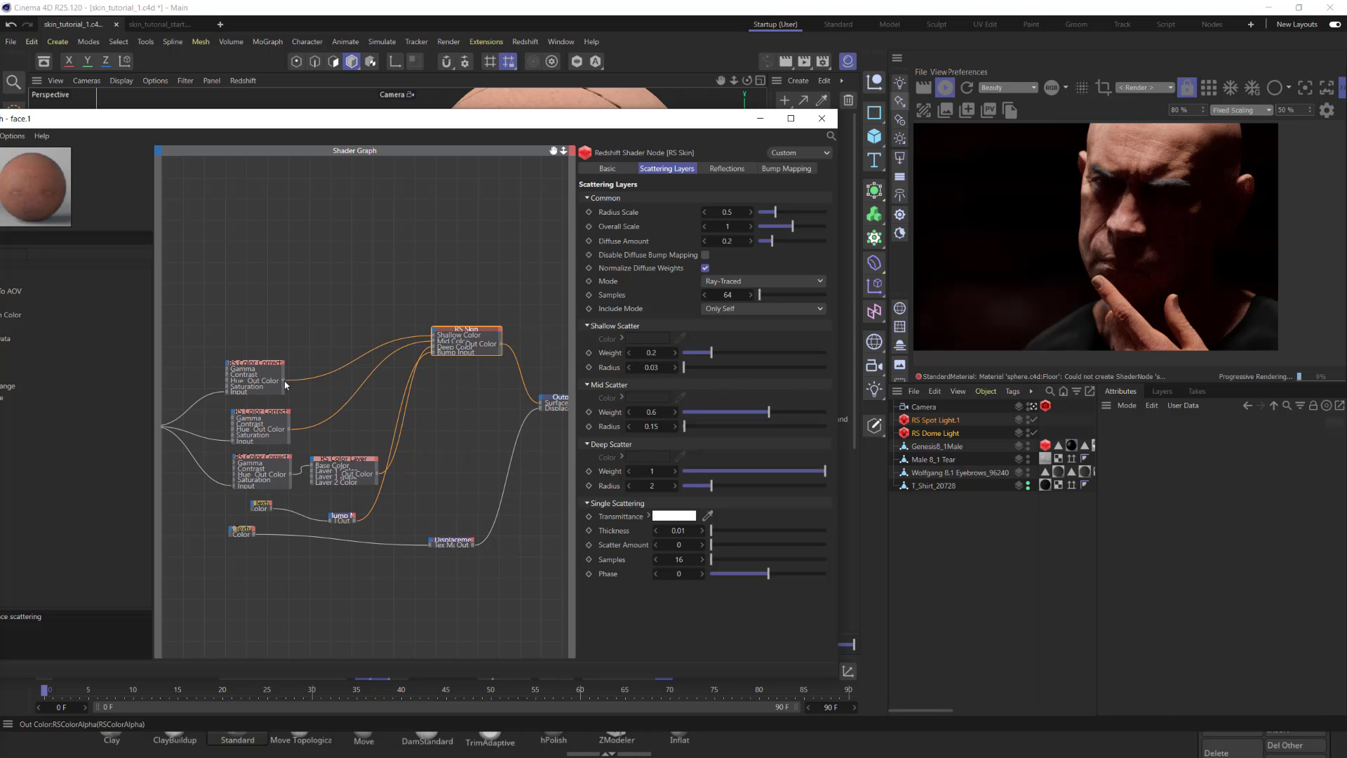
# Preview the Color Correct on Output Surface, then rewire RS Skin Out Color back to it.
pyautogui.moveTo(285, 382); pyautogui.dragTo(543, 404)
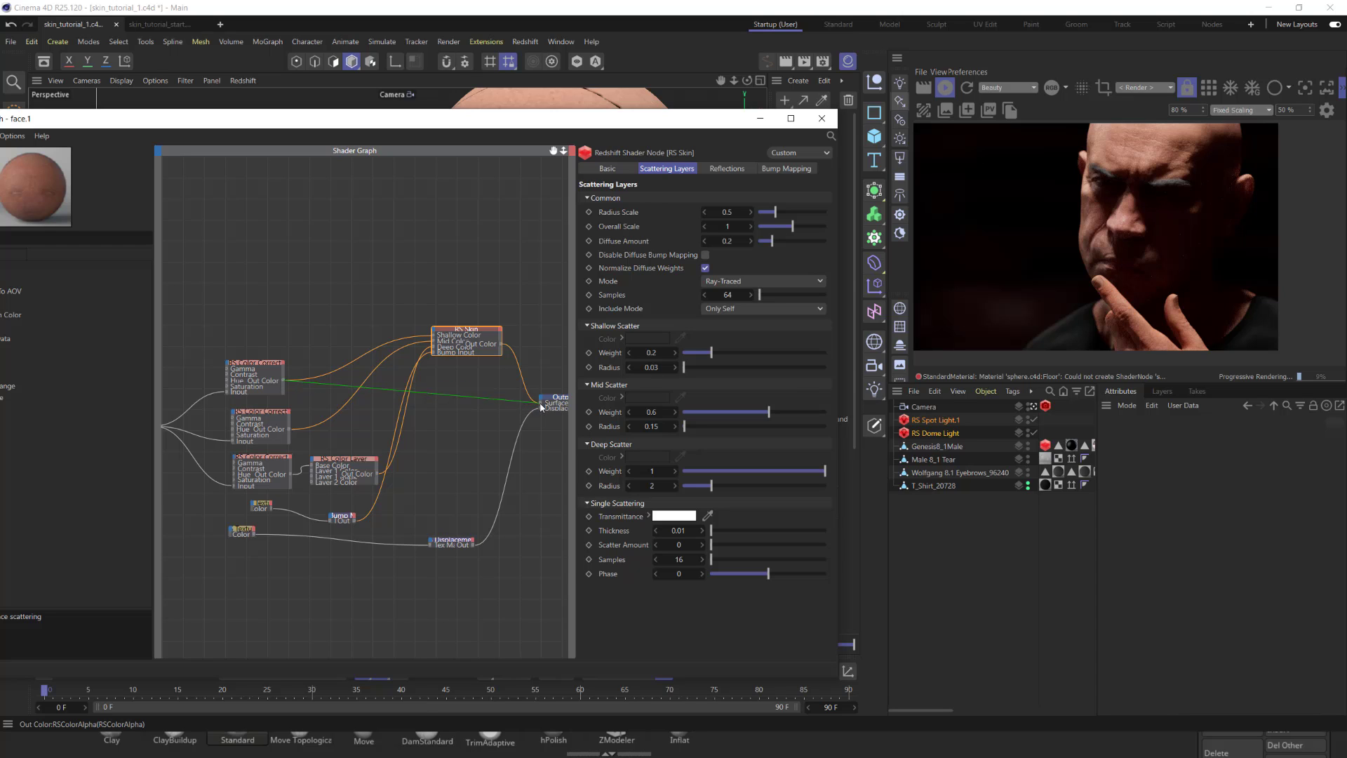
pyautogui.click(254, 376)
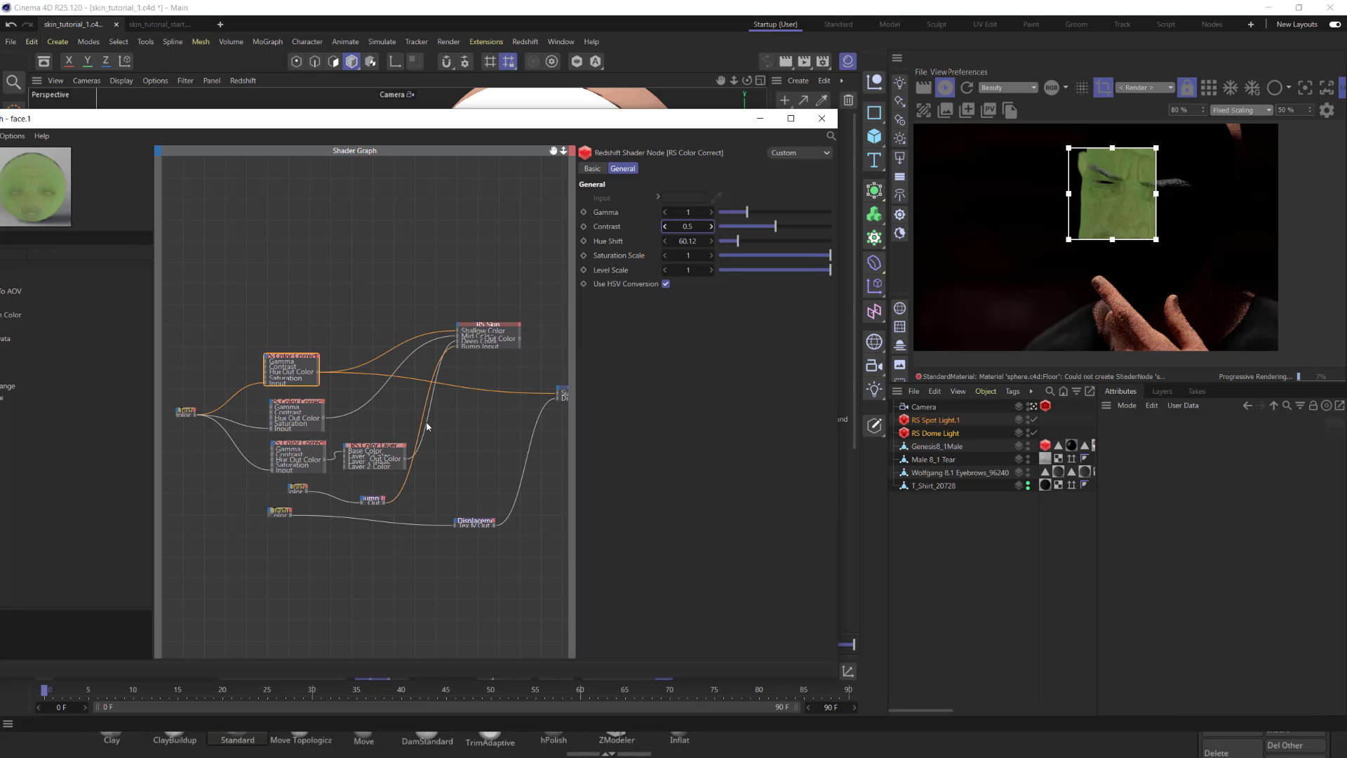
pyautogui.click(518, 402)
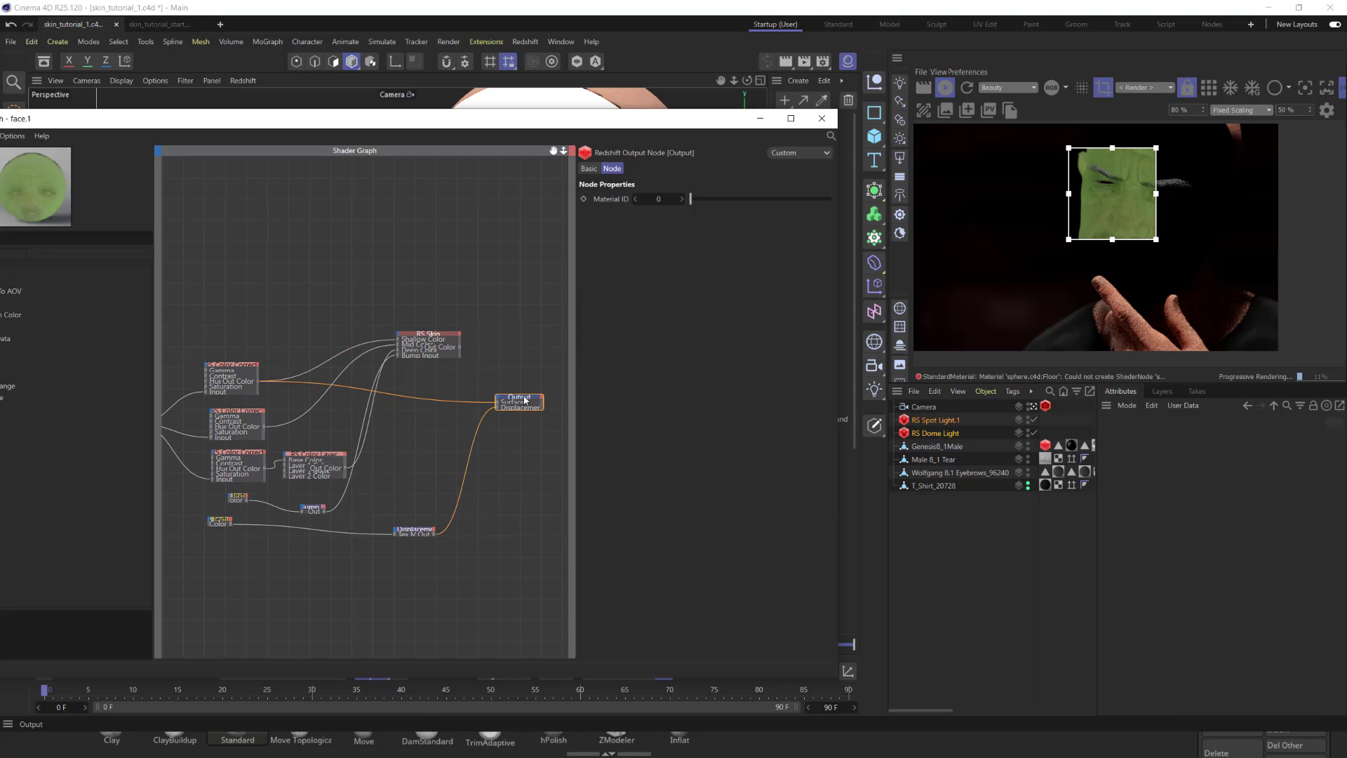
pyautogui.click(427, 343)
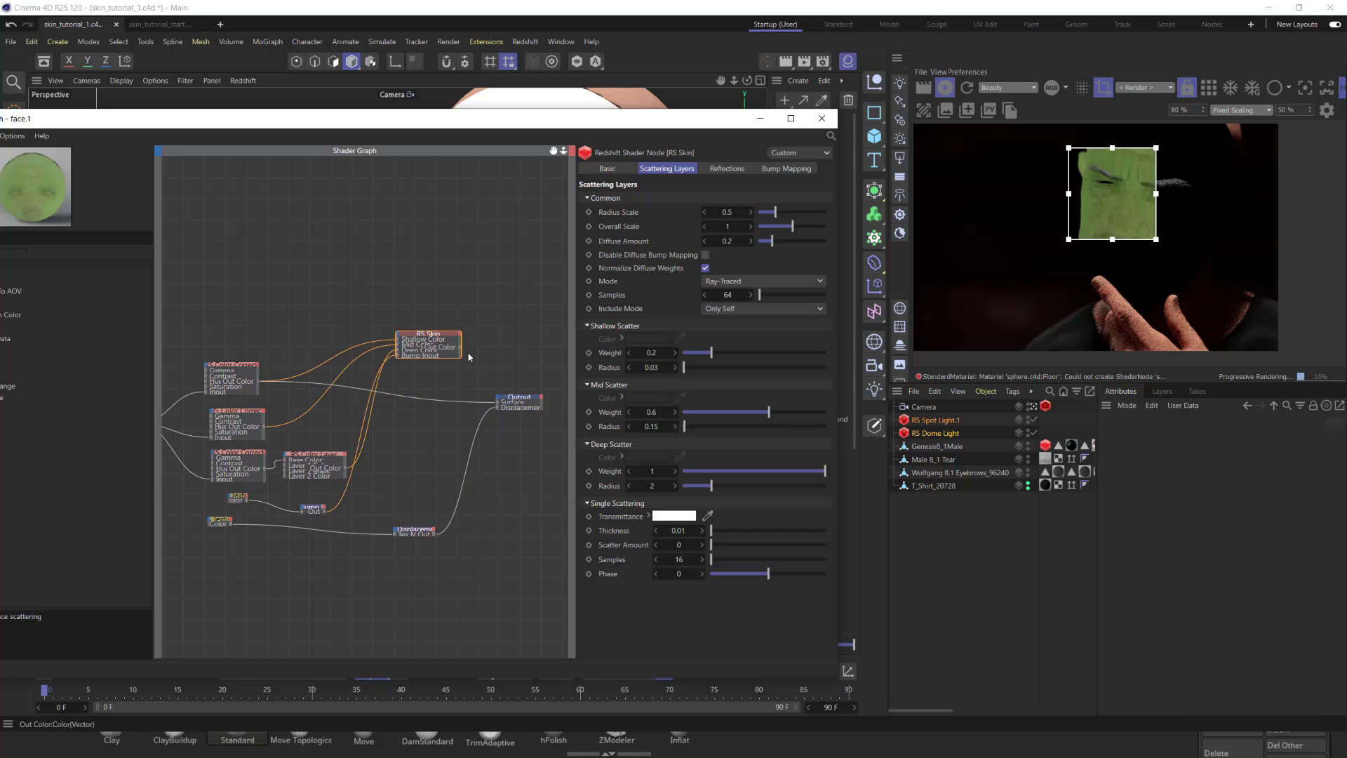
pyautogui.moveTo(458, 348); pyautogui.dragTo(499, 405)
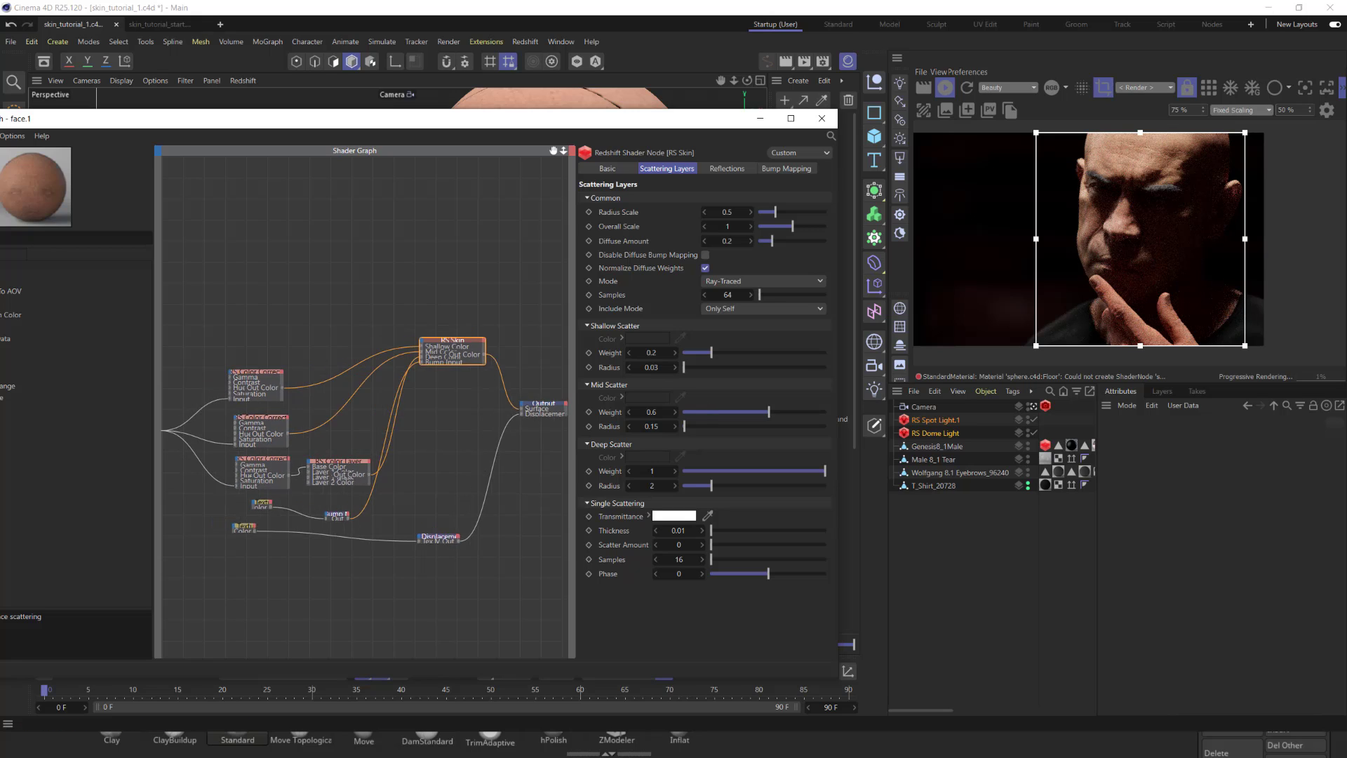
# Inspect the RS Color Layer's red multiply tint at mask 0.608 against the output node.
pyautogui.click(320, 430)
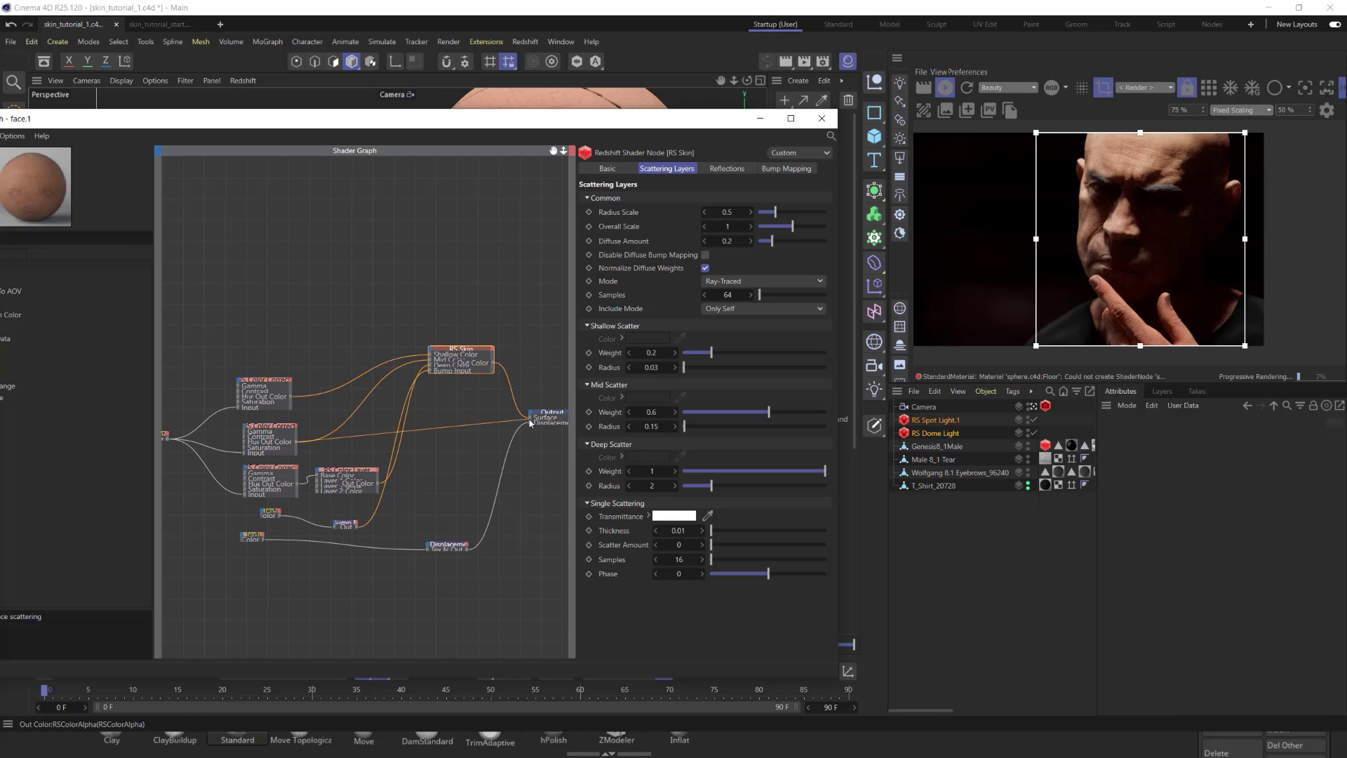
pyautogui.click(270, 441)
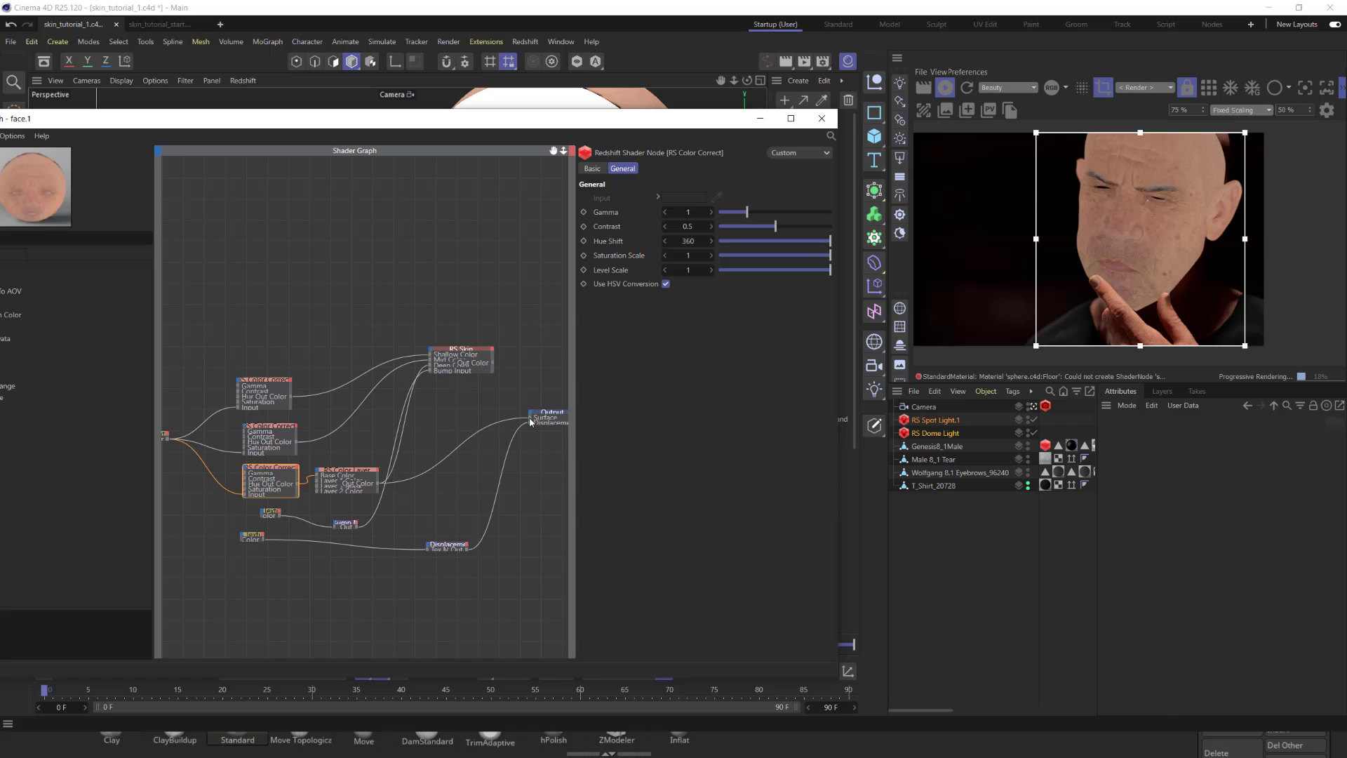
pyautogui.click(547, 414)
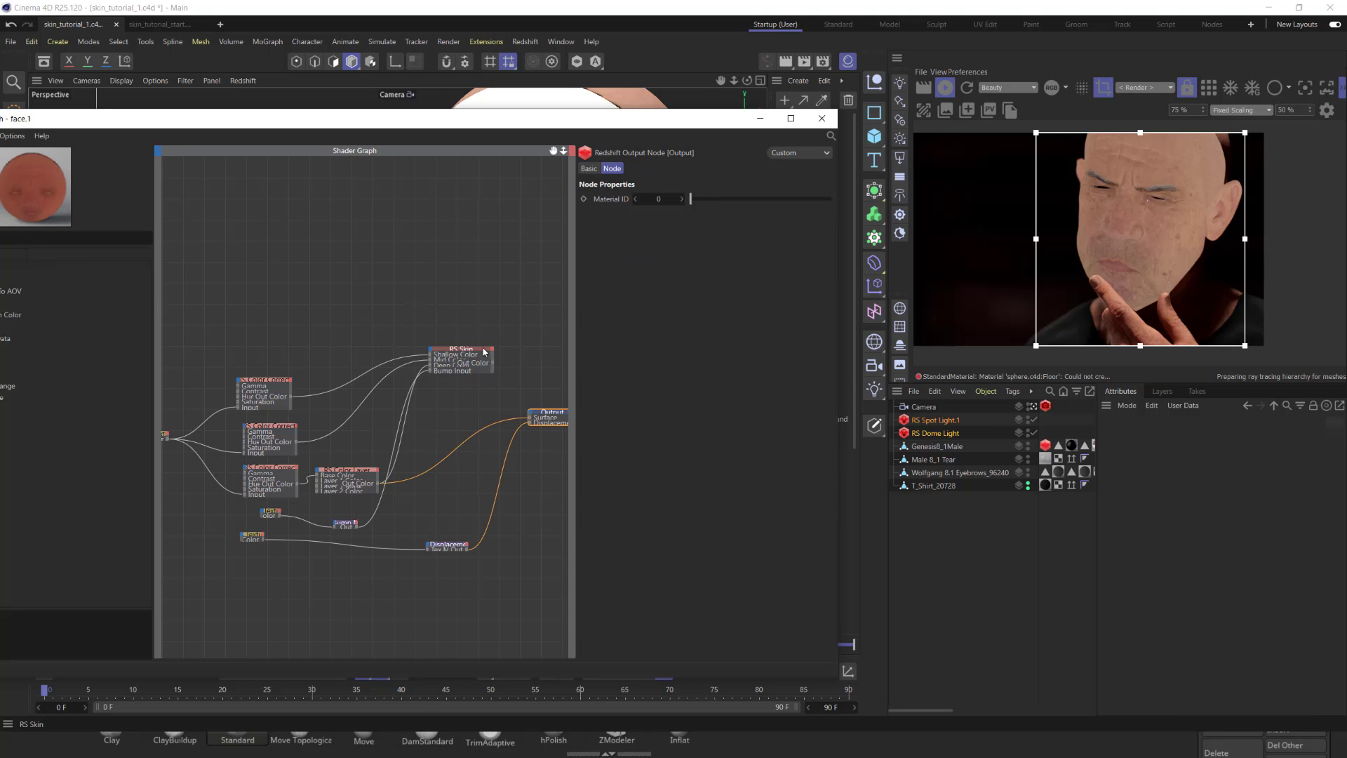
pyautogui.click(460, 353)
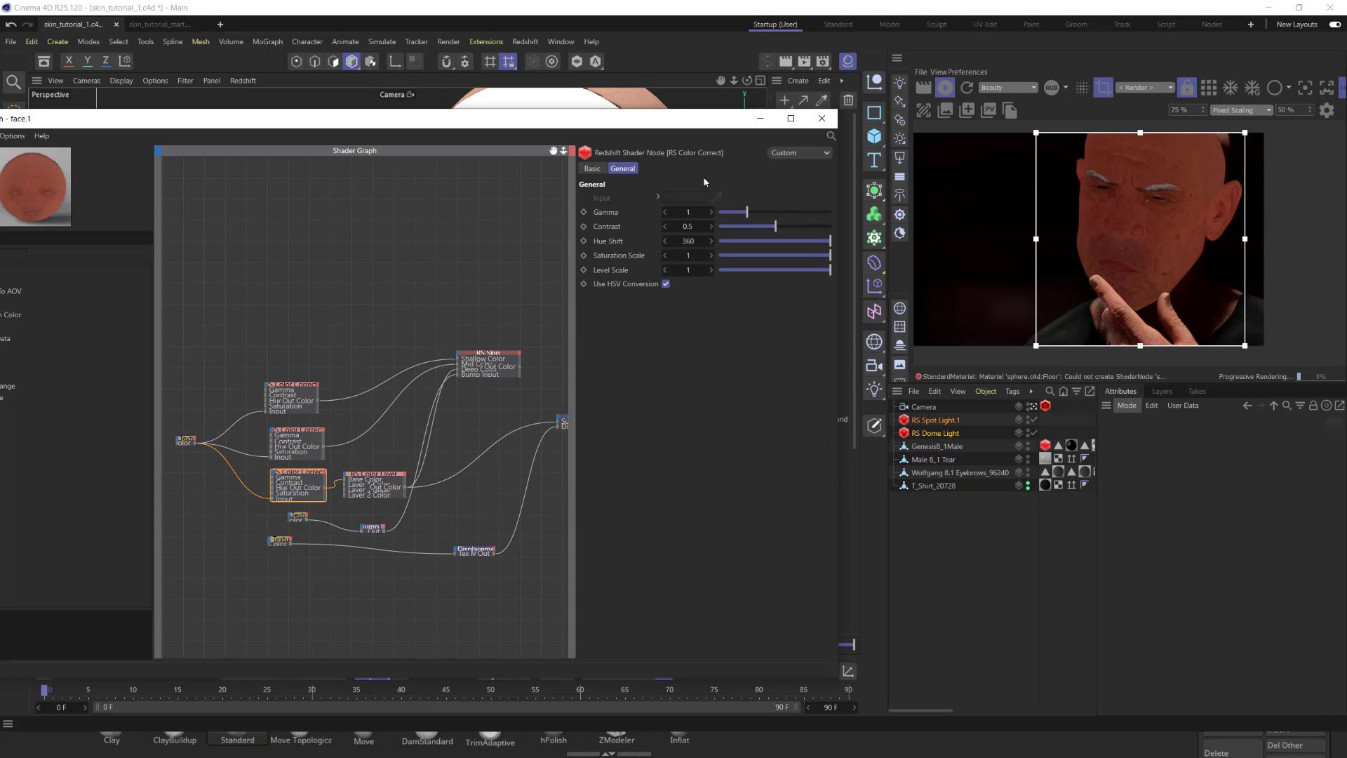
pyautogui.moveTo(387, 492)
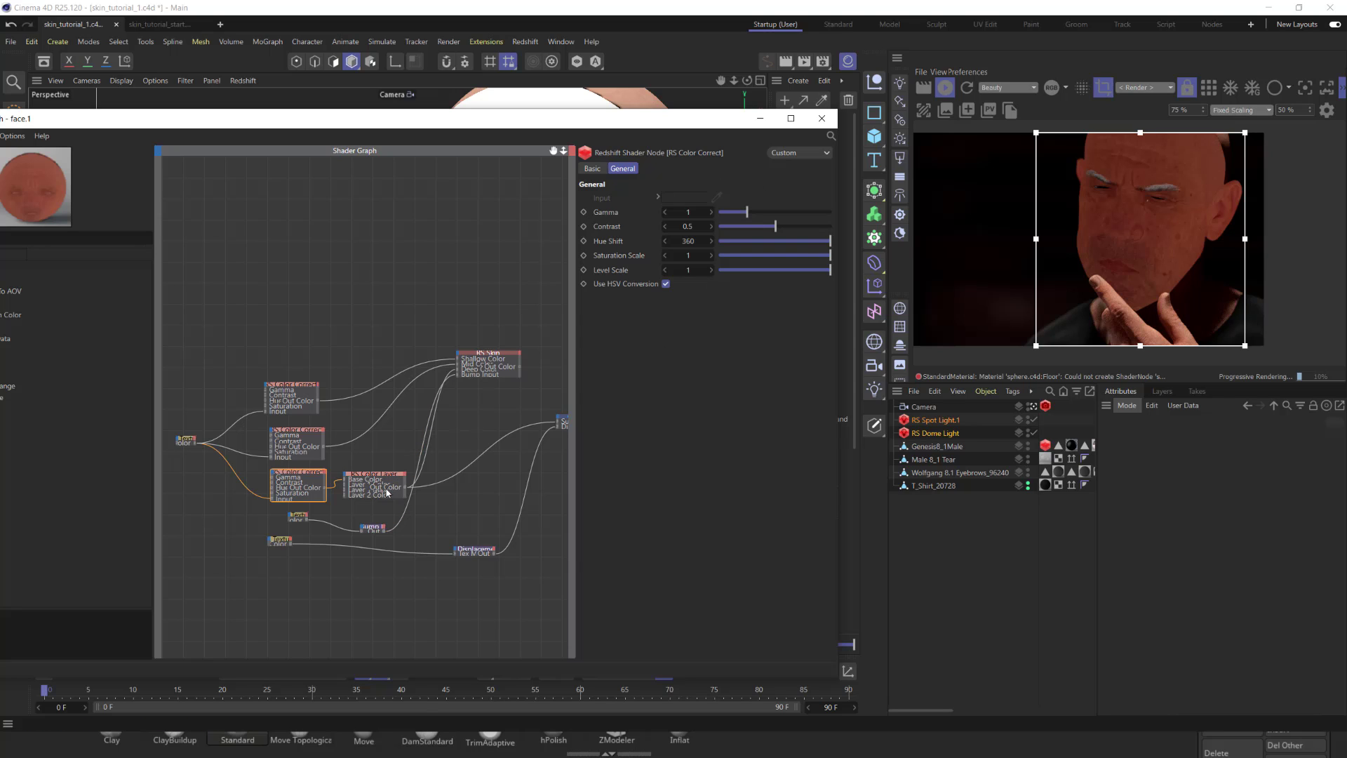
# Adjust the Layer 1 Color in the Color Chooser, then review the RS Skin scattering values.
pyautogui.click(373, 486)
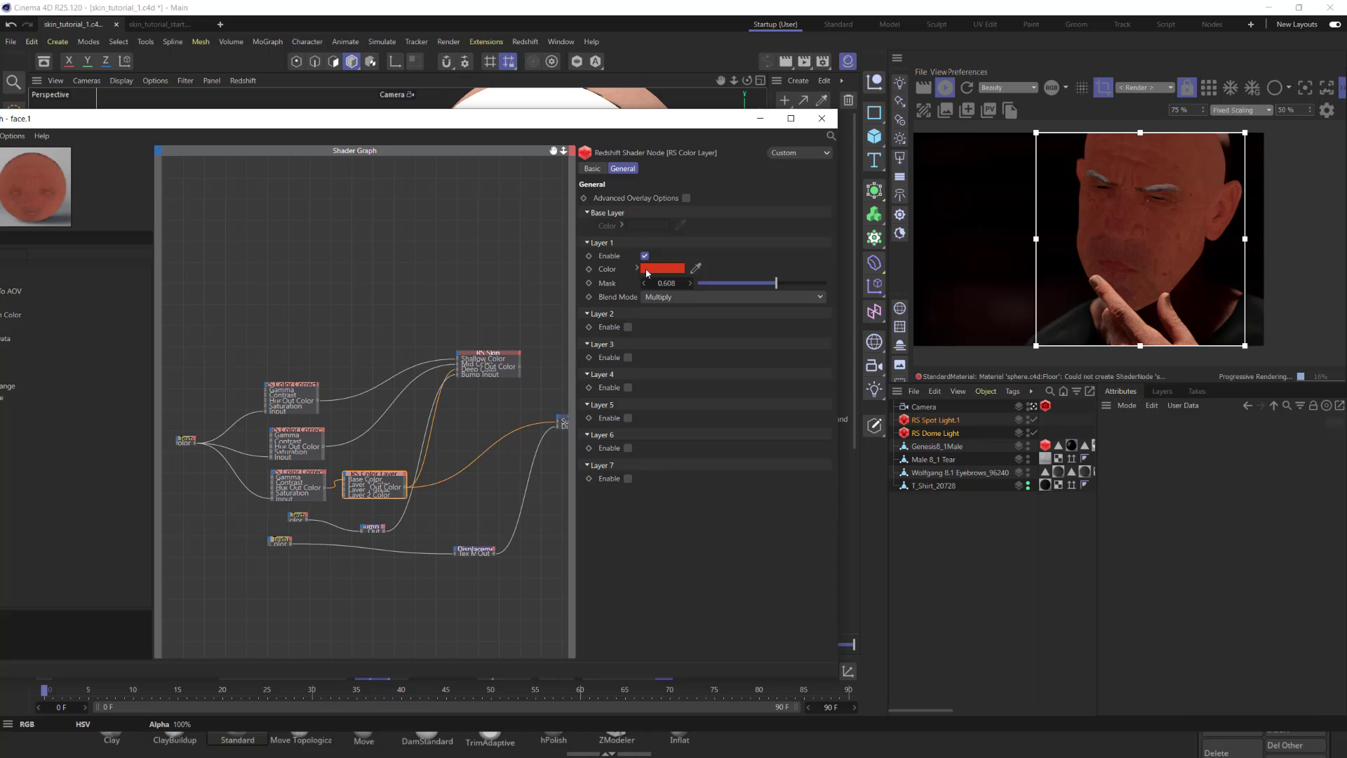
pyautogui.moveTo(675, 270)
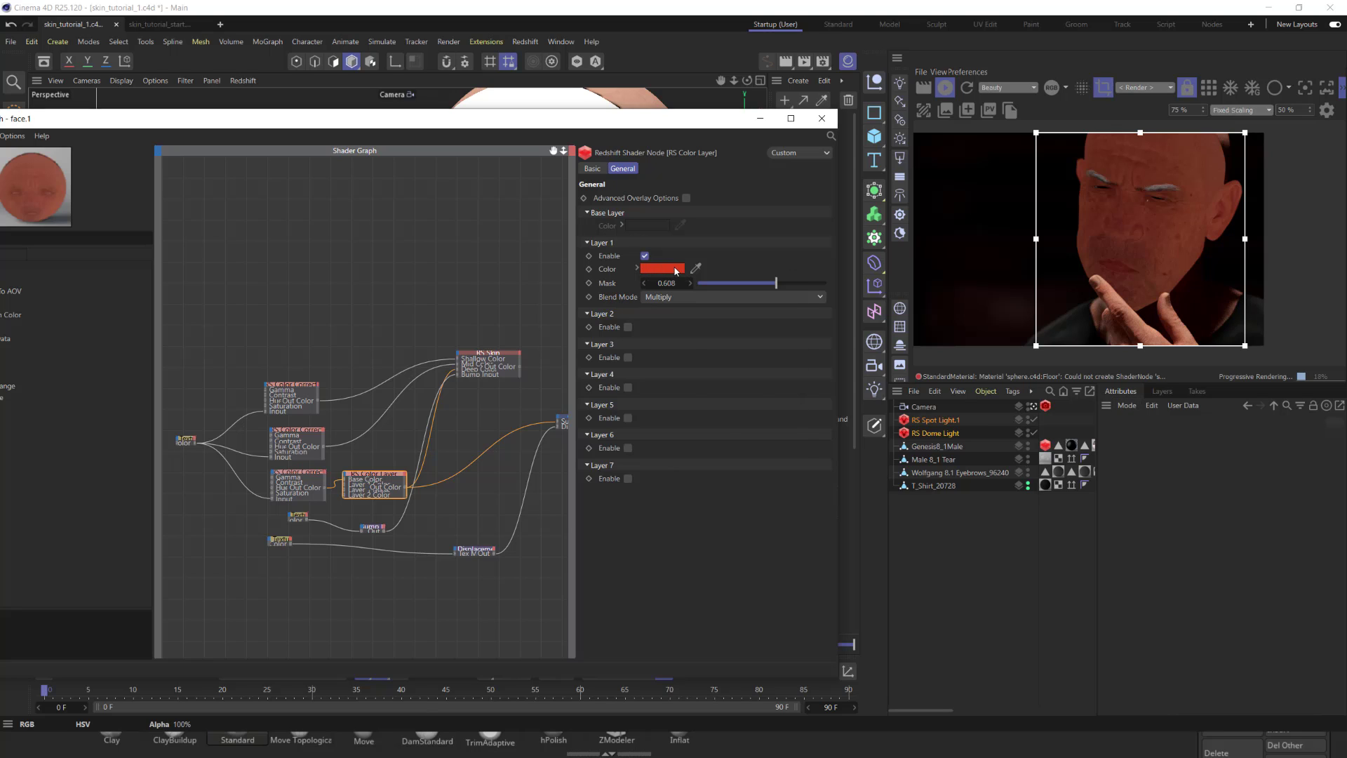
pyautogui.click(661, 268)
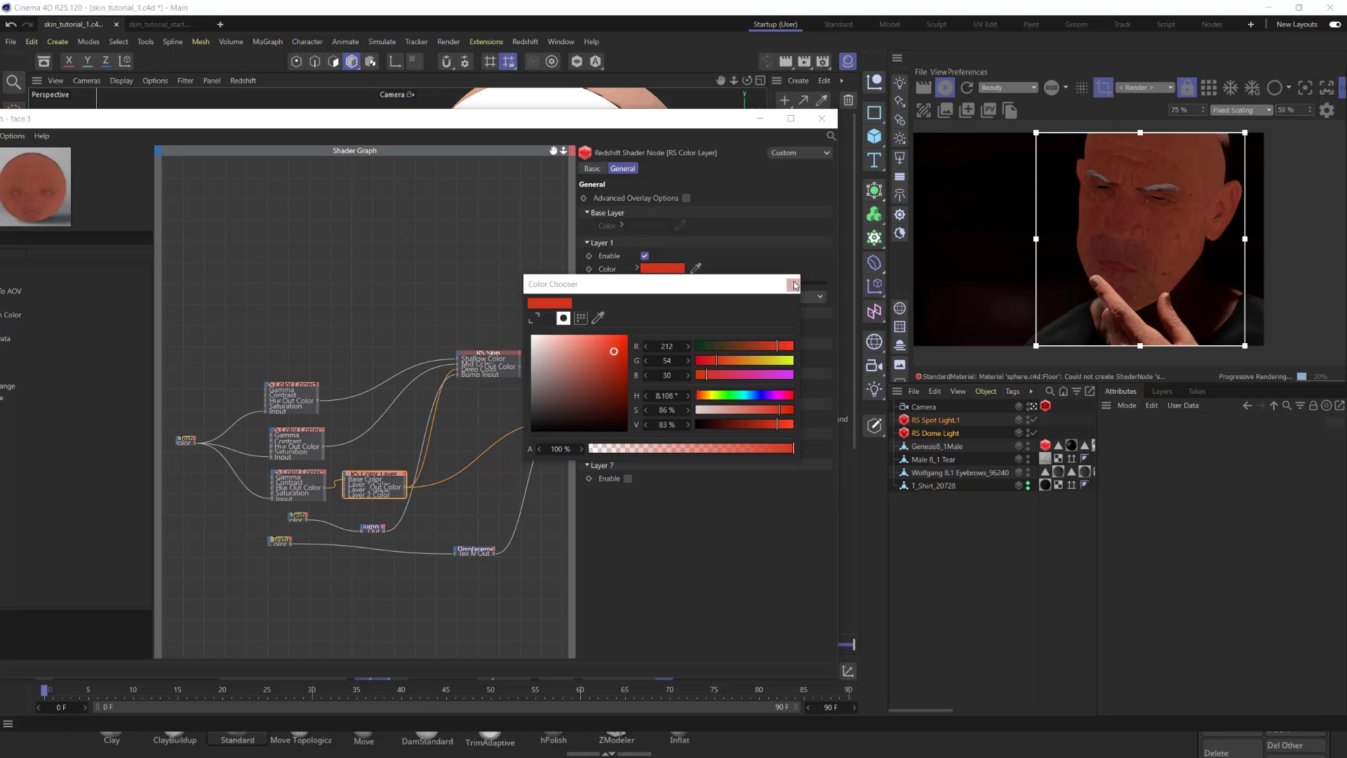
pyautogui.click(793, 285)
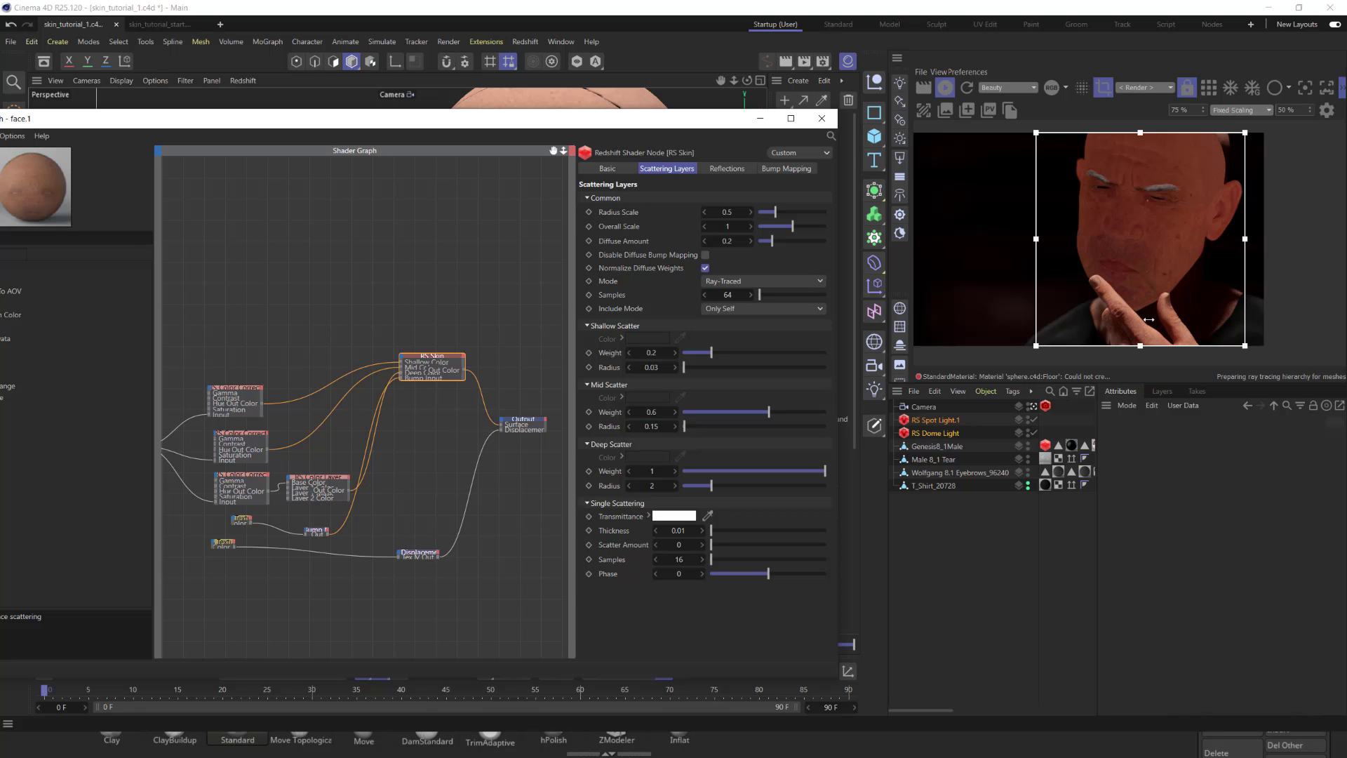
pyautogui.moveTo(1165, 217)
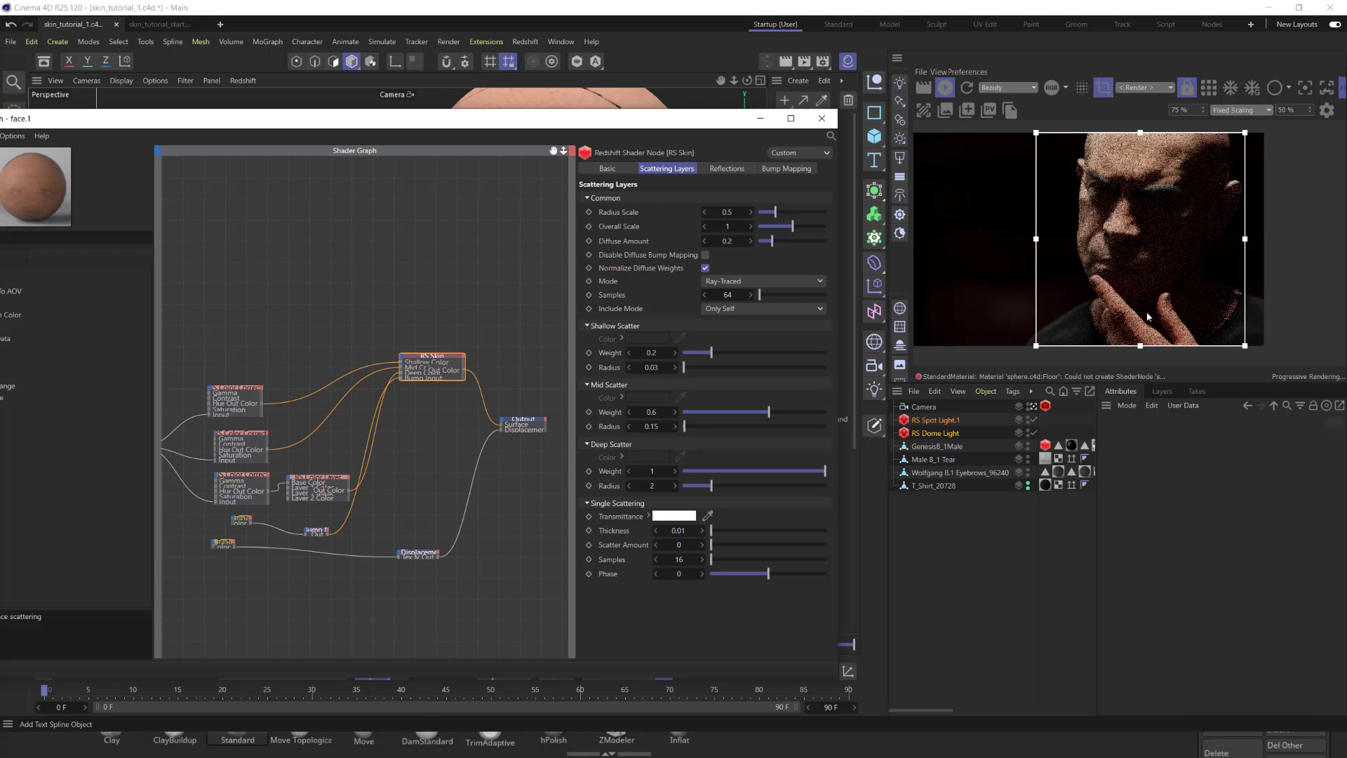
# Swap from face.1's shader graph to head.1's, showing its head_diffuse_01.png texture node.
pyautogui.click(821, 118)
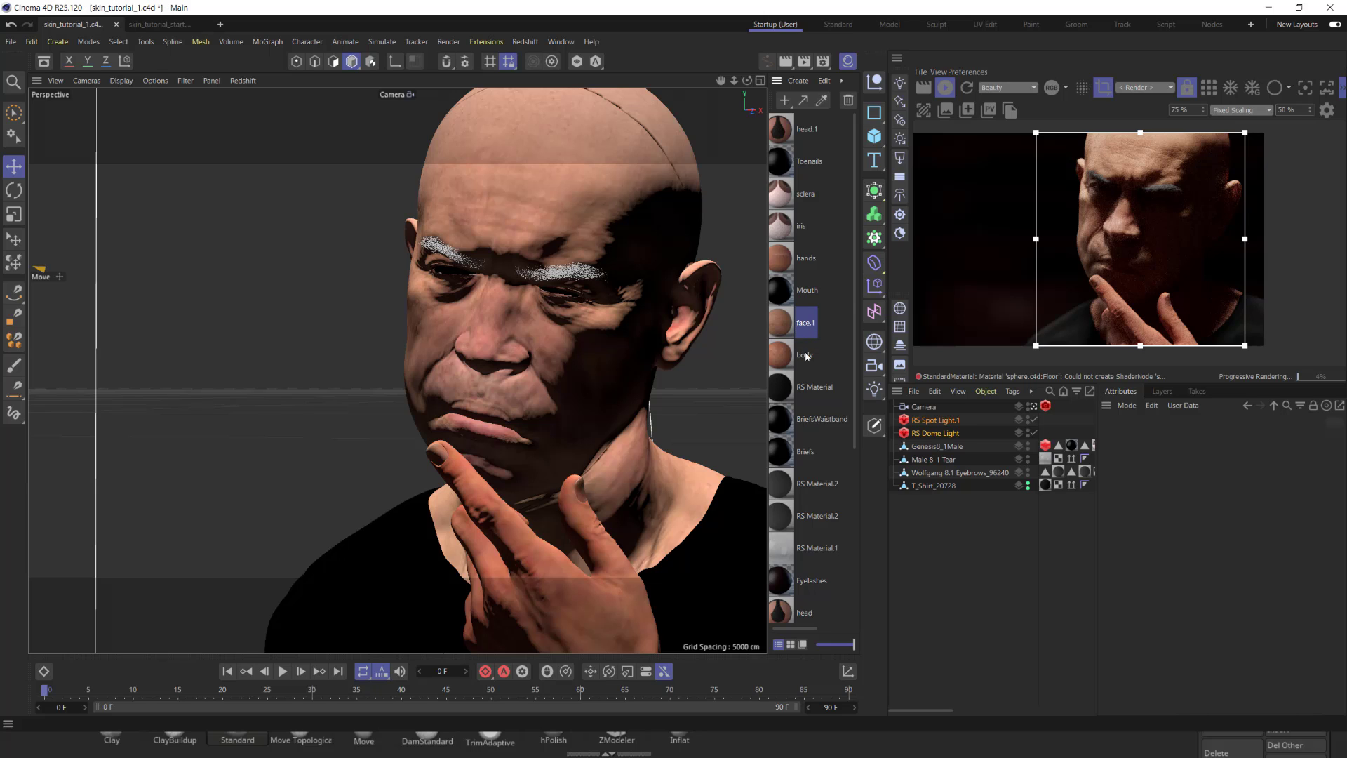
pyautogui.click(806, 129)
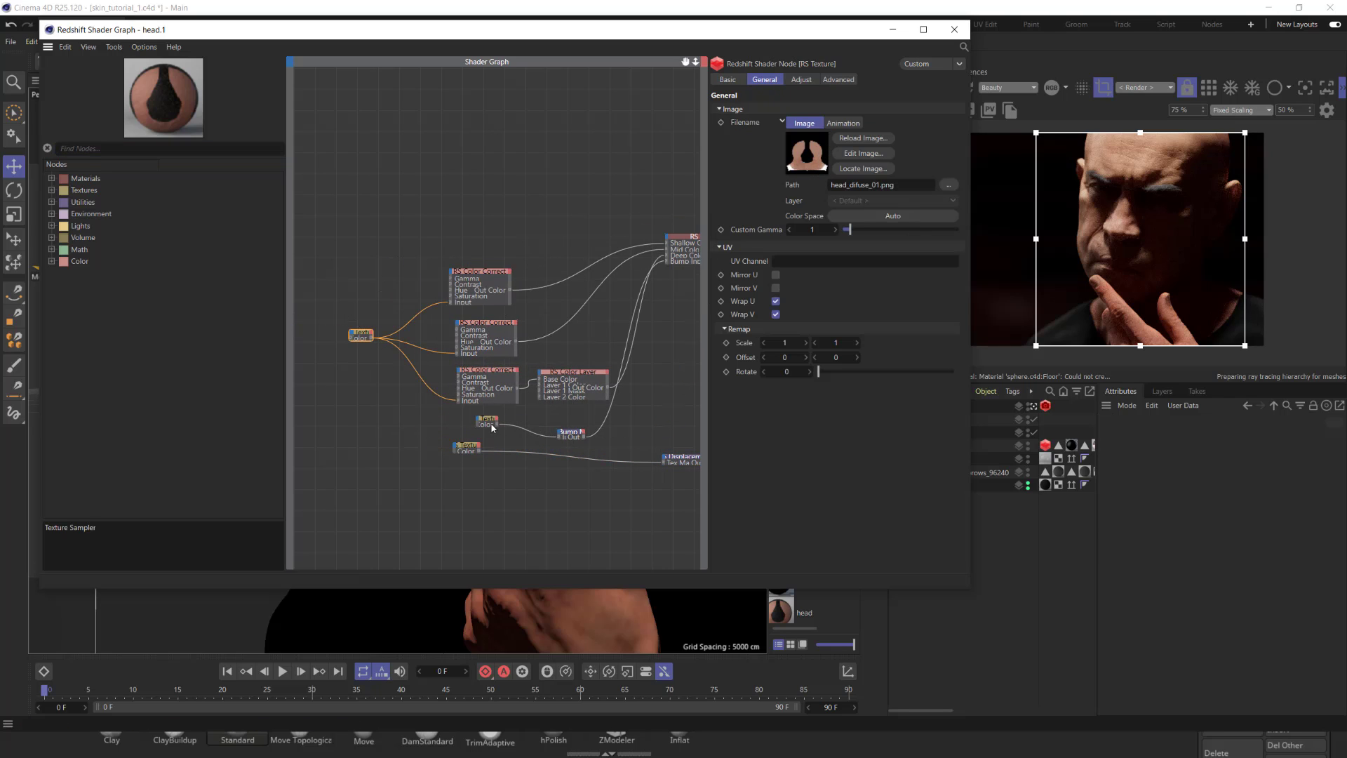
# Leave head.1's graph and bring up the hands material's shader graph instead.
pyautogui.click(953, 29)
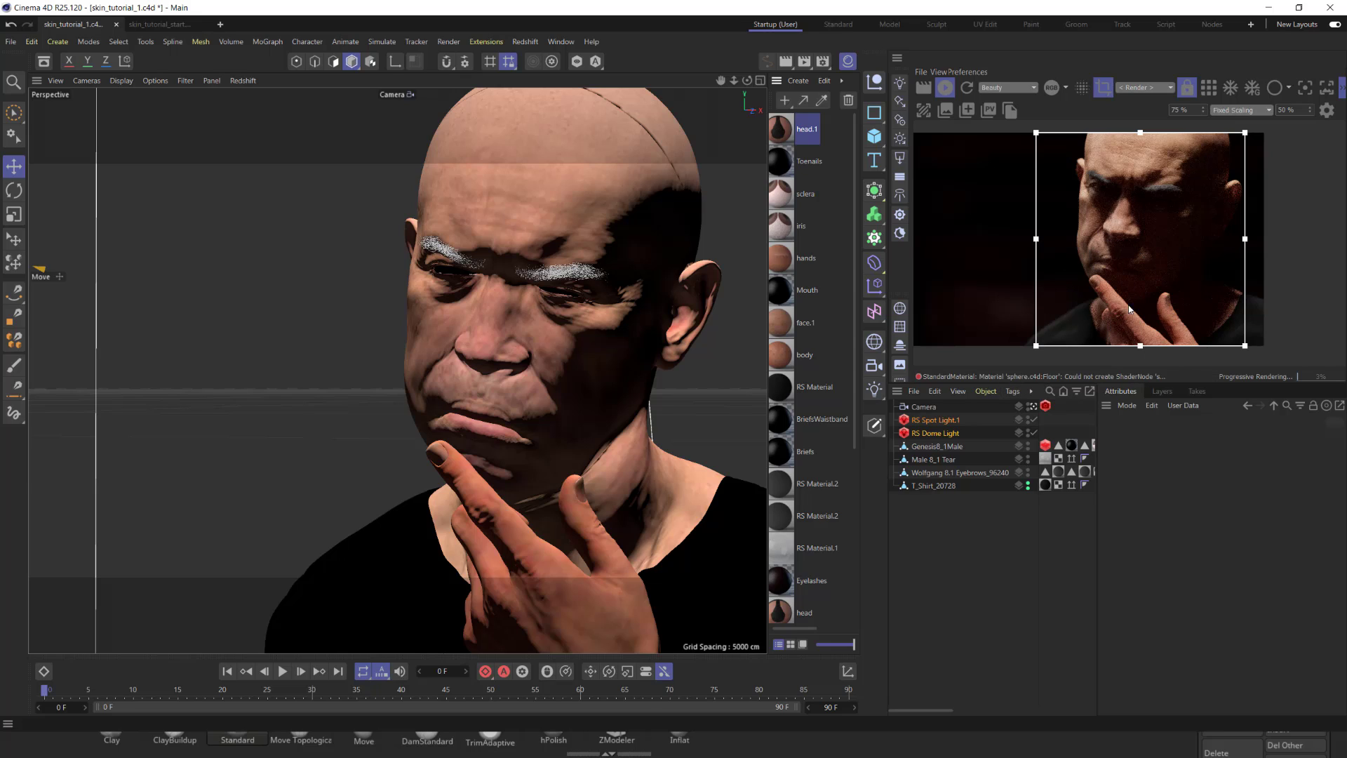
pyautogui.click(779, 257)
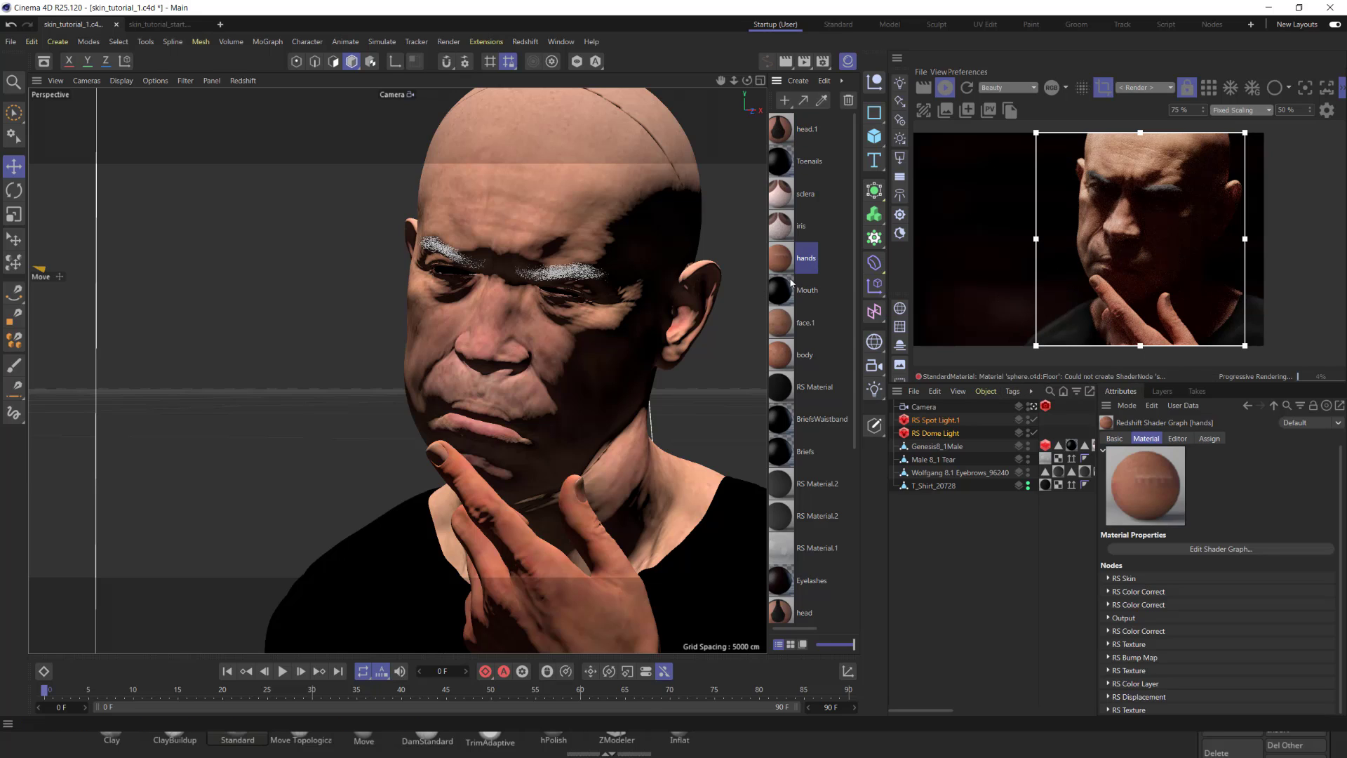
pyautogui.click(805, 322)
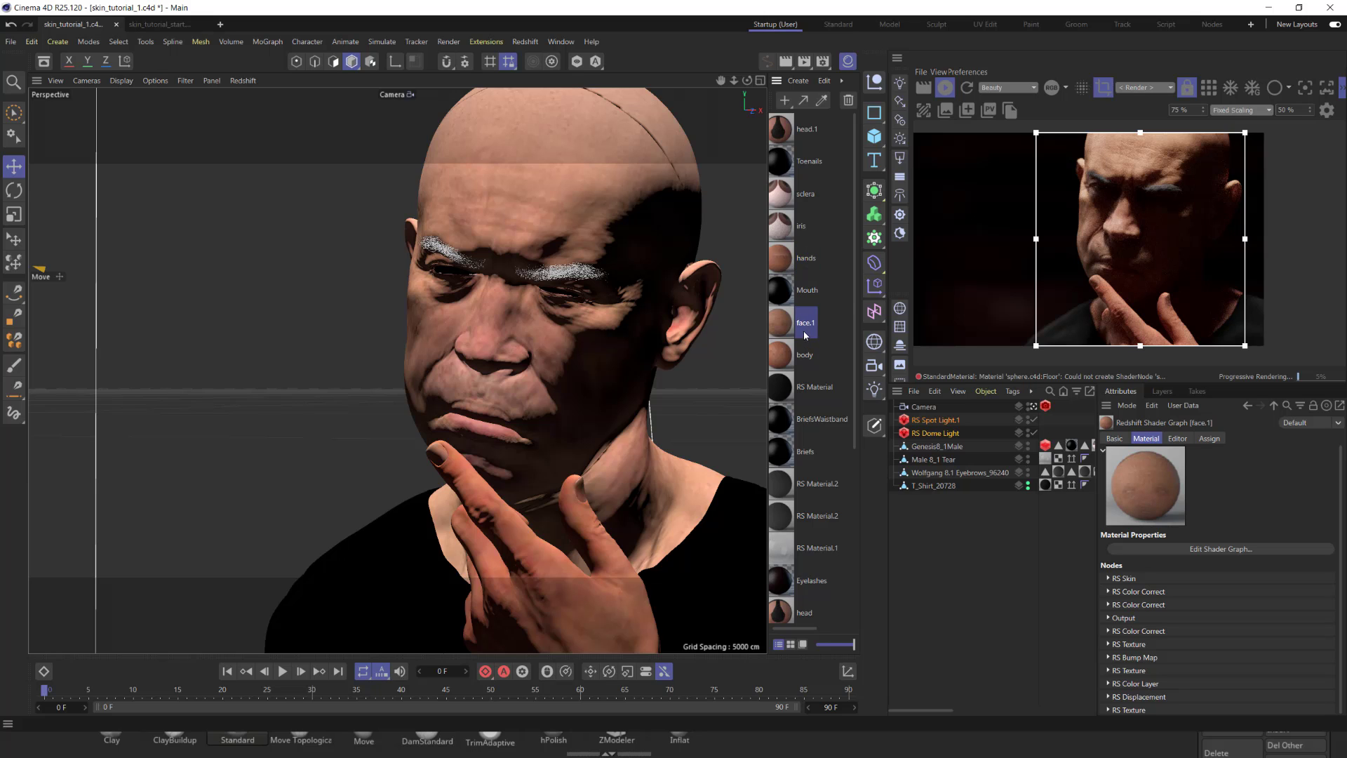
pyautogui.doubleClick(780, 260)
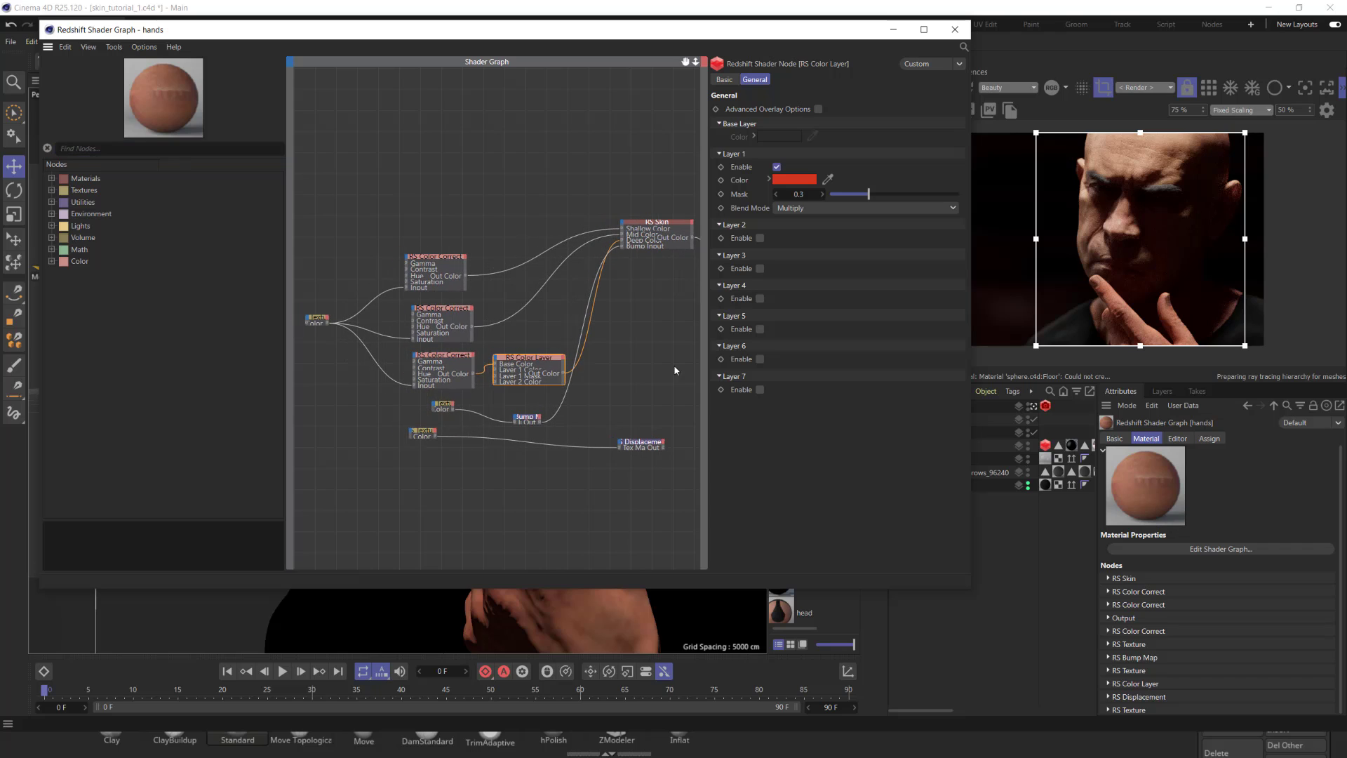
# Inspect the hands graph's RS Texture node loading the arms diffuse image.
pyautogui.click(319, 320)
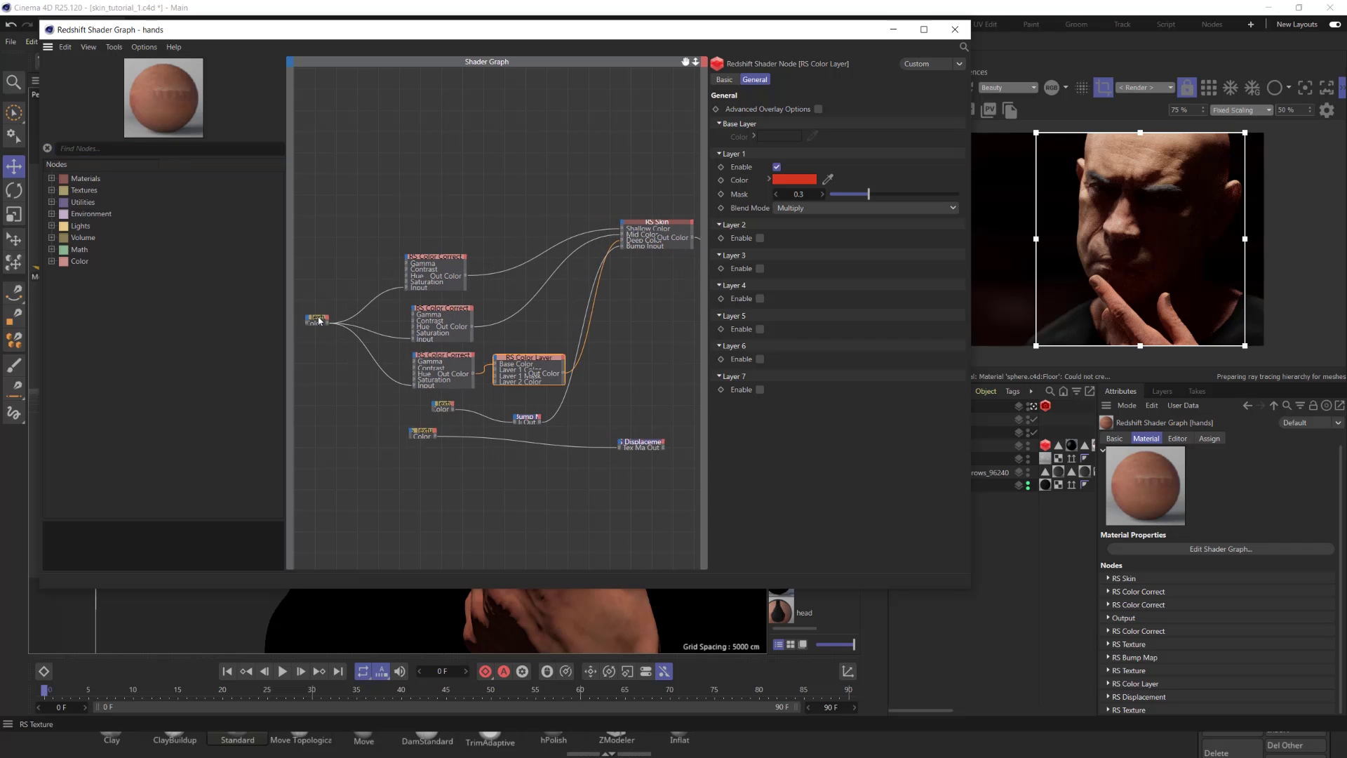
pyautogui.click(317, 319)
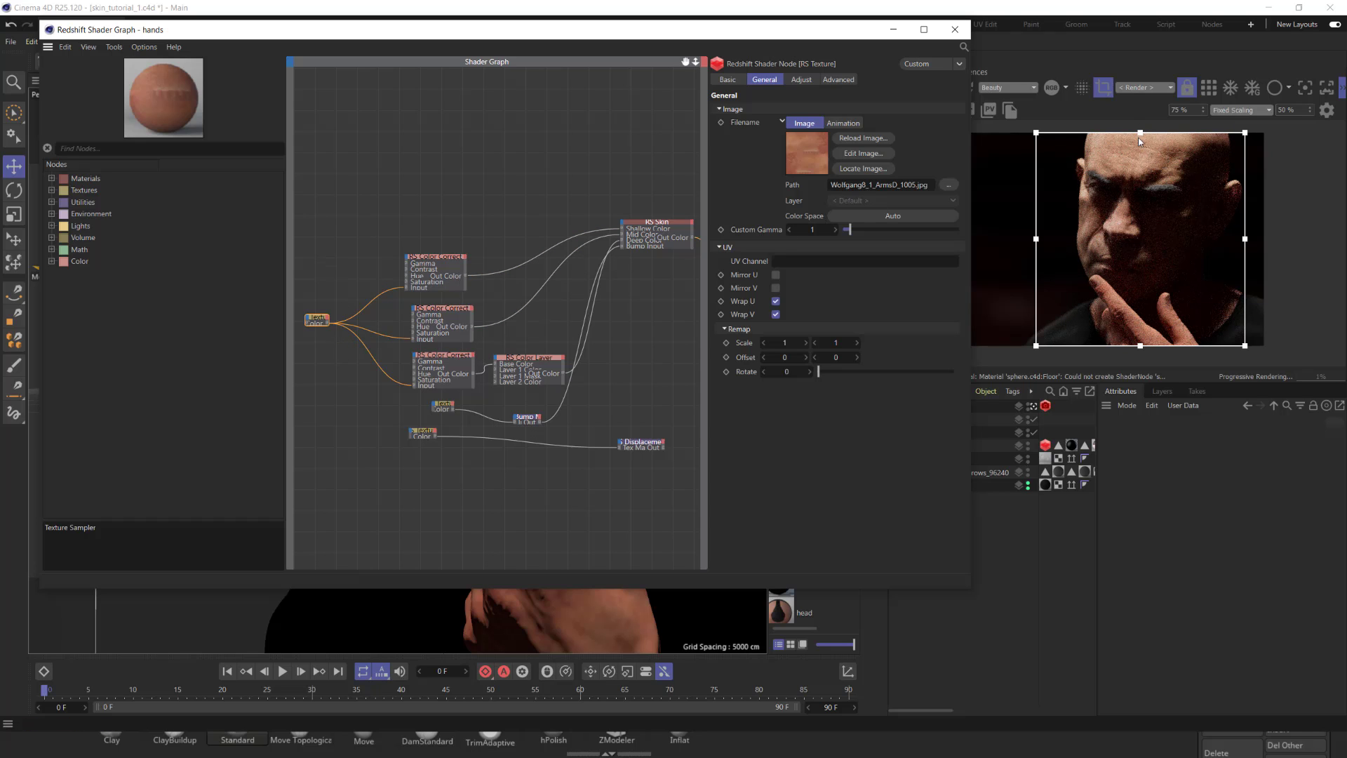
pyautogui.moveTo(1023, 293)
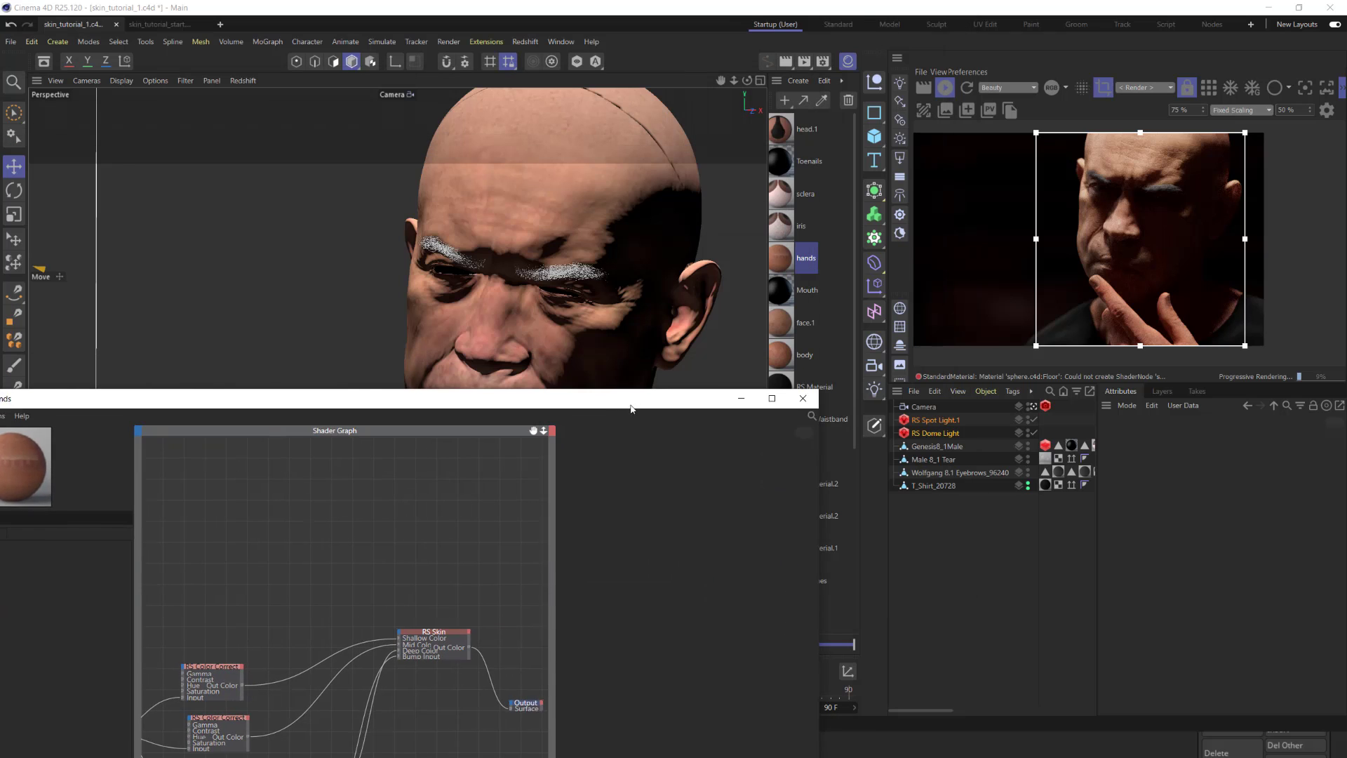
# Check head.1's RS Displacement node: scale 0.5, height-field, new range -1 to 1.
pyautogui.click(779, 323)
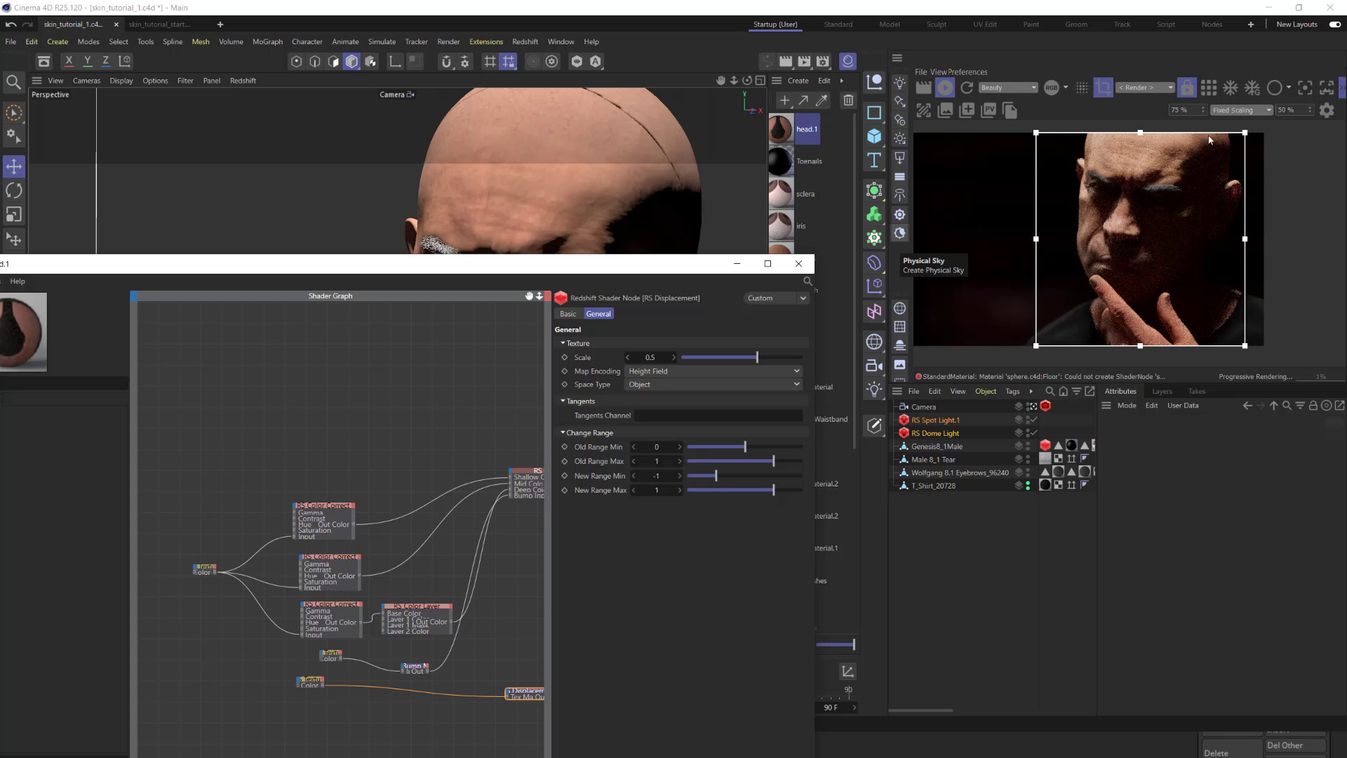
pyautogui.moveTo(648, 402)
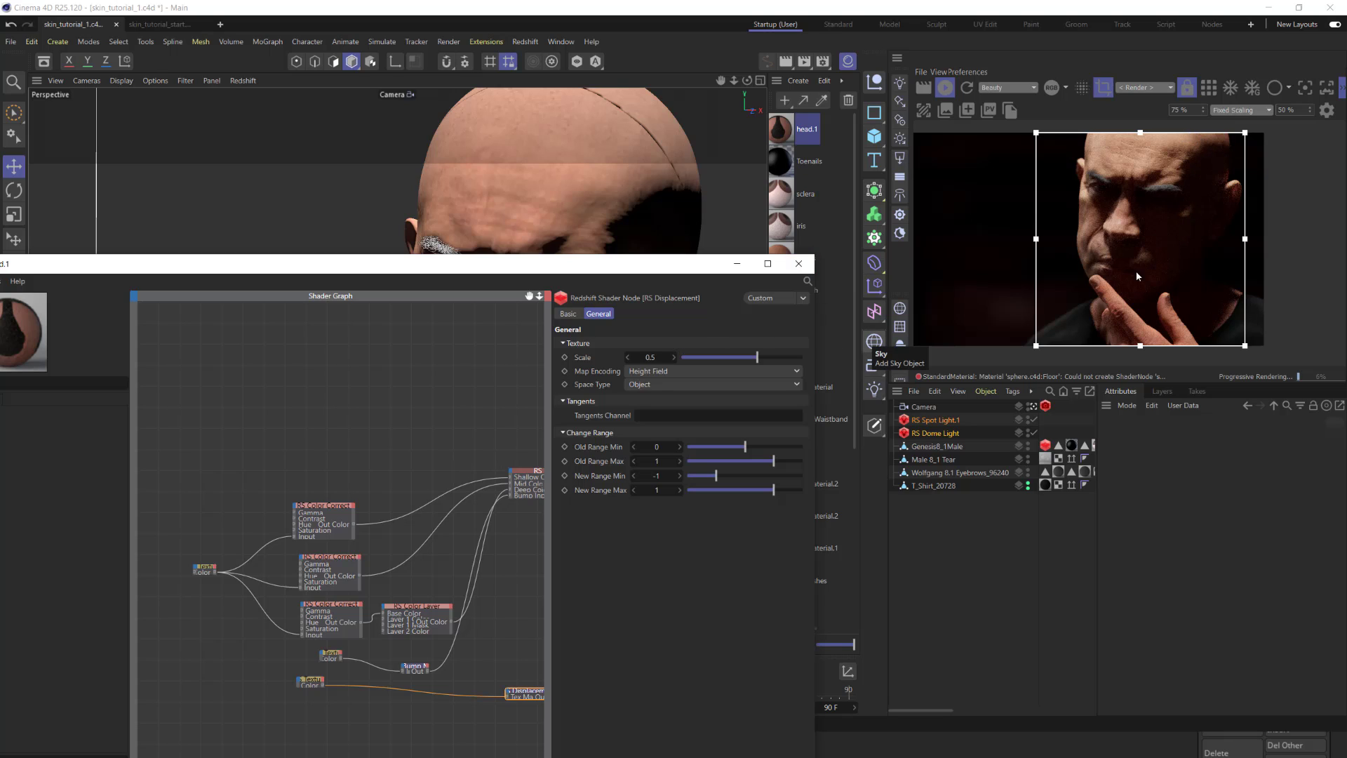
pyautogui.moveTo(1215, 159)
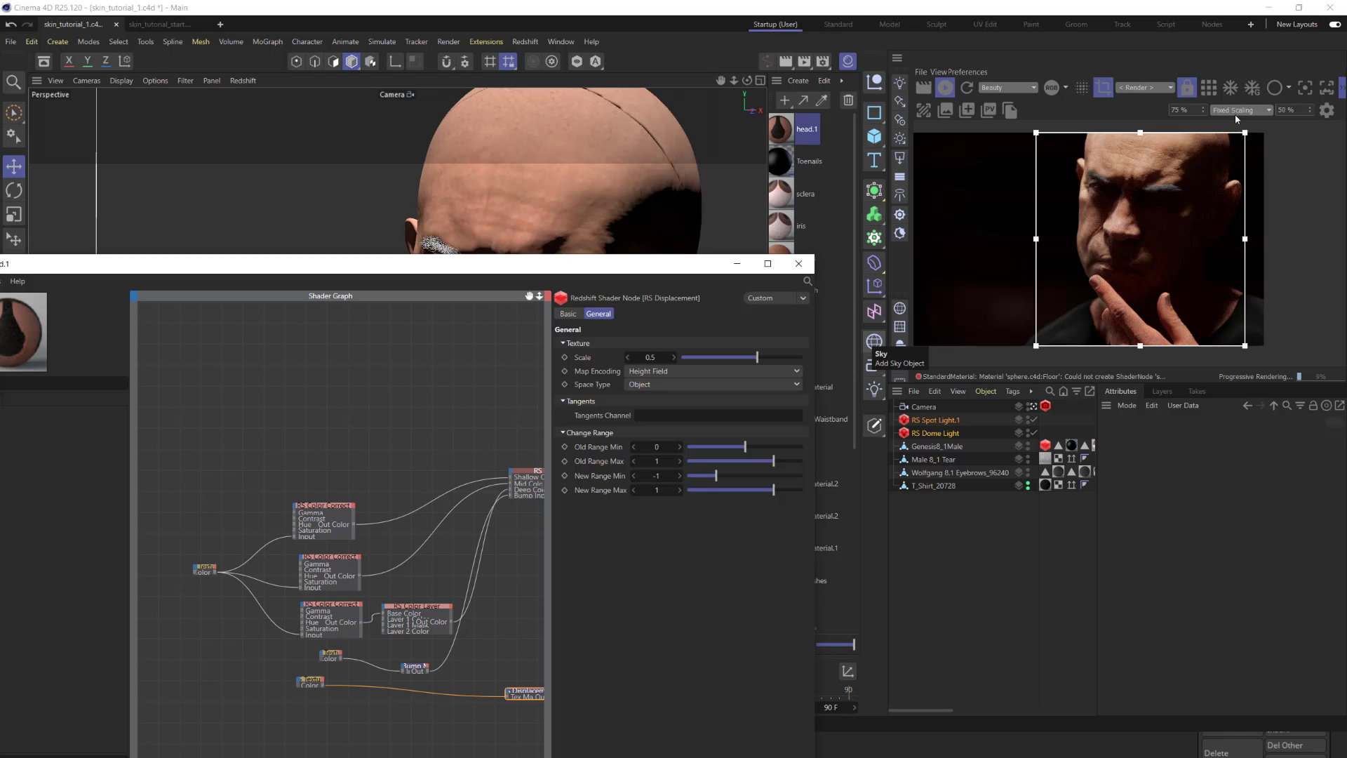
pyautogui.moveTo(852, 261)
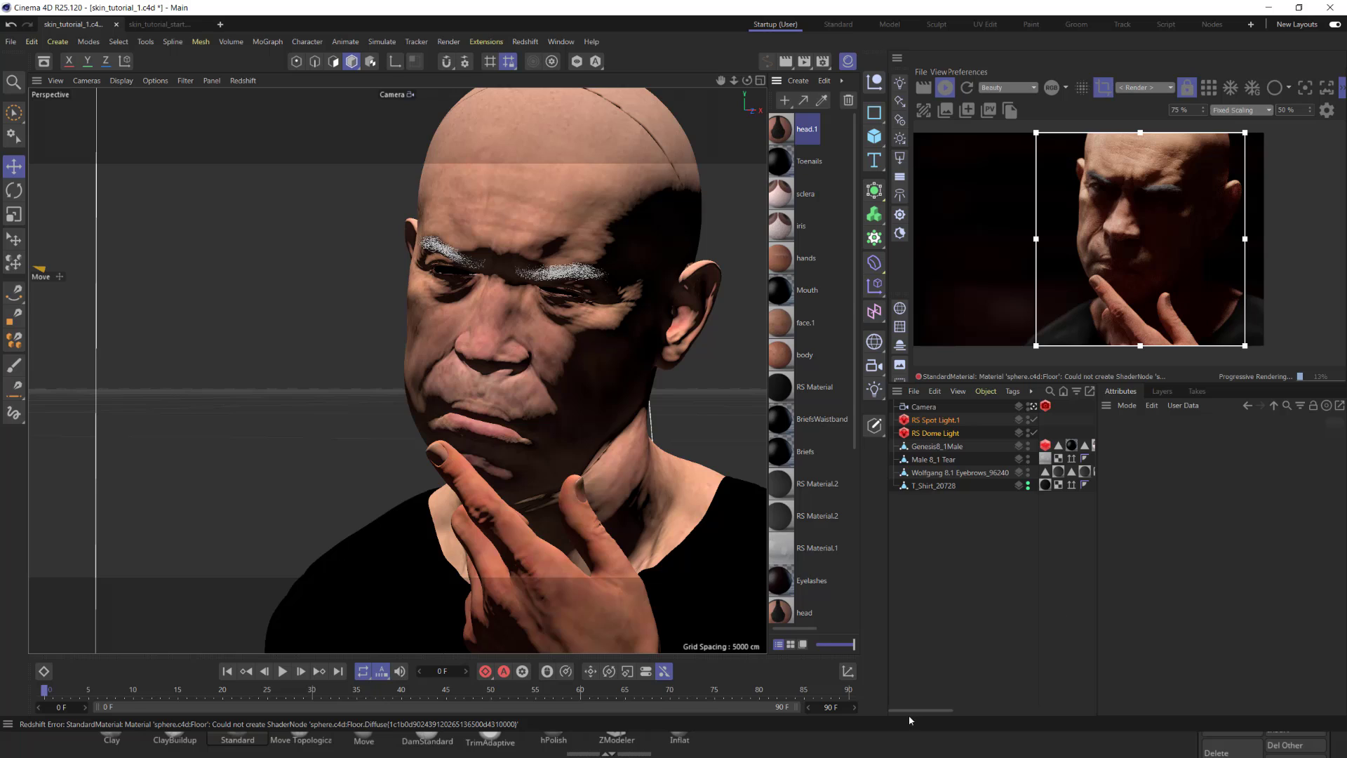
pyautogui.moveTo(762, 376)
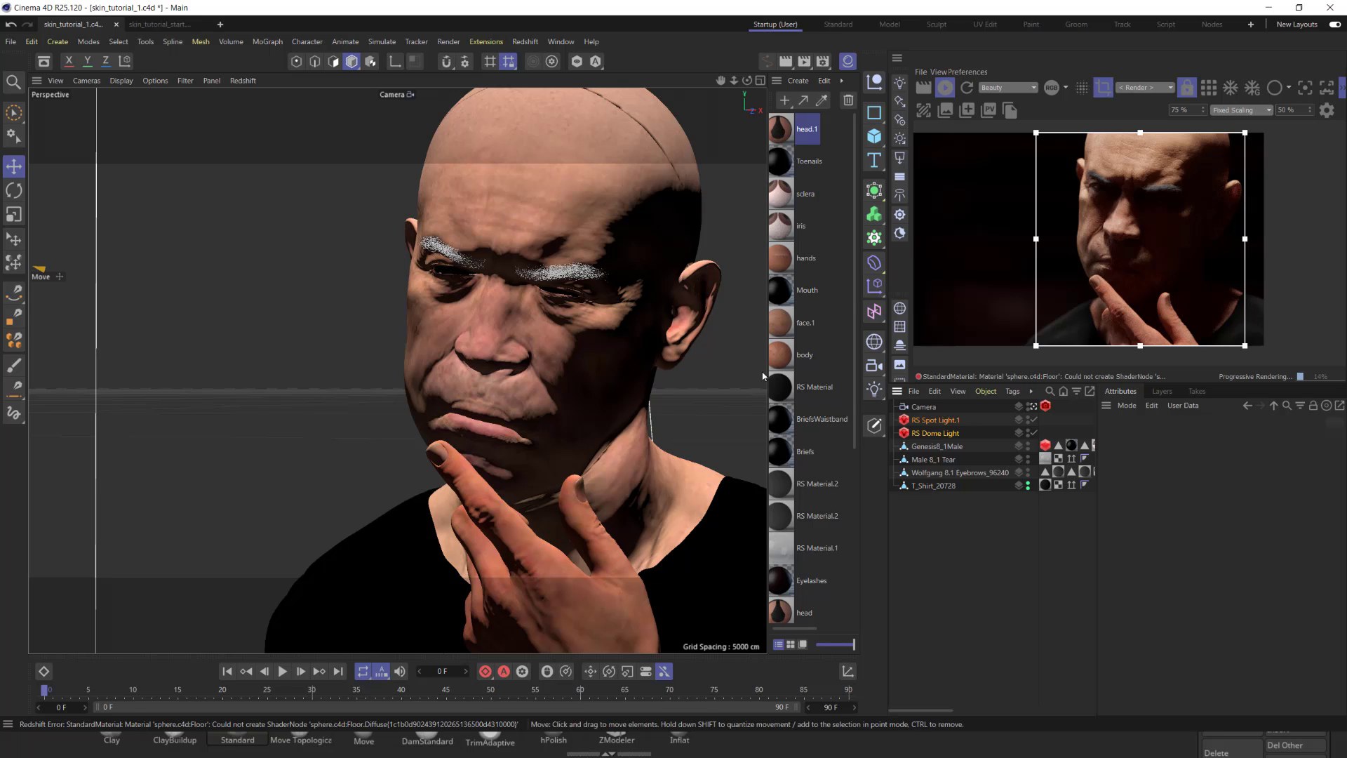
pyautogui.moveTo(894, 438)
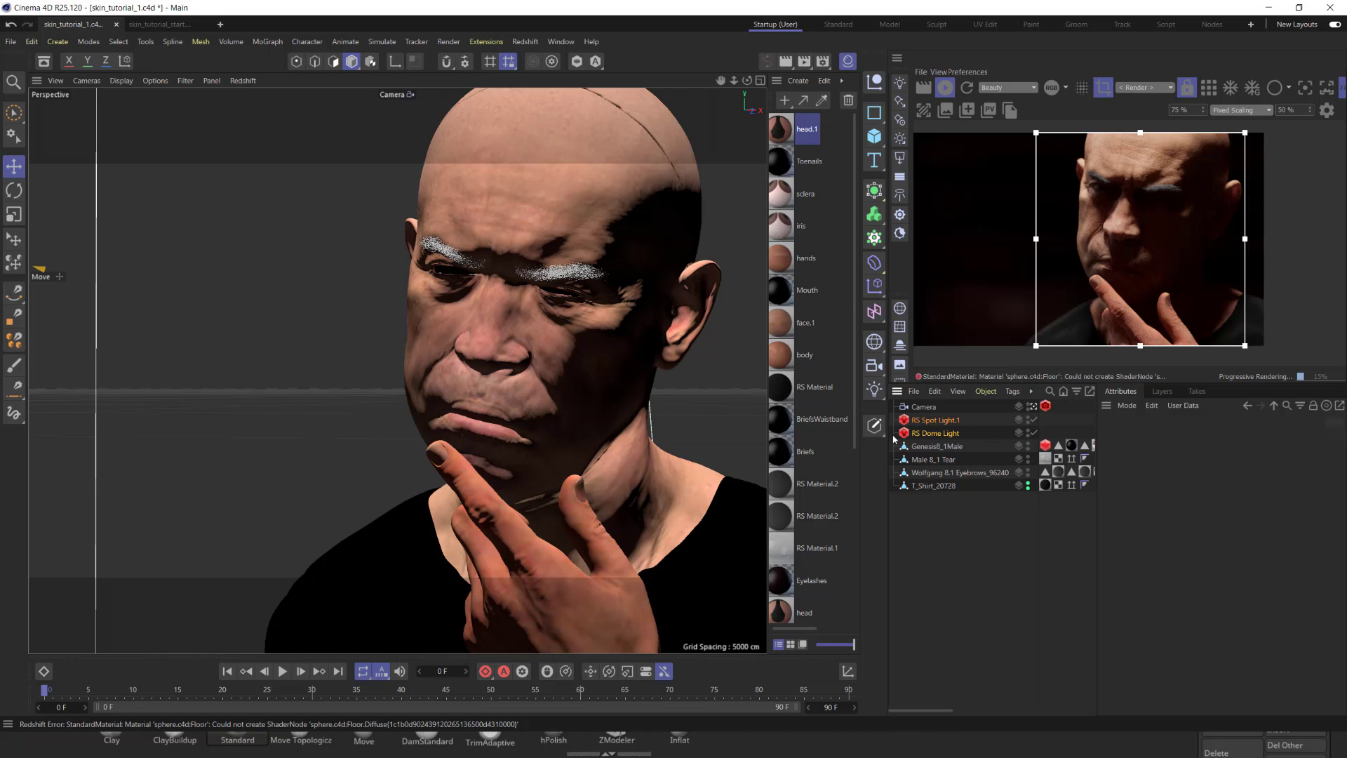
# Show the Camera's Redshift Bokeh settings with Override and Enabled checked.
pyautogui.click(923, 407)
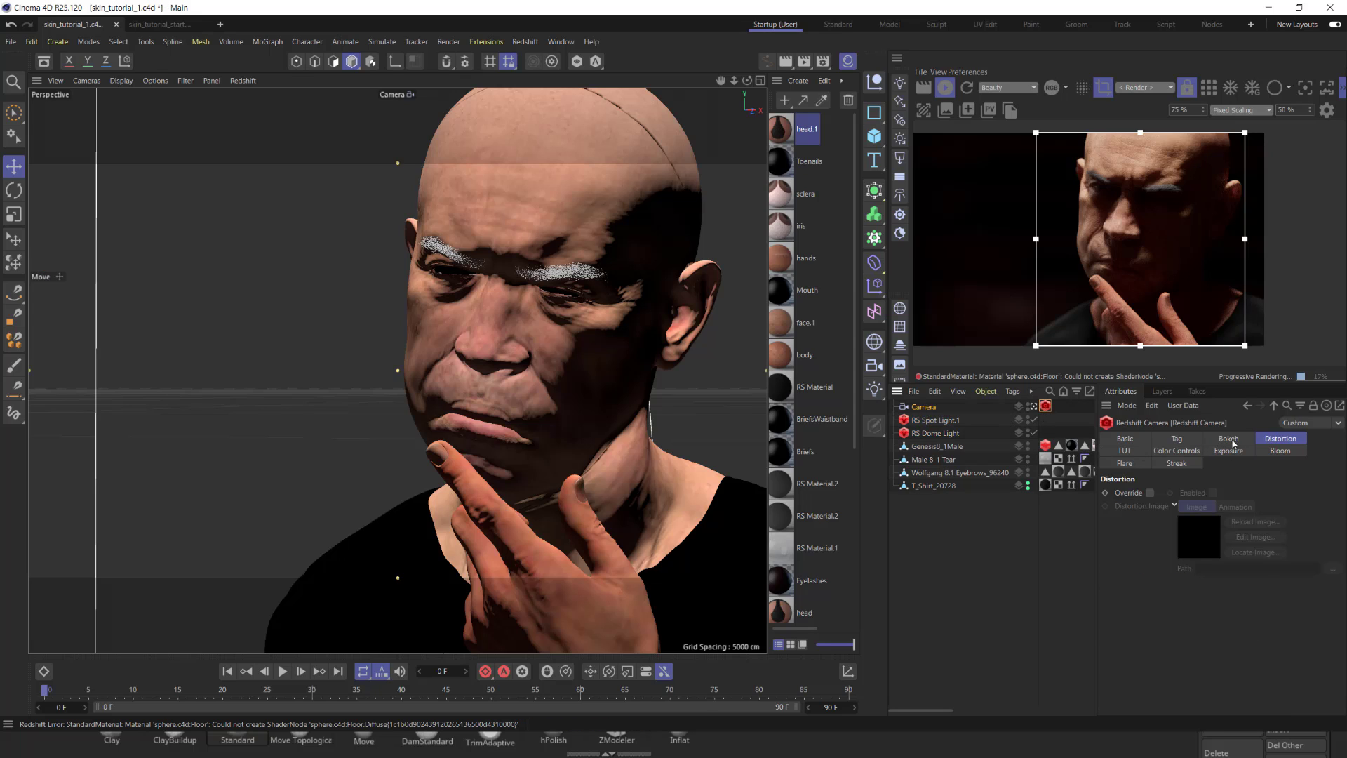
pyautogui.click(1229, 438)
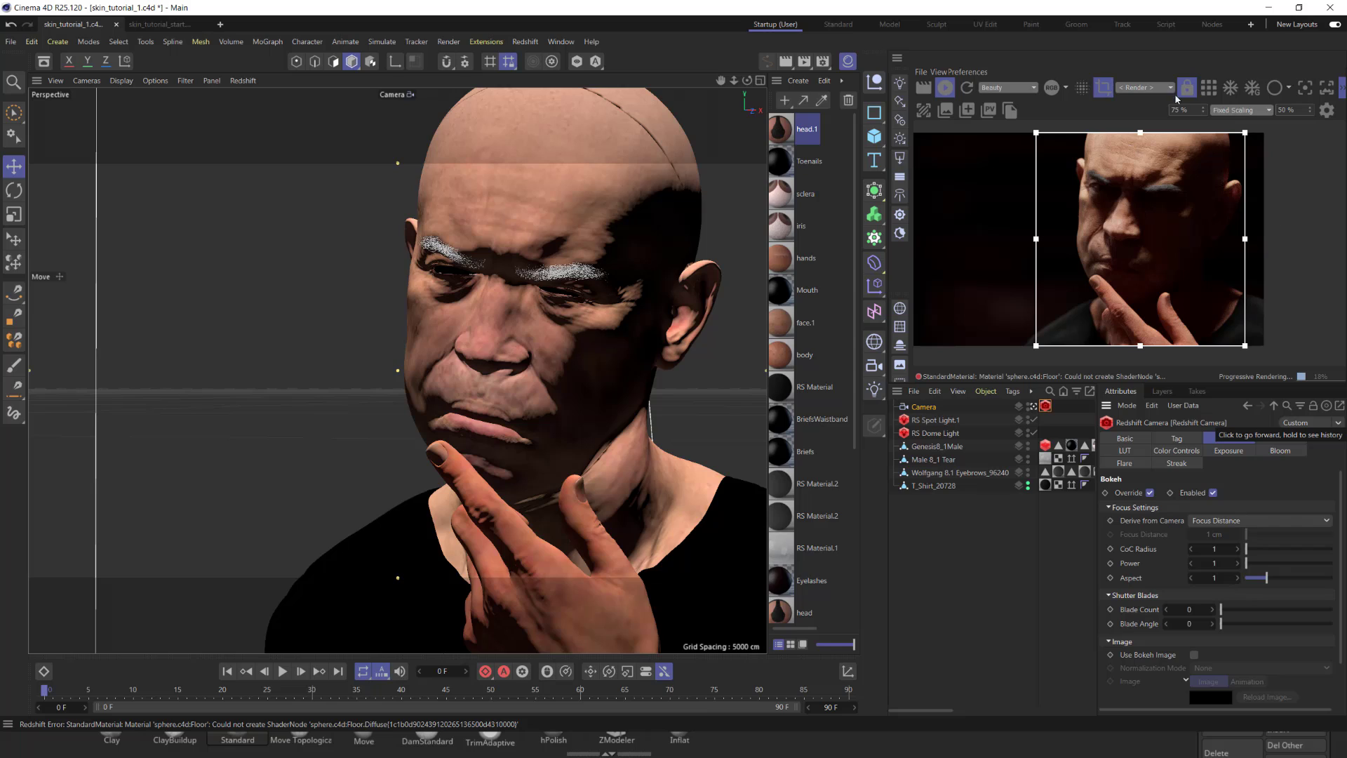
pyautogui.click(1226, 438)
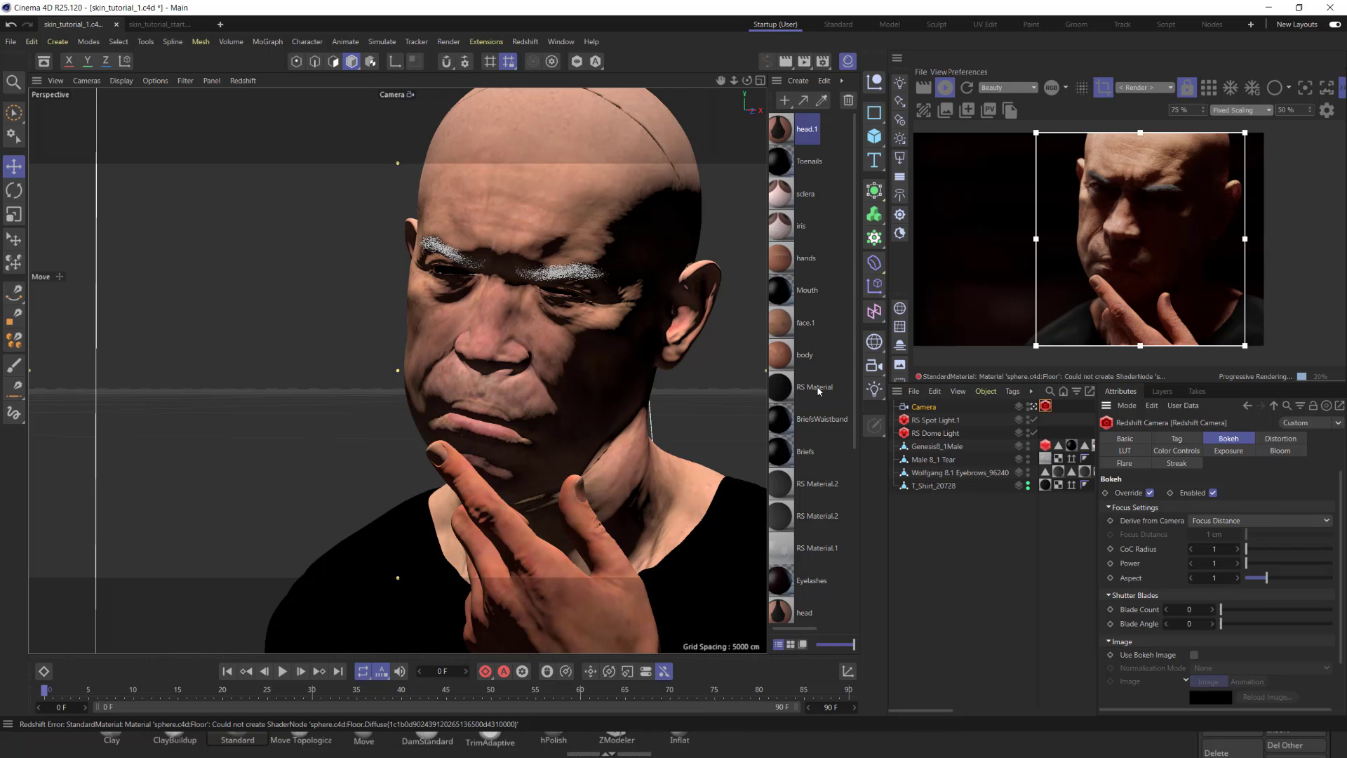
pyautogui.moveTo(684, 328)
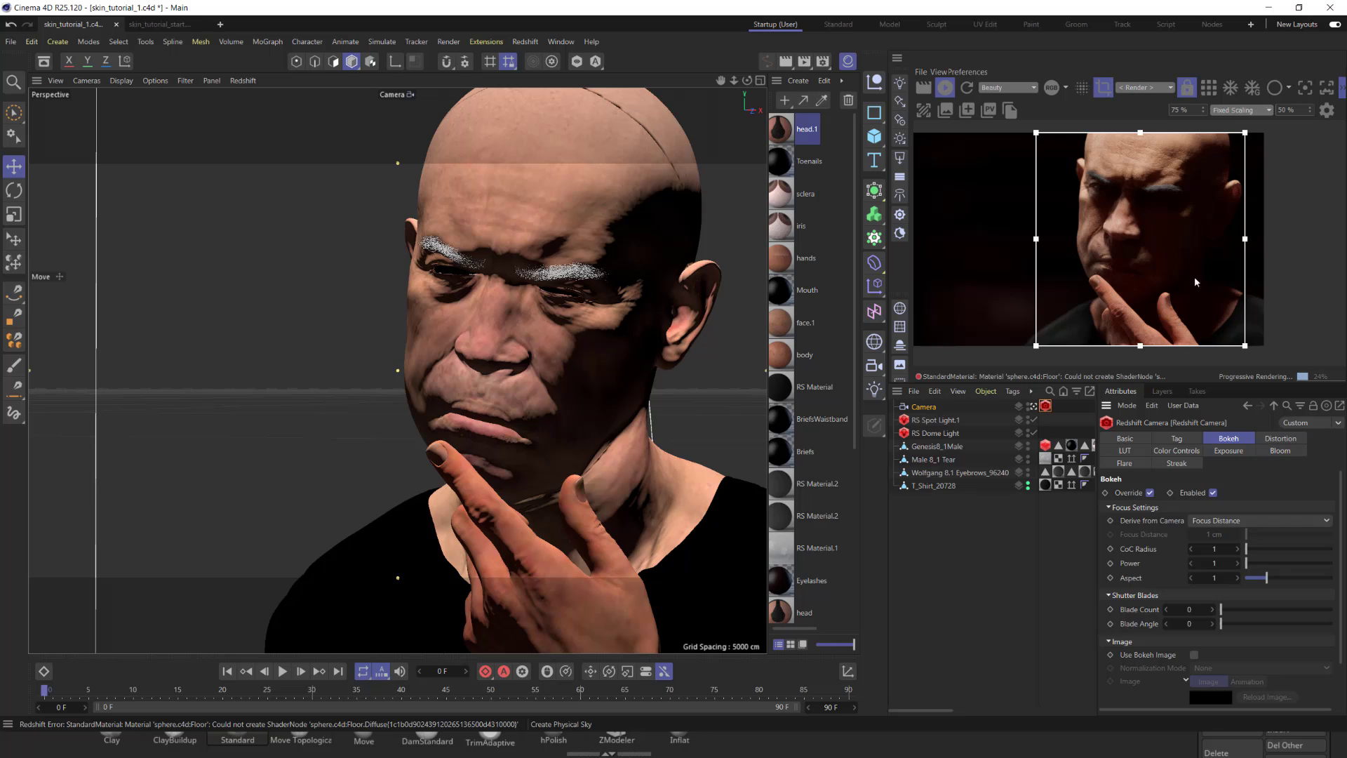
pyautogui.moveTo(1232, 216)
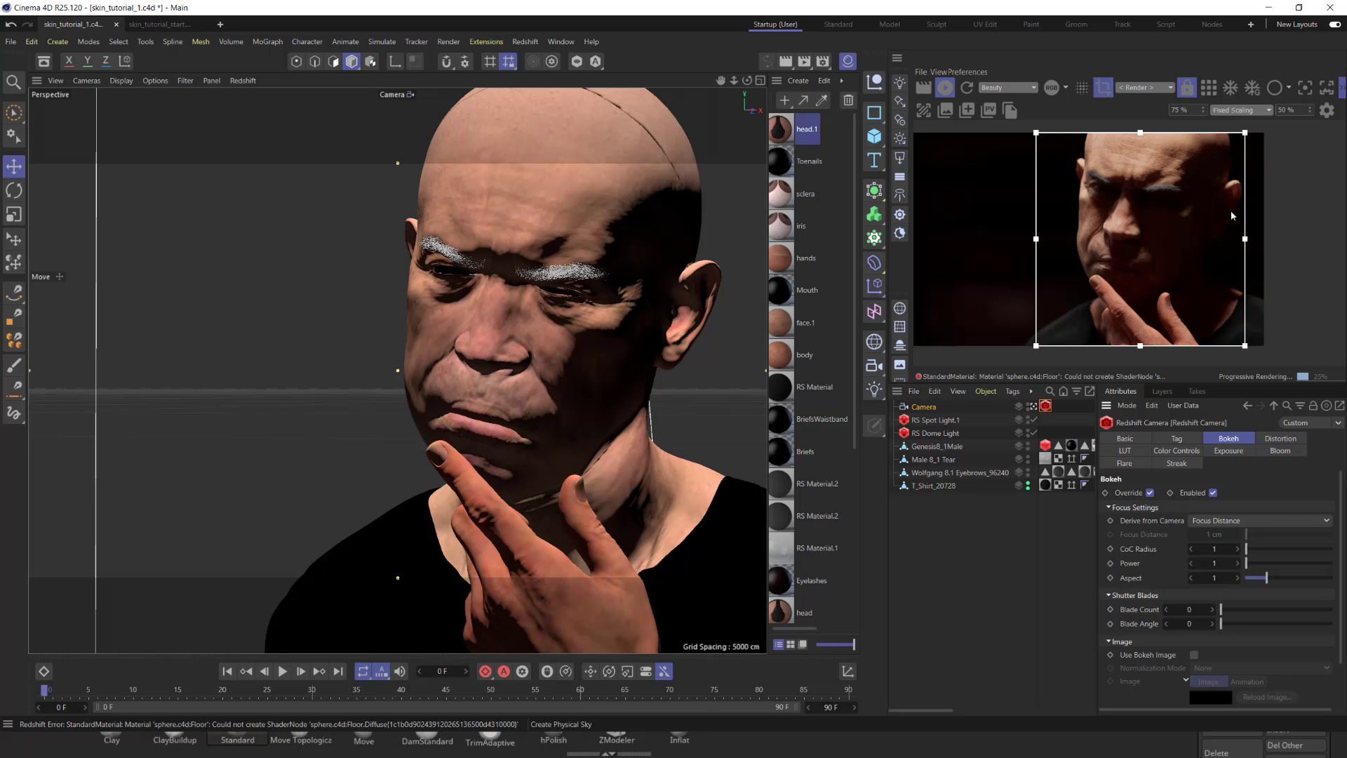